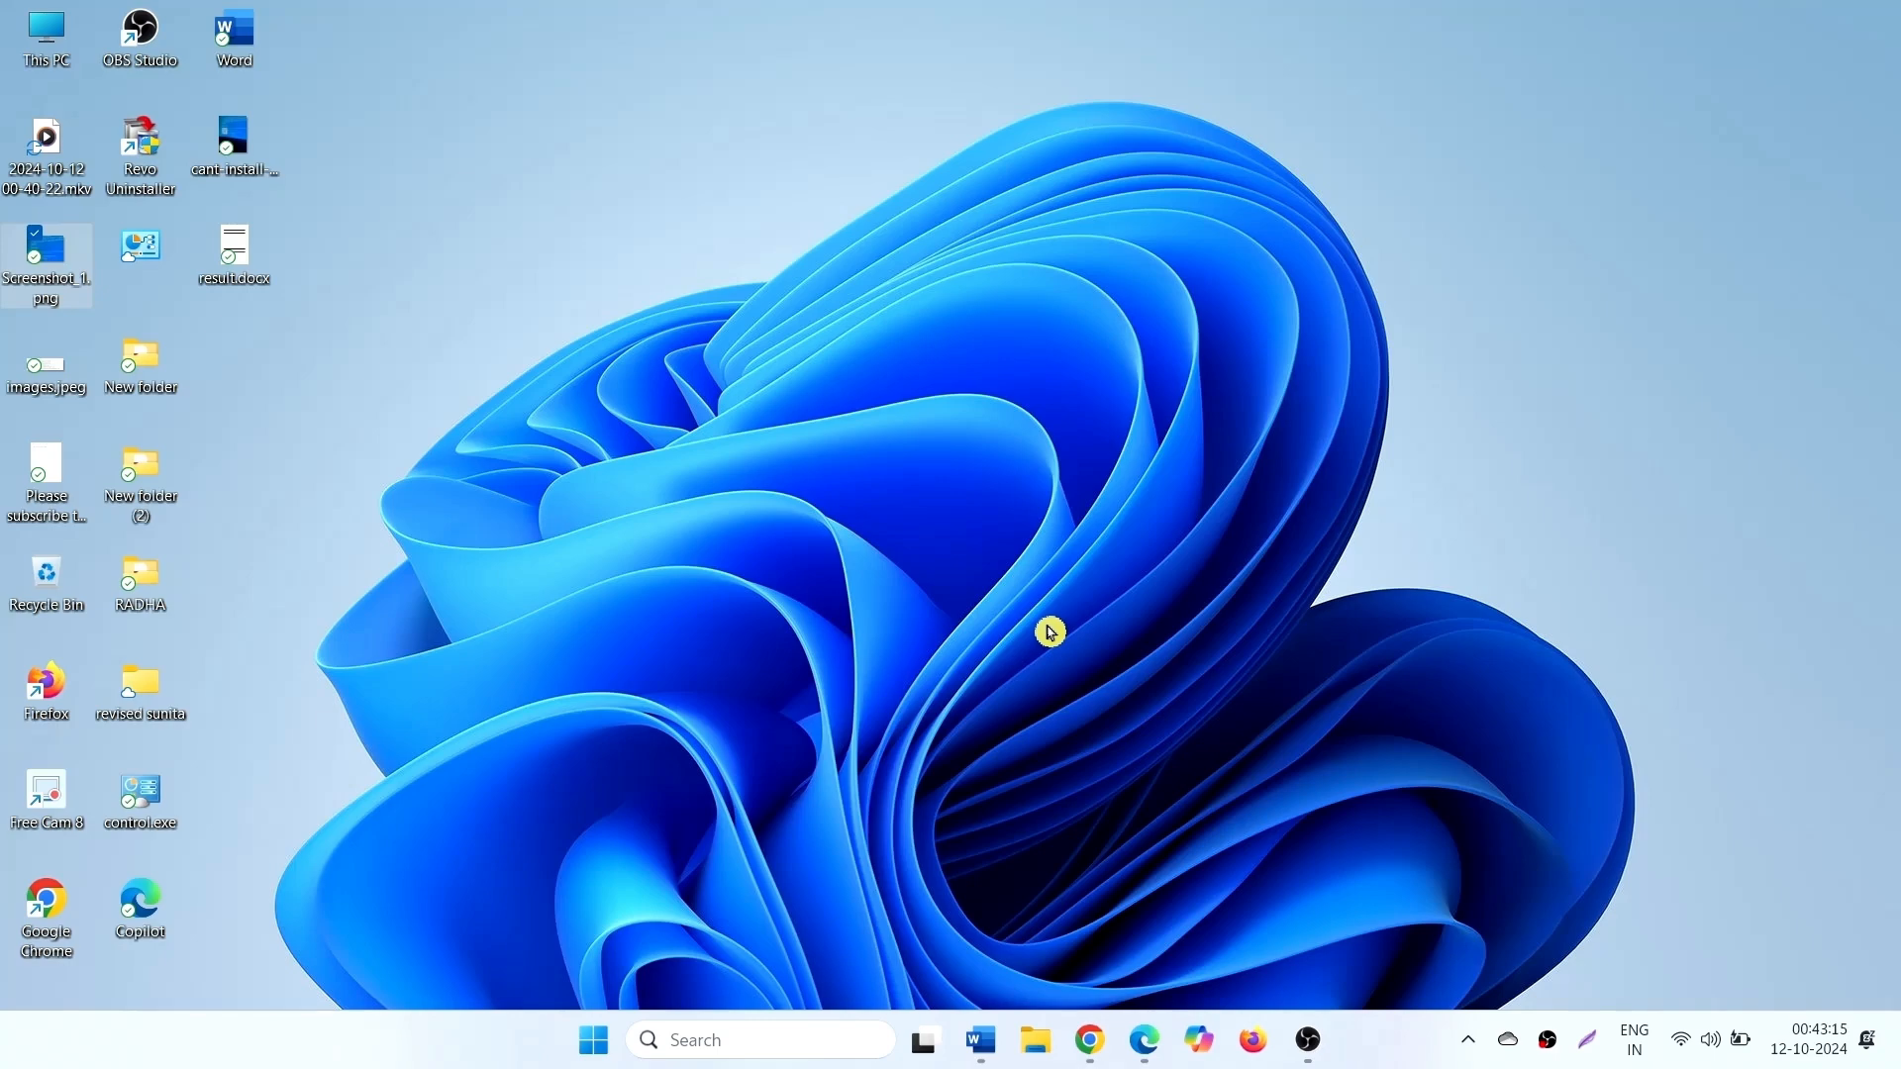
{"action": "mouse_move", "coordinate": [1018, 601]}
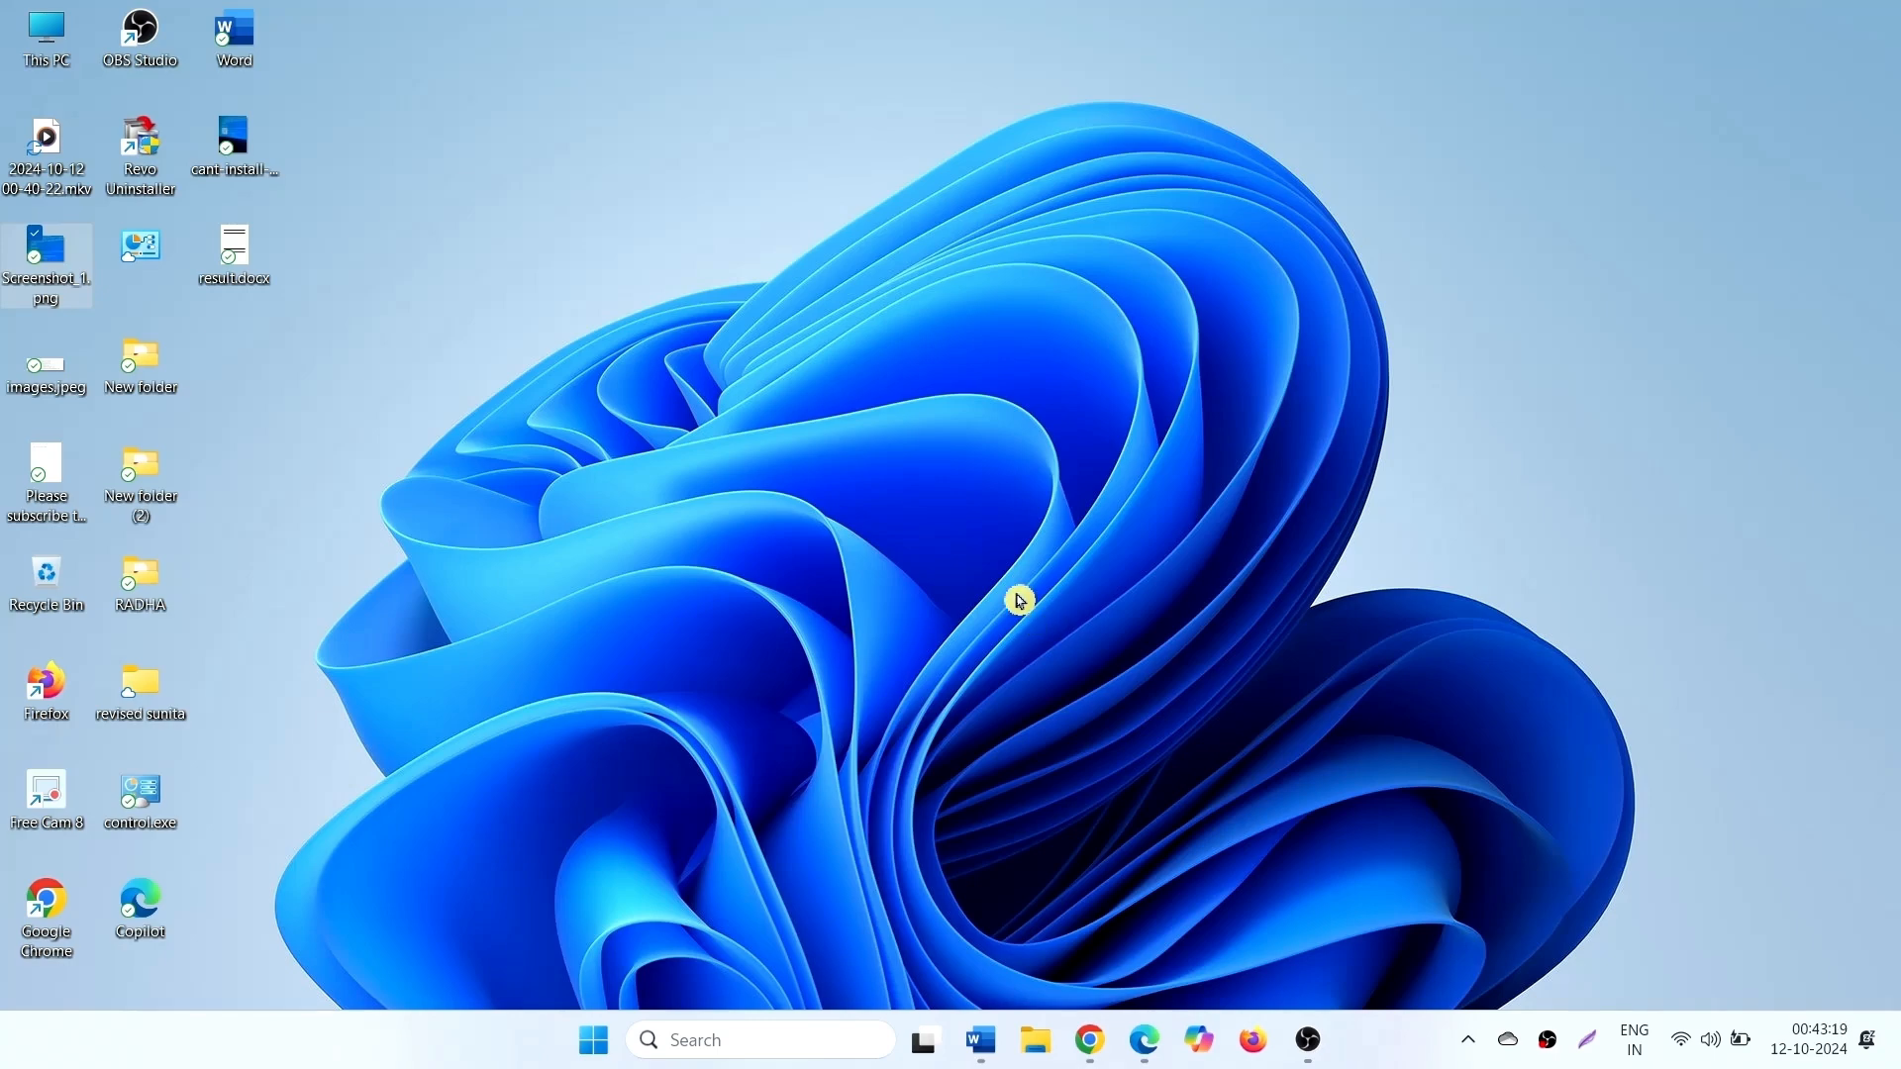
{"action": "mouse_move", "coordinate": [1016, 585]}
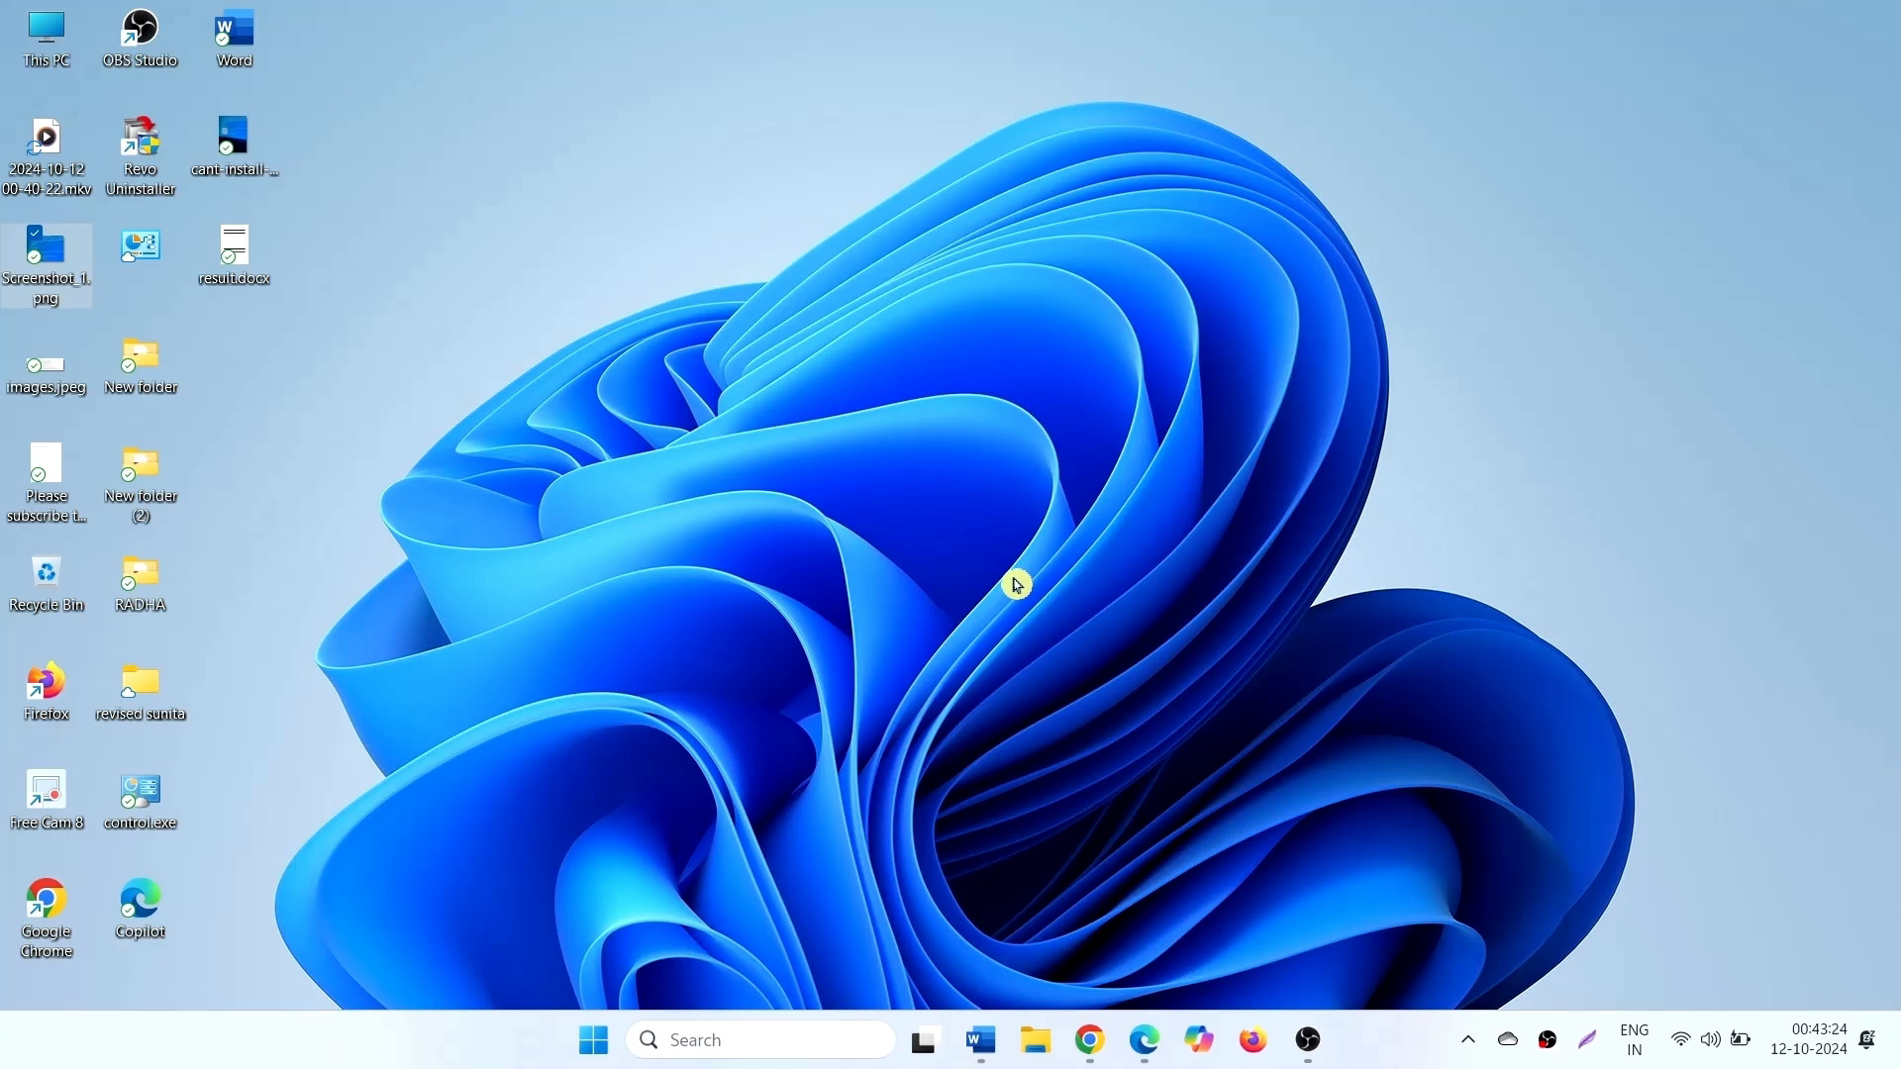
{"action": "mouse_move", "coordinate": [1004, 630]}
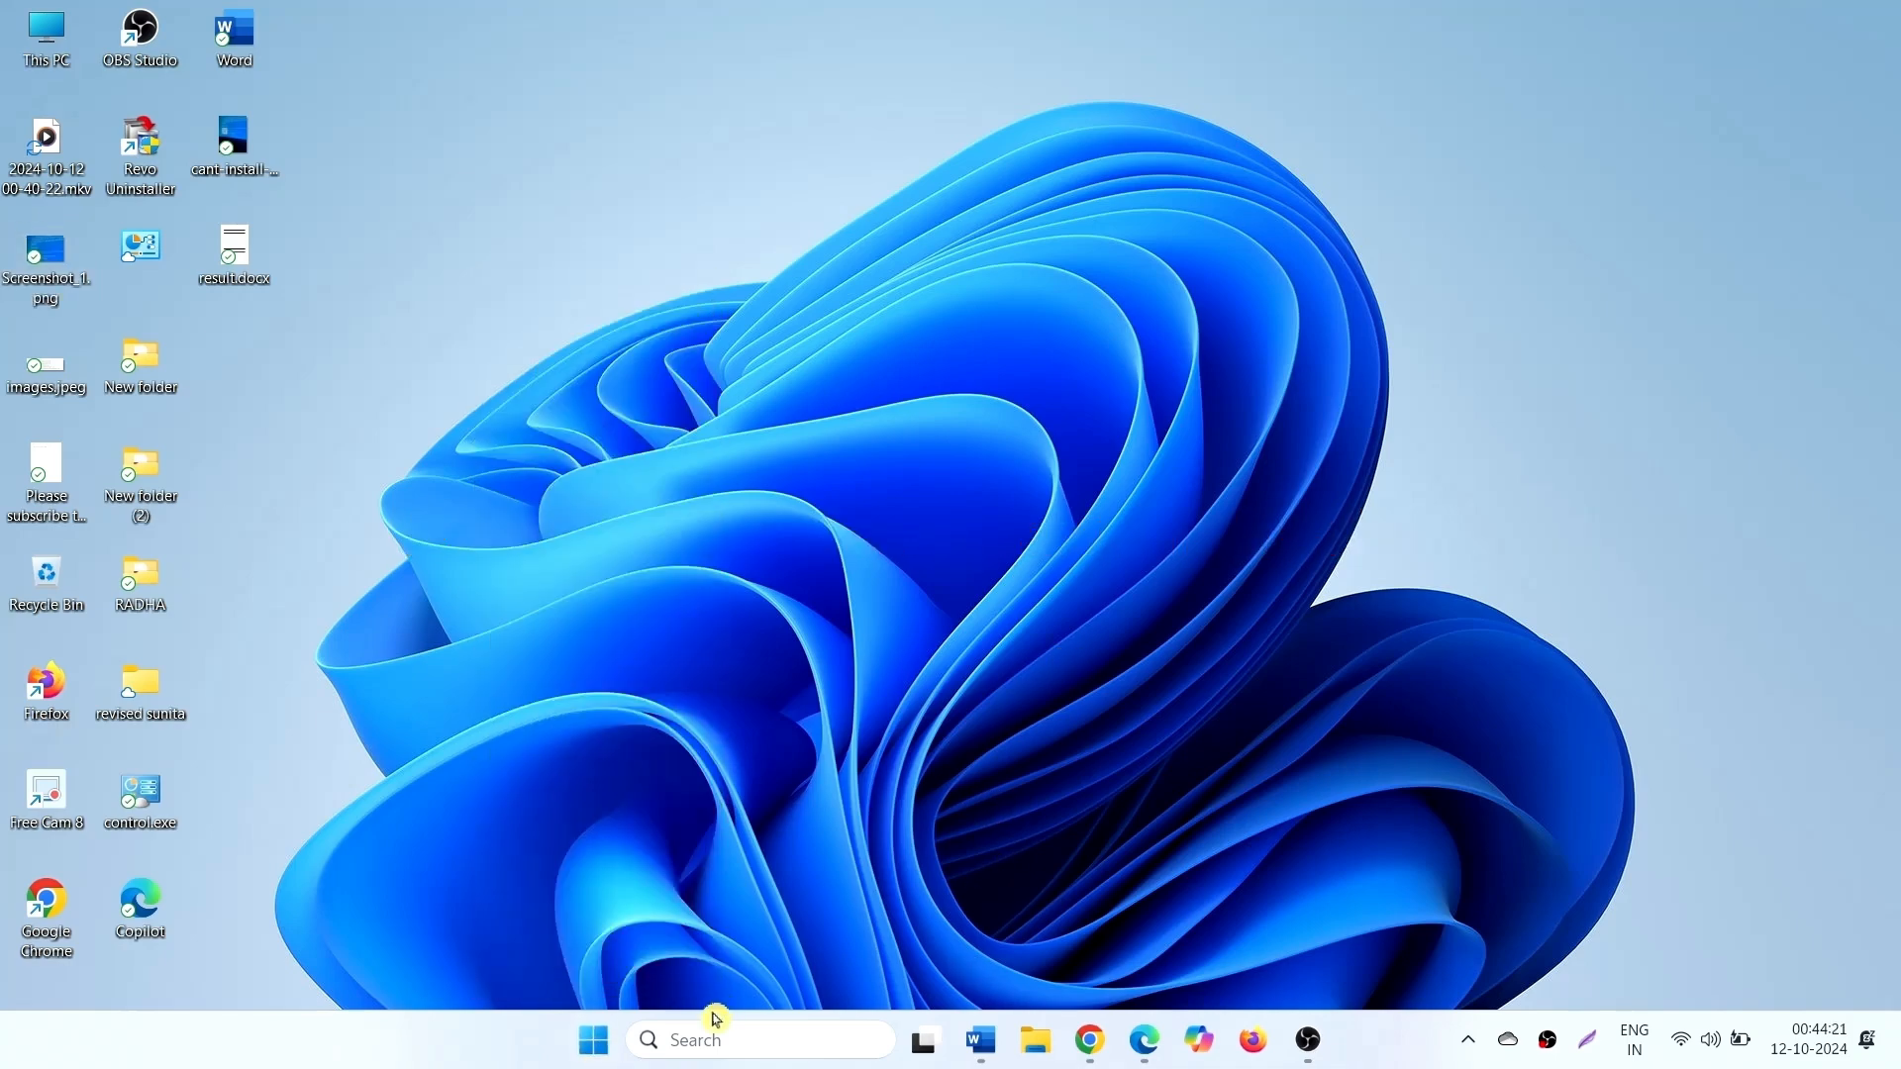
- Launch Device Manager from the Start button's quick link menu
{"action": "right_click", "coordinate": [593, 1040]}
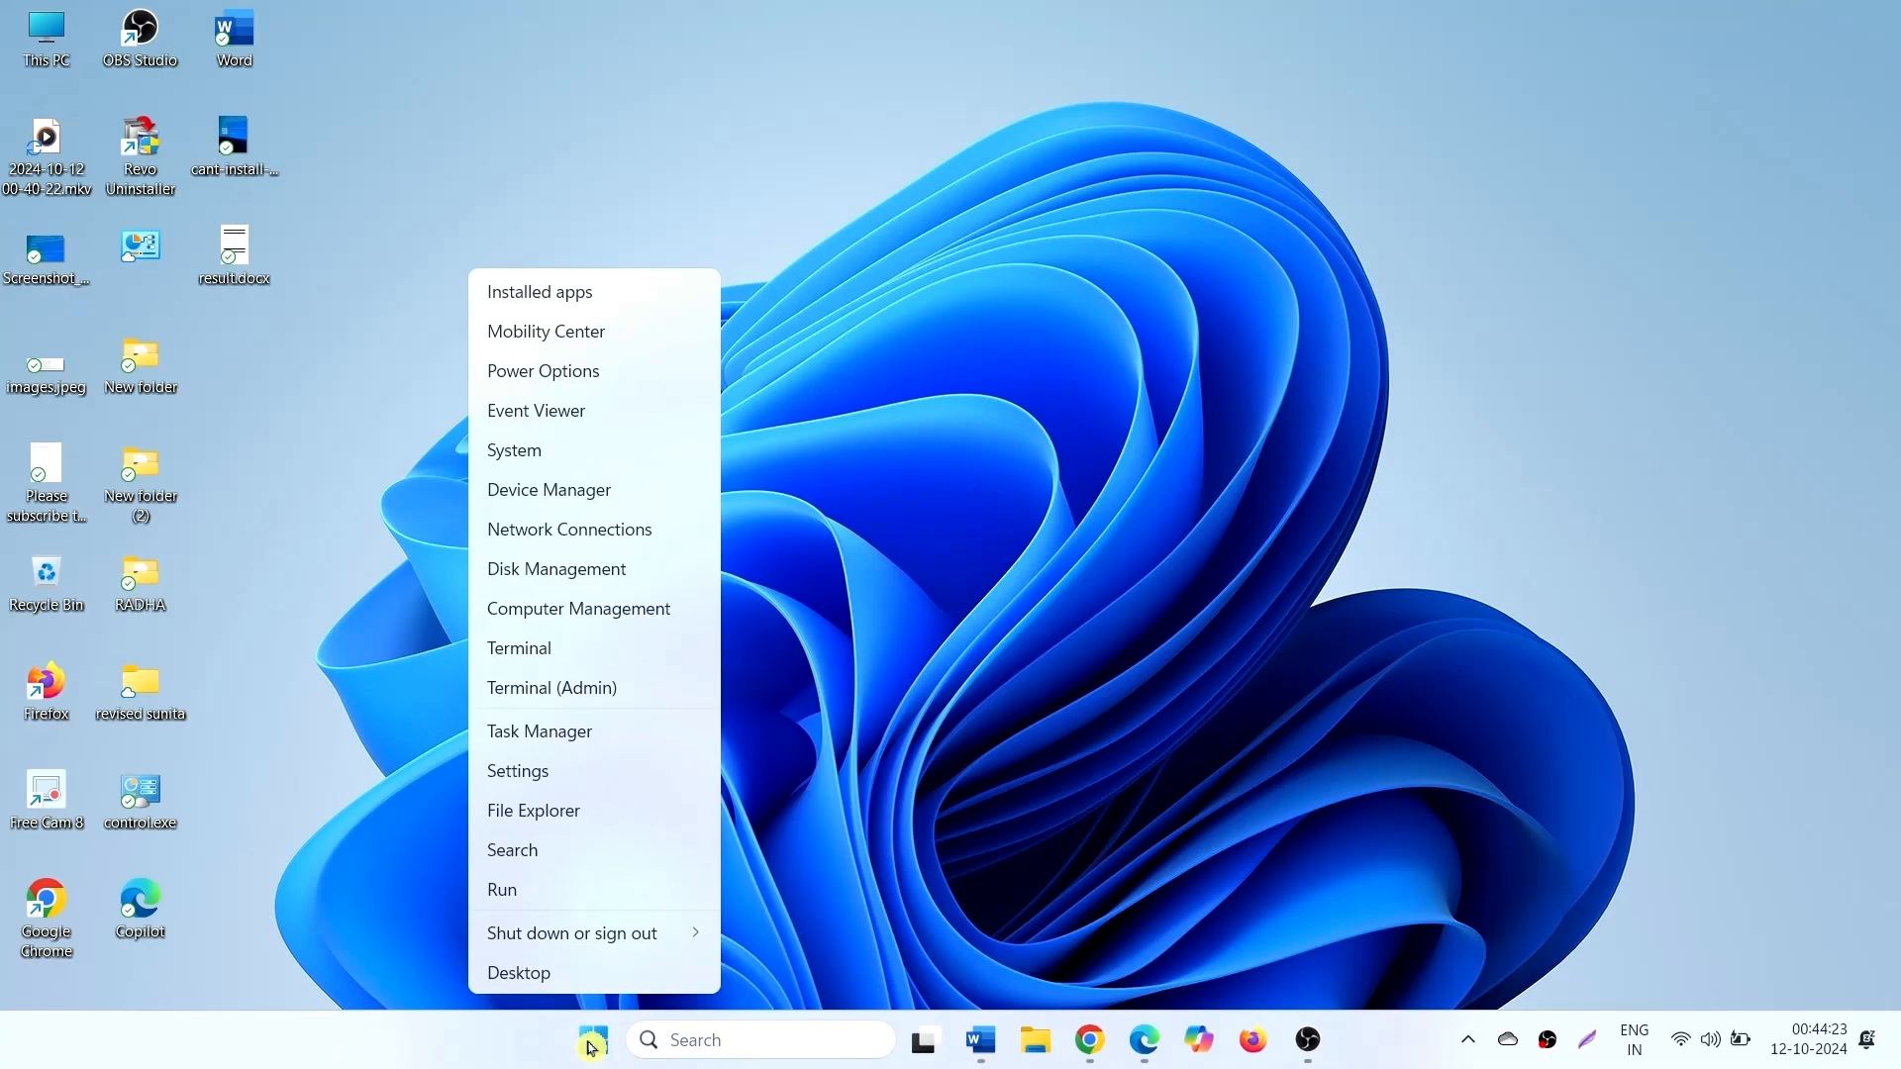
{"action": "left_click", "coordinate": [606, 497]}
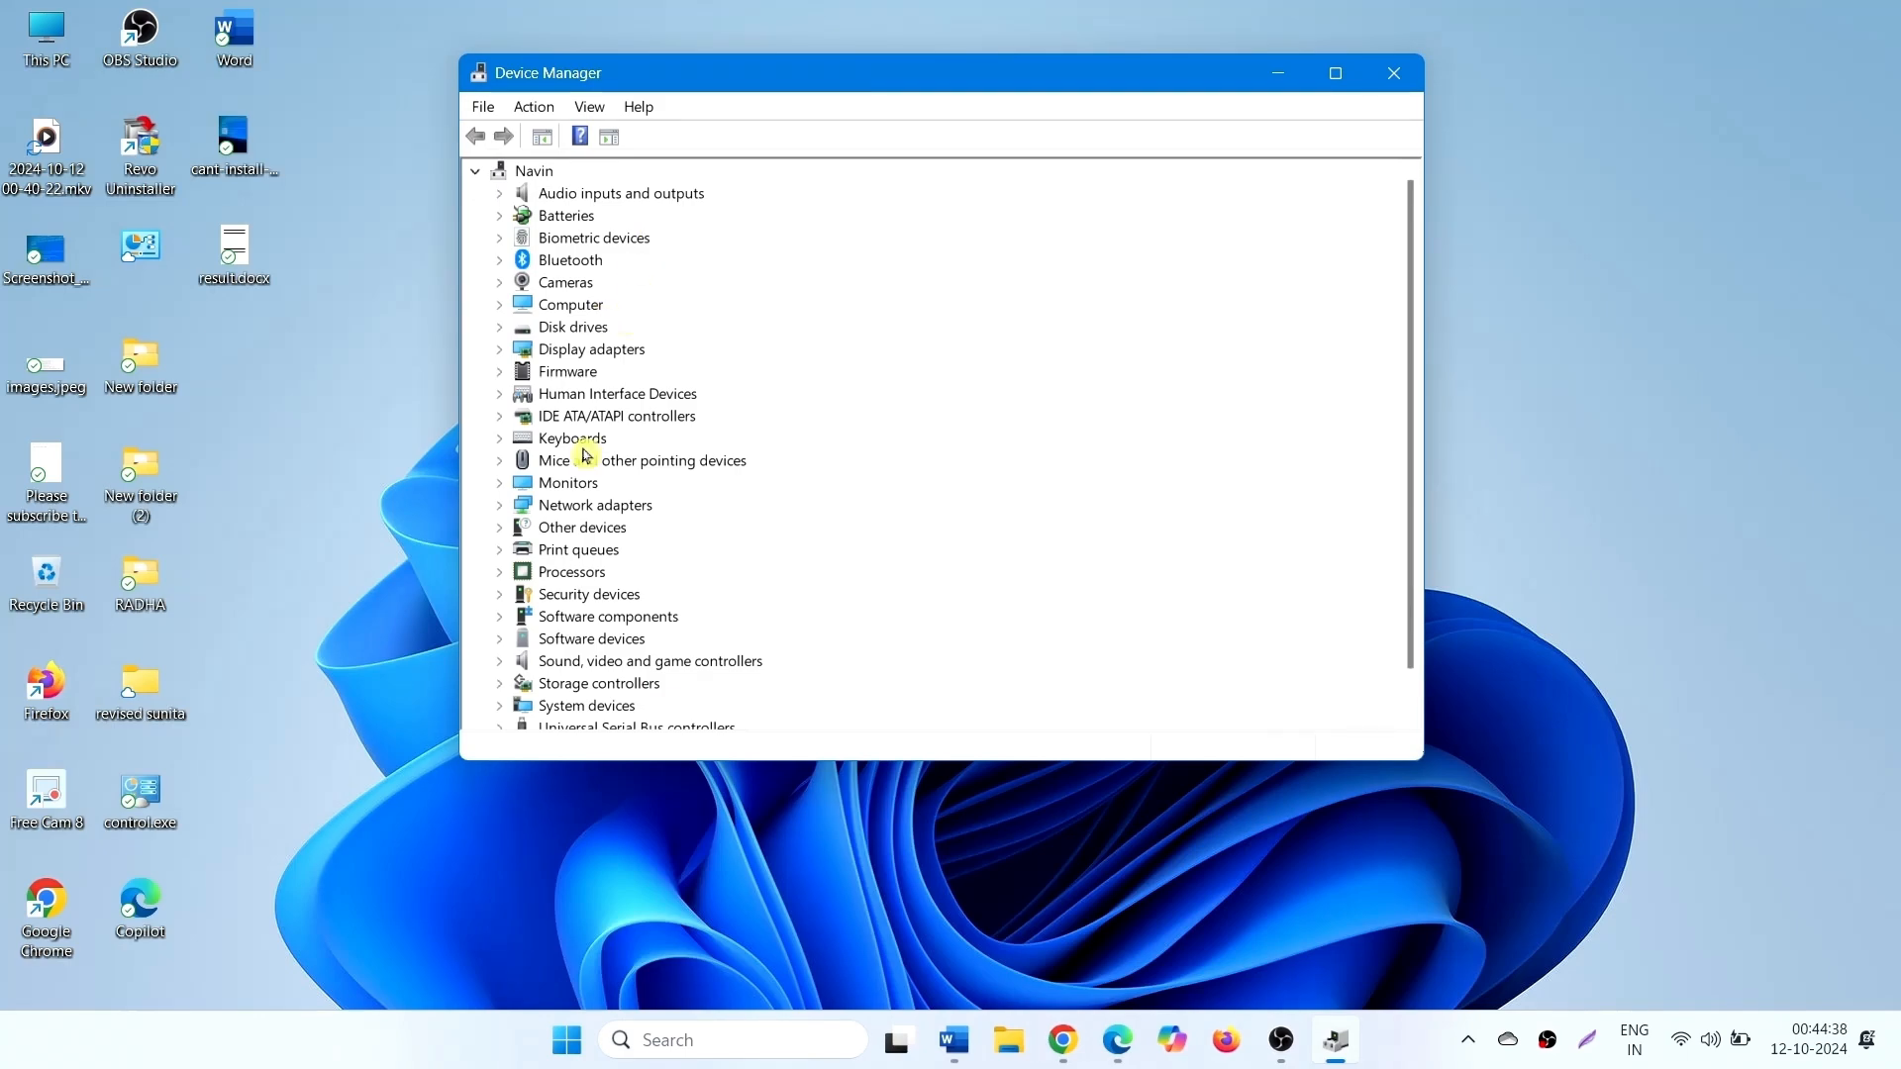
{"action": "mouse_move", "coordinate": [681, 437]}
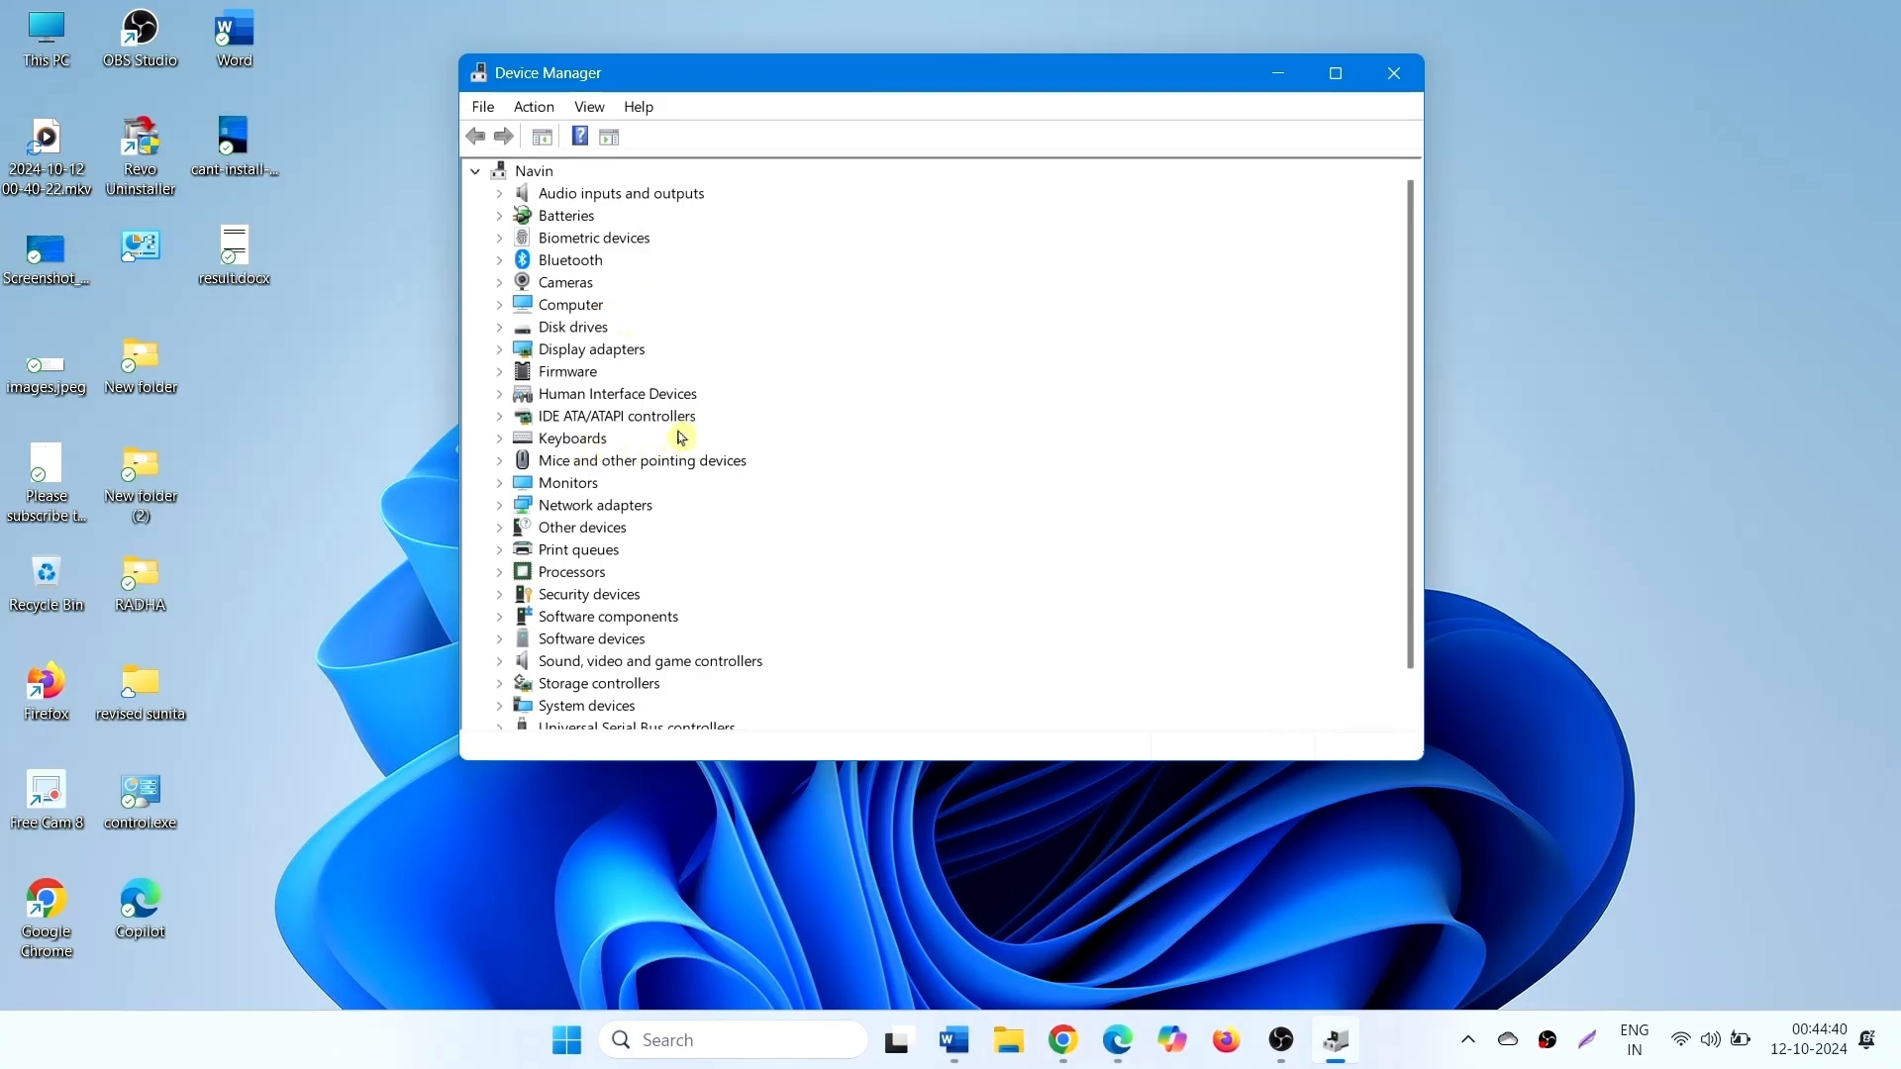
{"action": "mouse_move", "coordinate": [999, 531]}
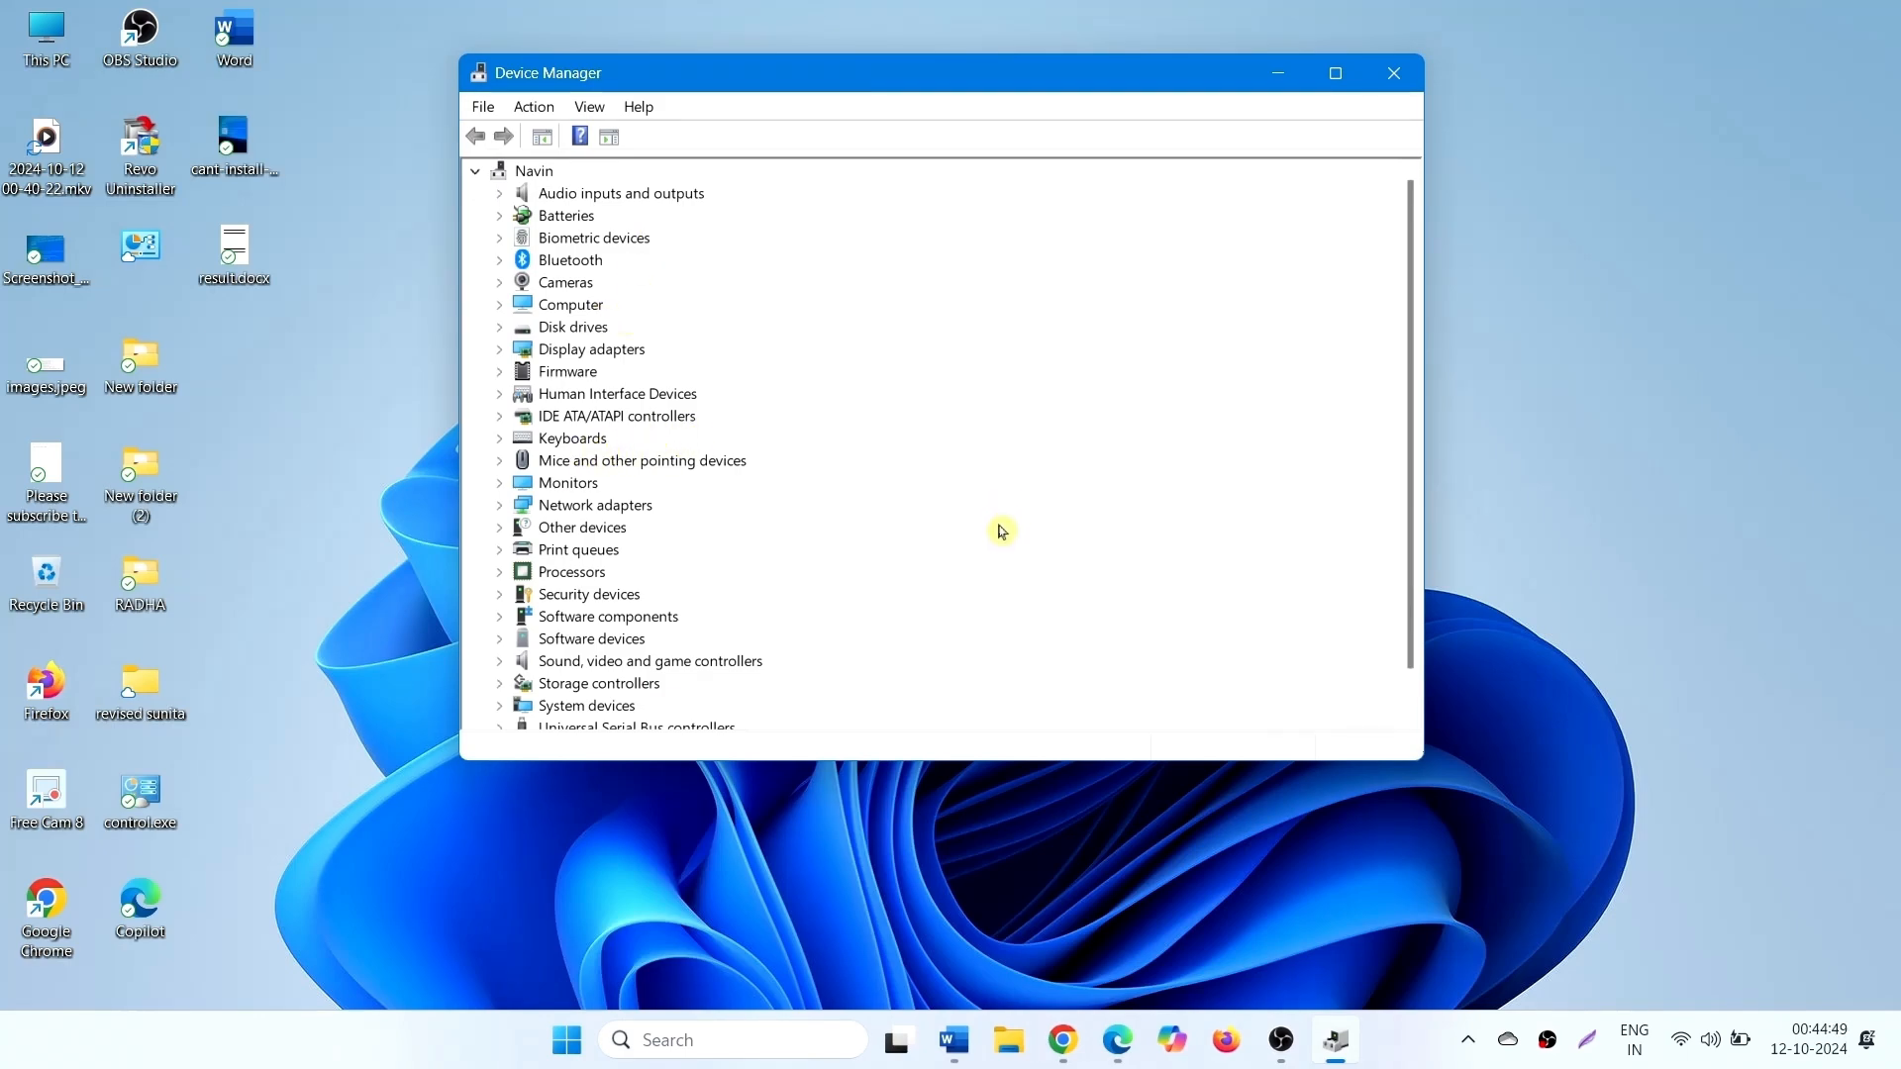
{"action": "mouse_move", "coordinate": [1003, 534]}
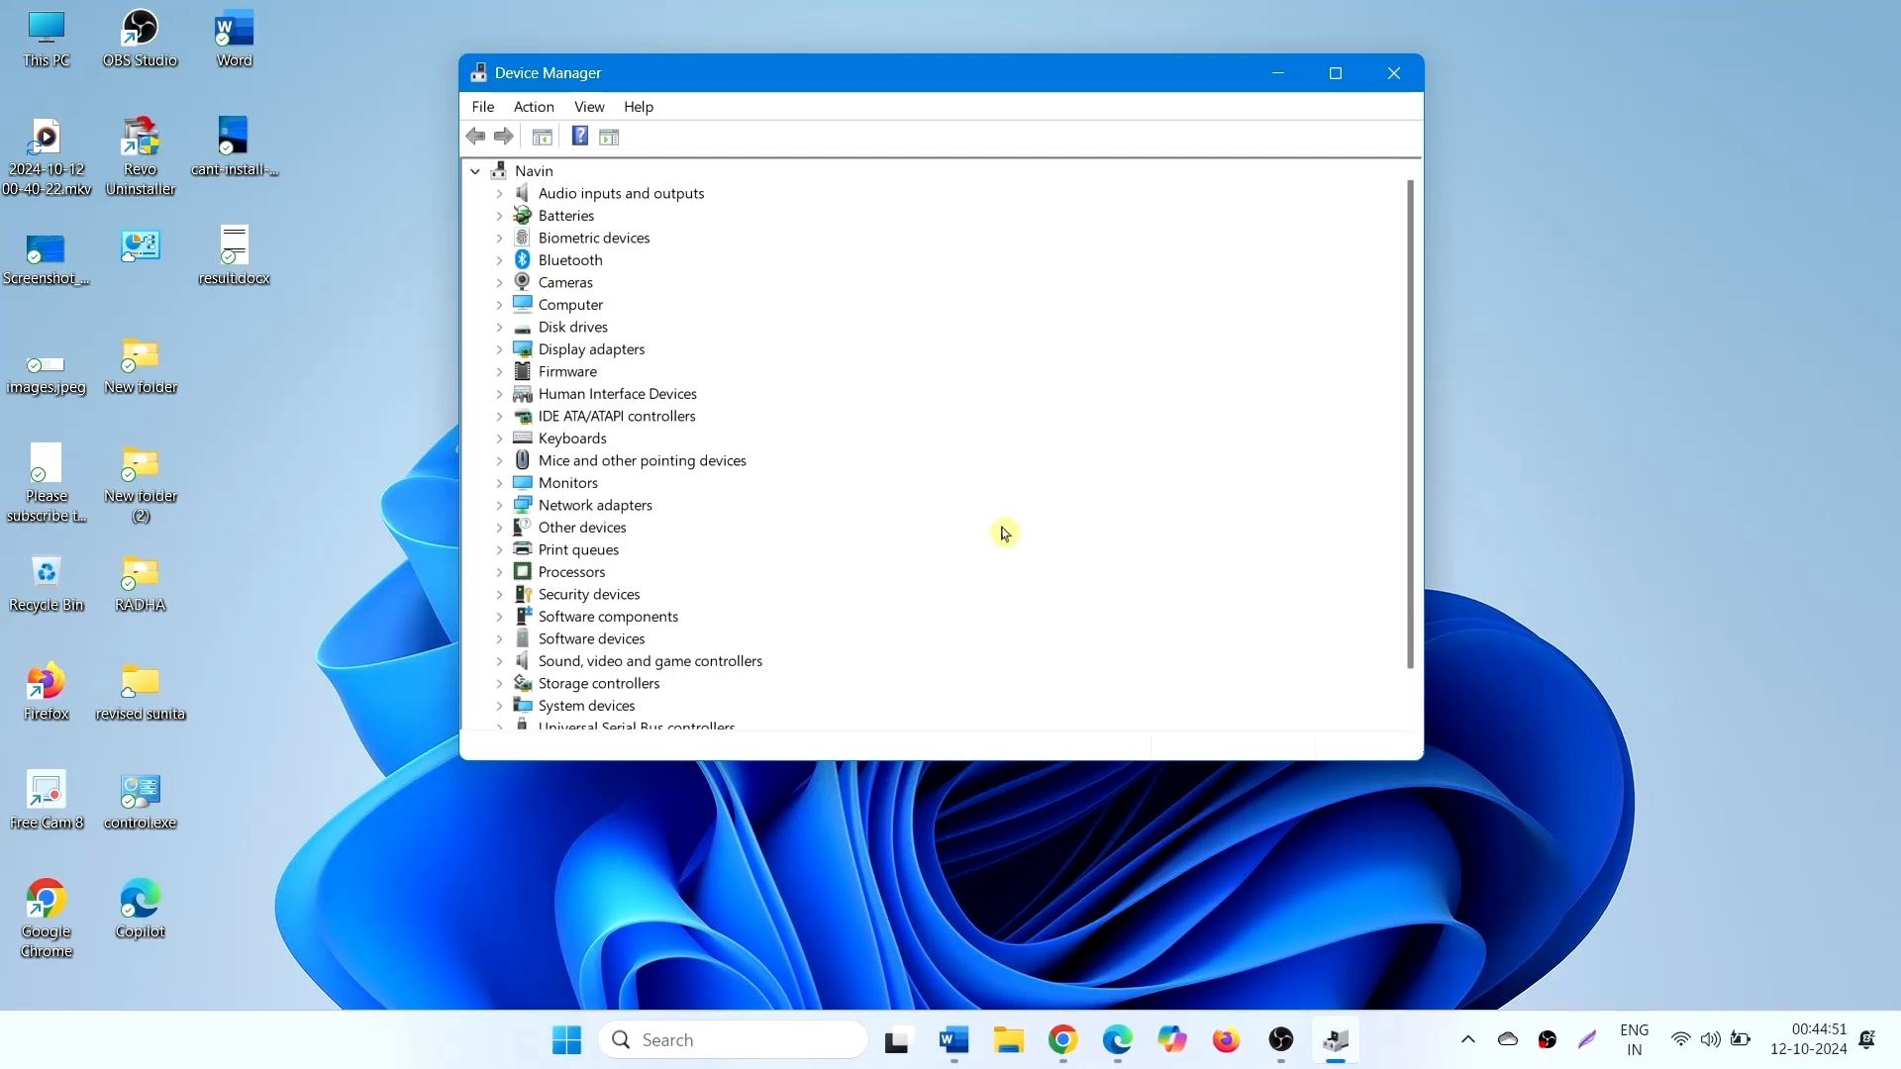
{"action": "mouse_move", "coordinate": [804, 379]}
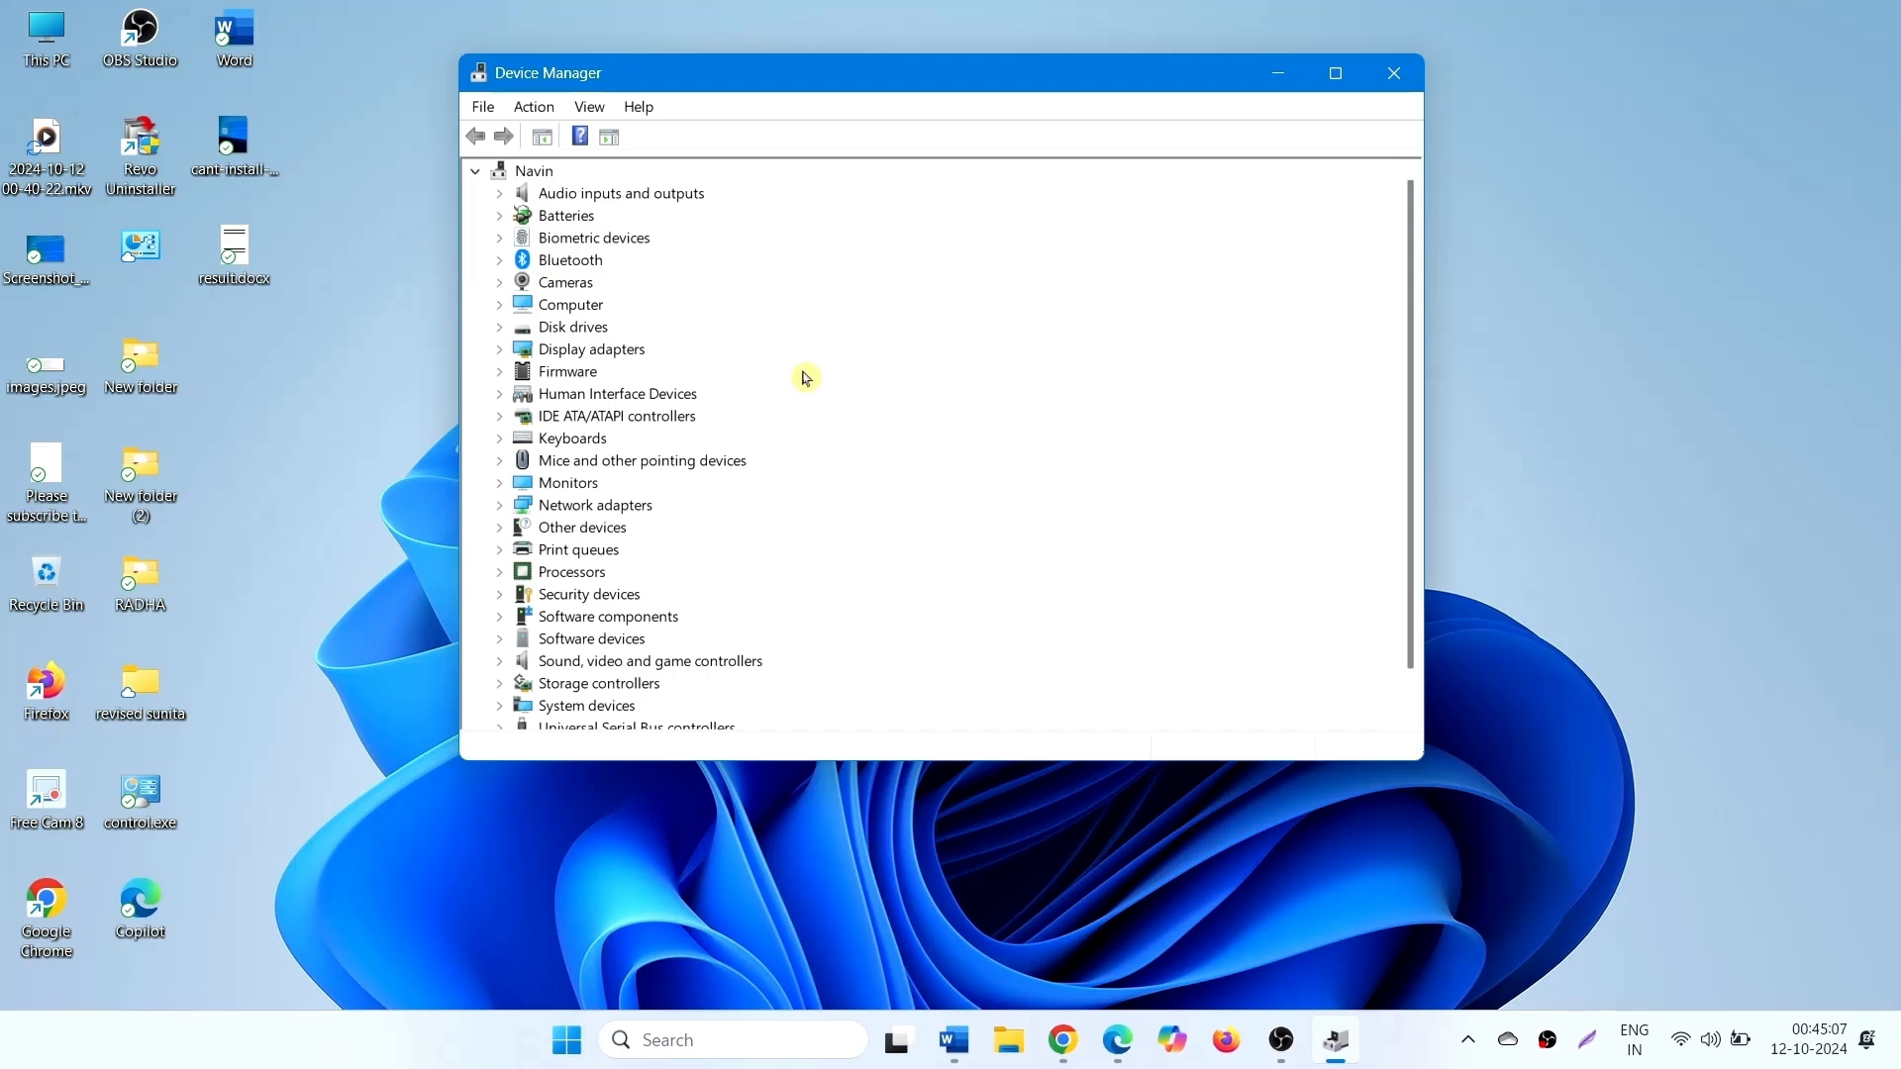
- Uninstall Speakers (Realtek(R) Audio) from Audio inputs and outputs, then close Device Manager
{"action": "left_click", "coordinate": [499, 193]}
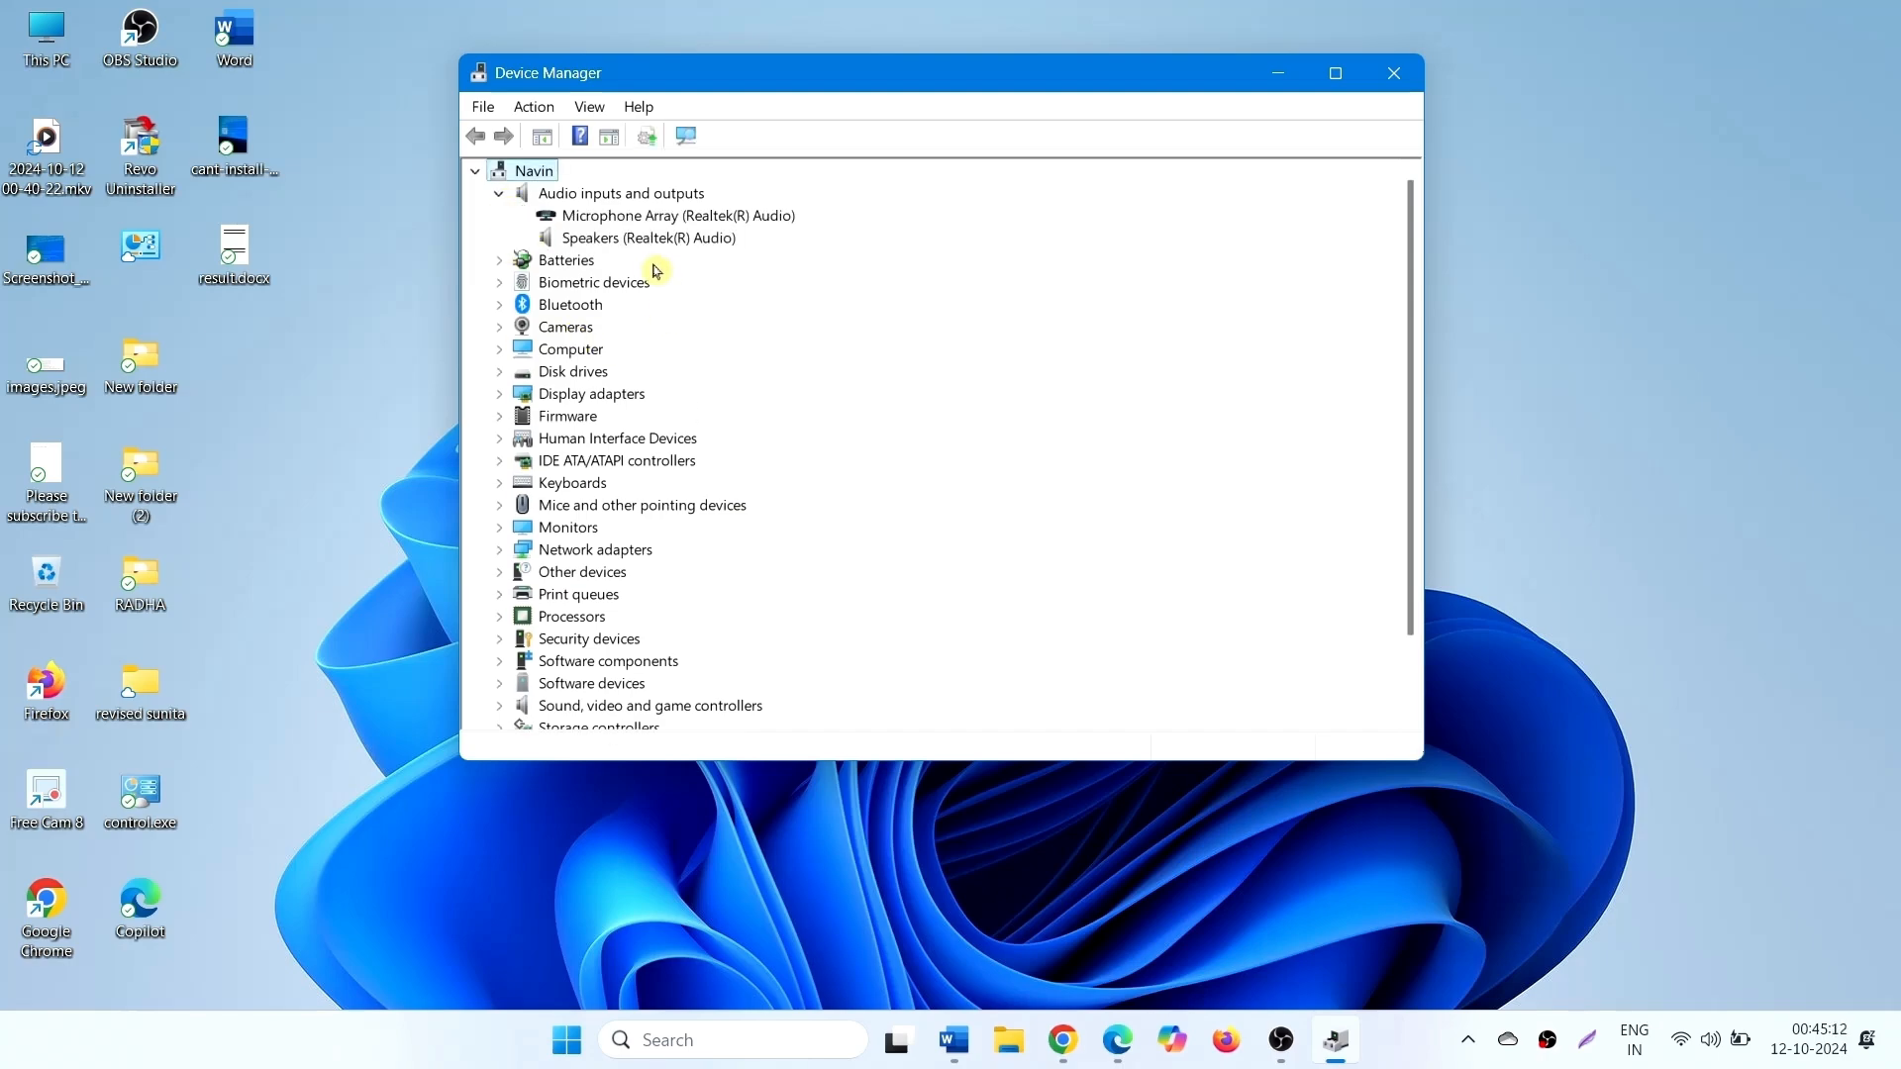
{"action": "mouse_move", "coordinate": [627, 239]}
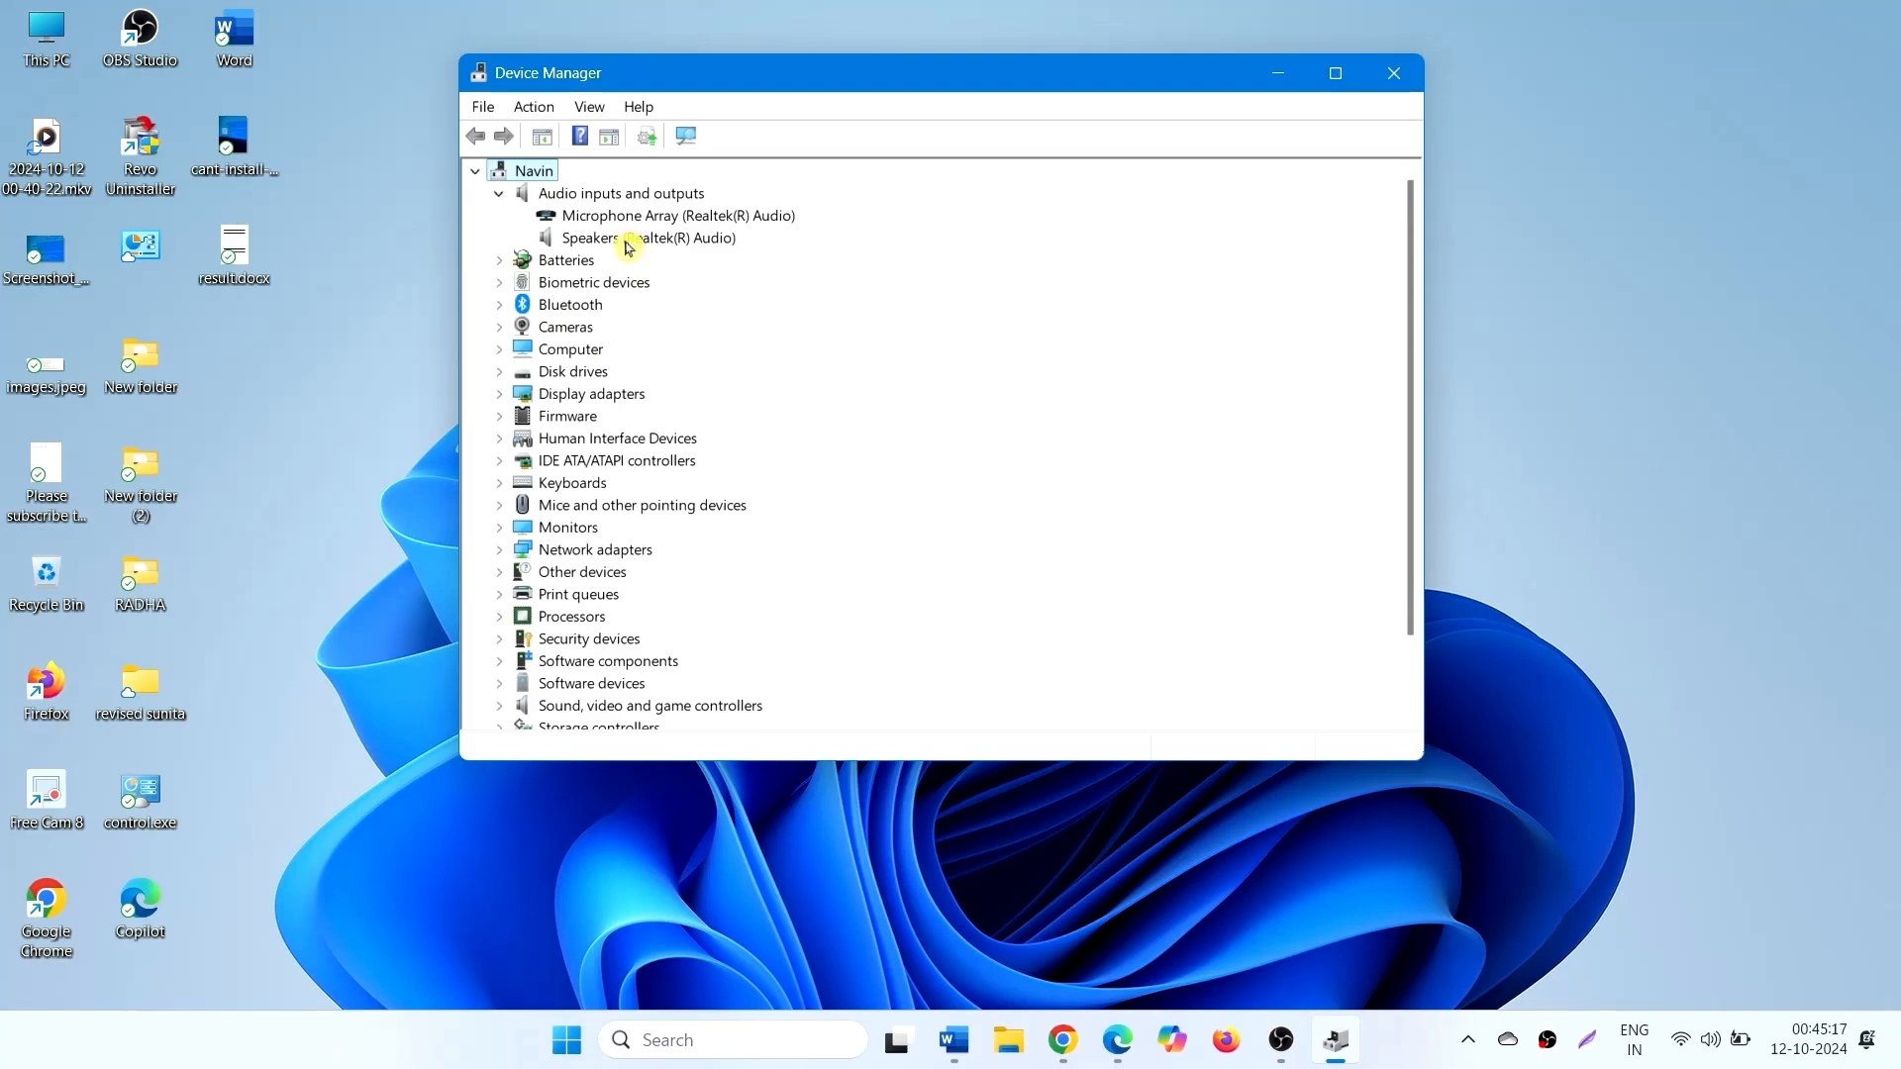
{"action": "right_click", "coordinate": [649, 237]}
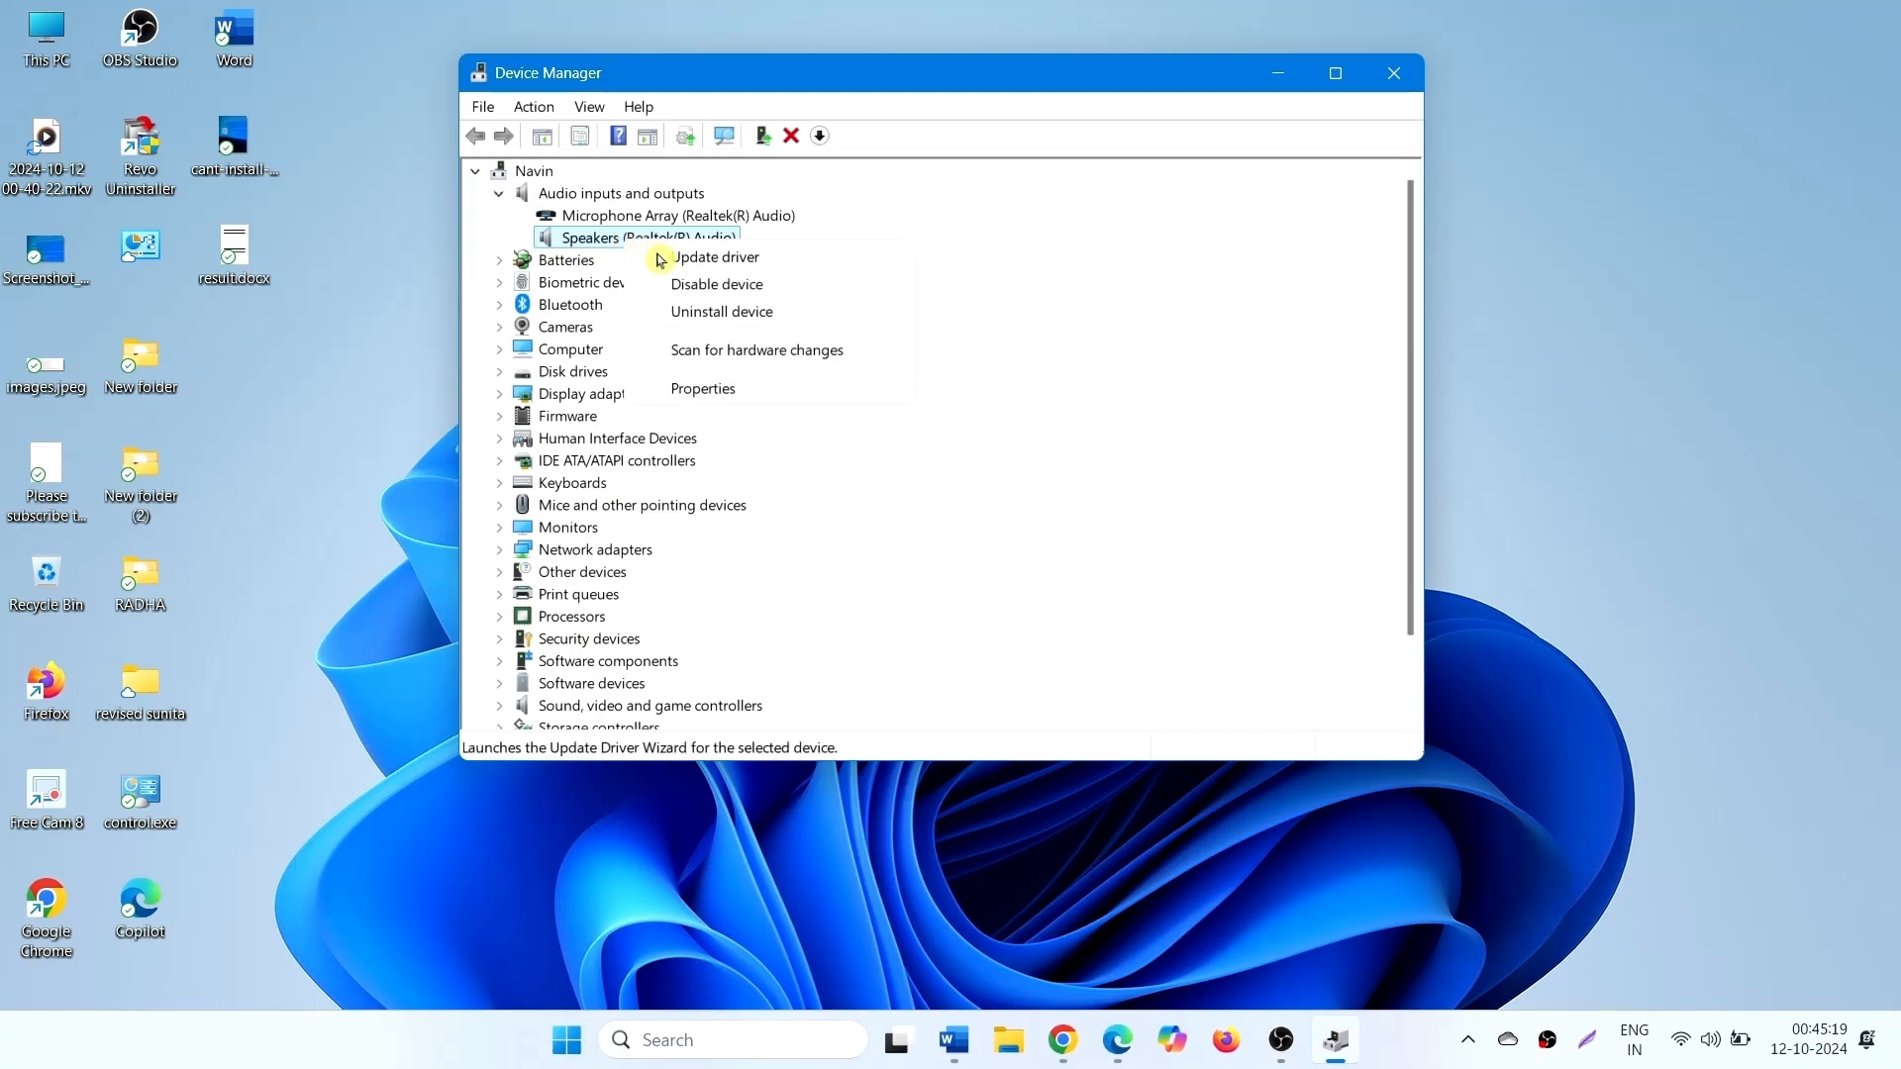
{"action": "mouse_move", "coordinate": [806, 325]}
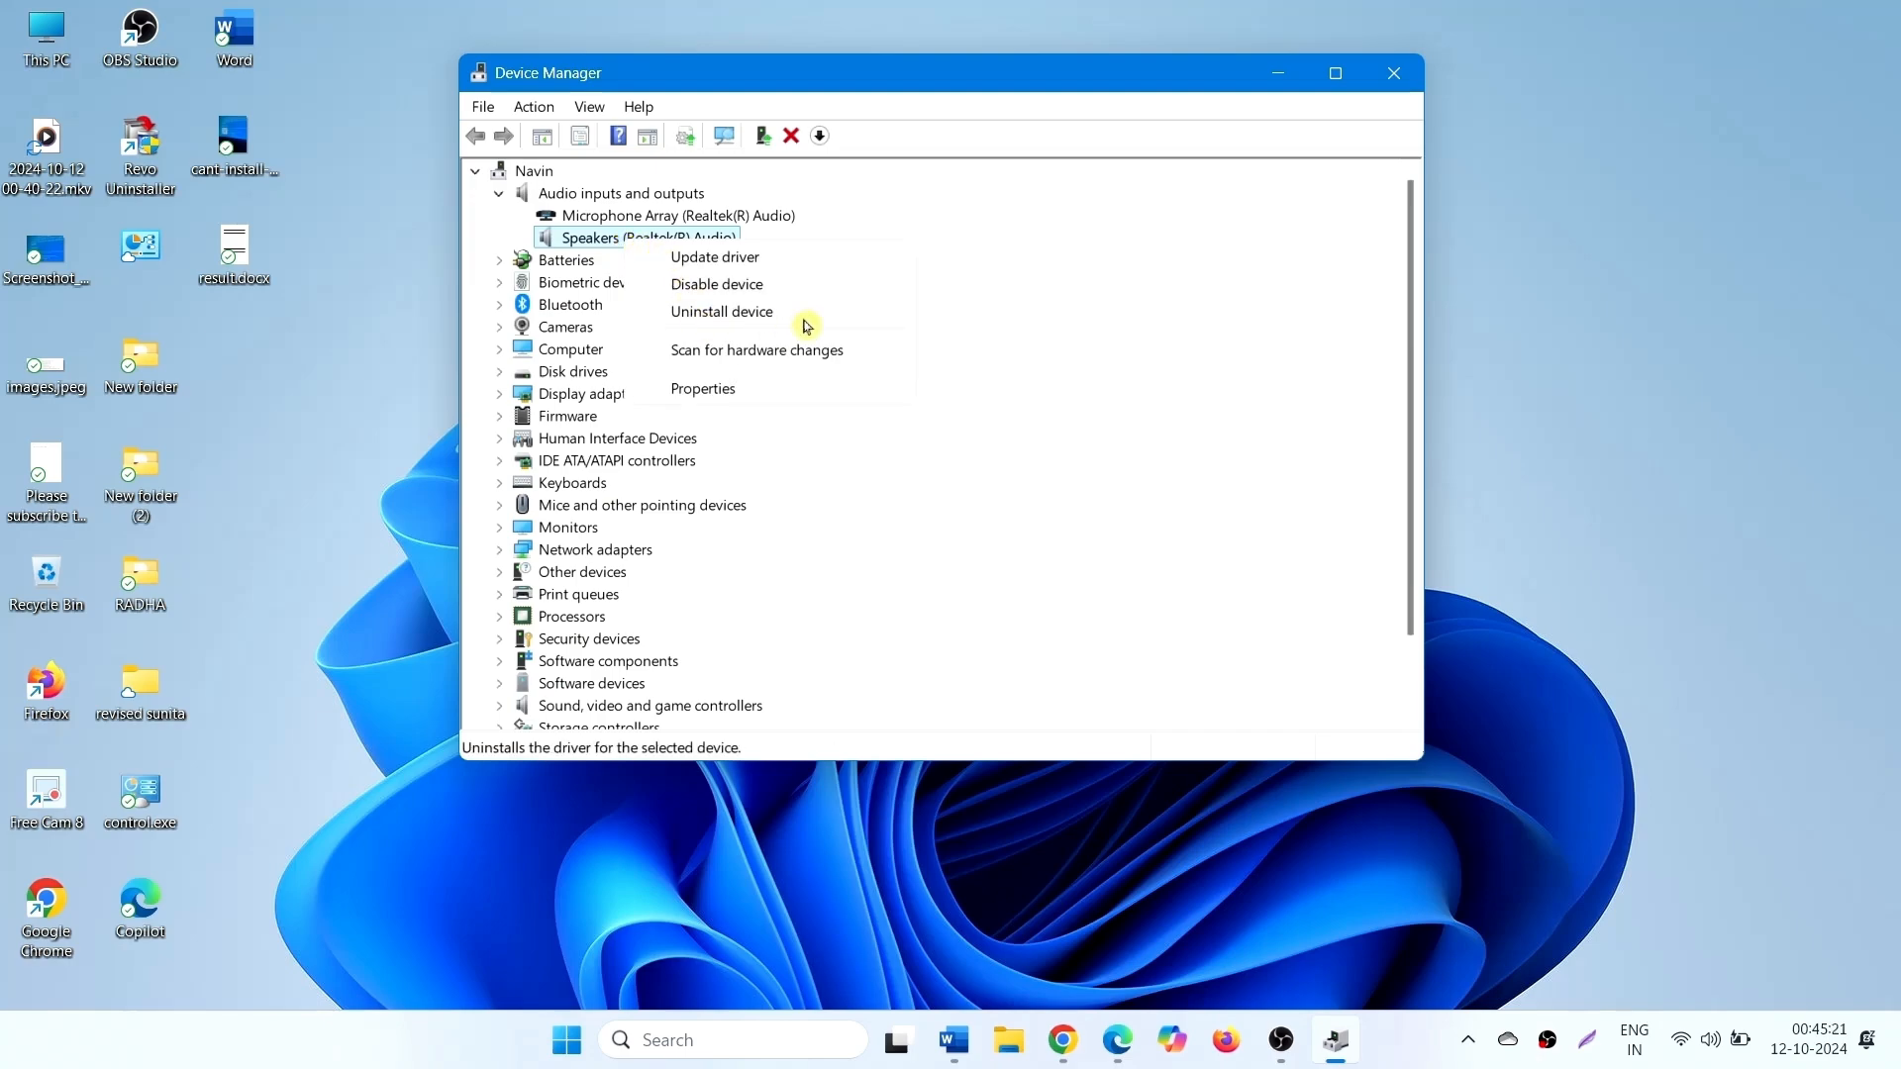
{"action": "left_click", "coordinate": [720, 312]}
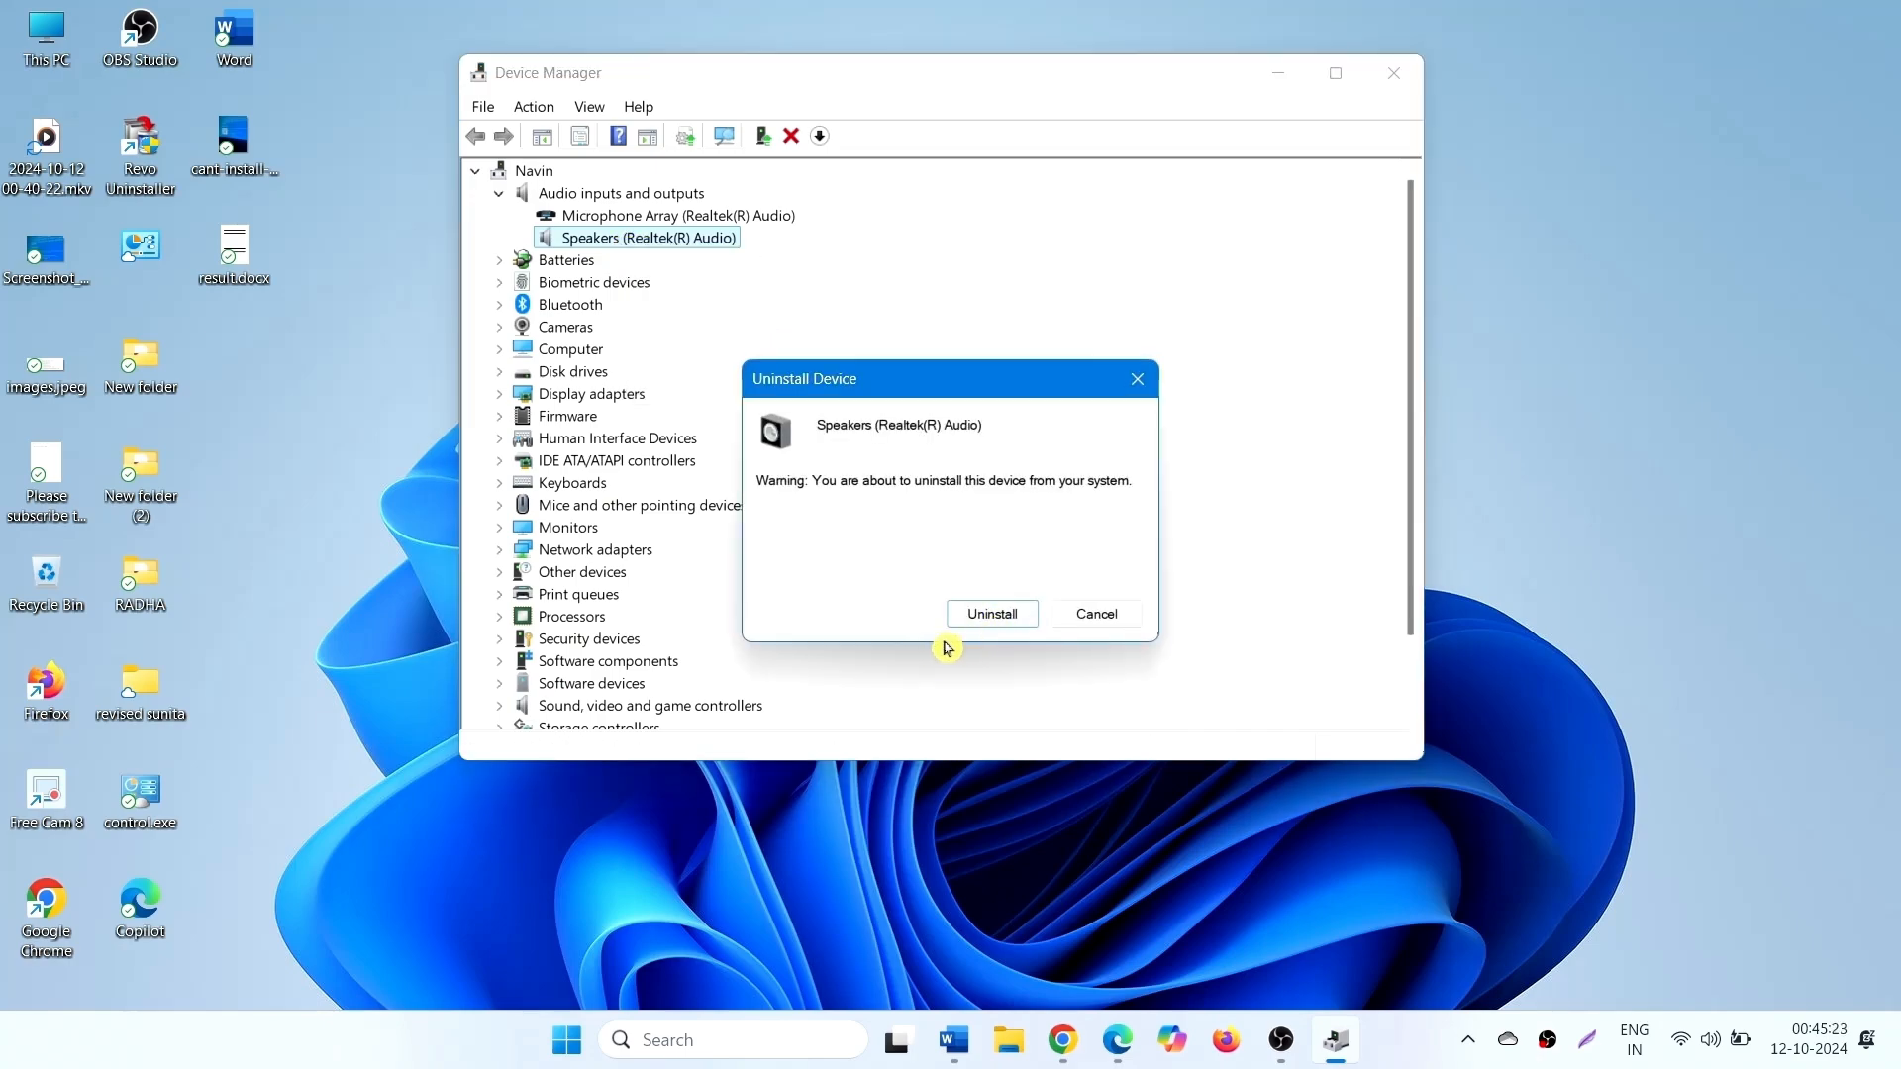
{"action": "left_click", "coordinate": [1093, 614]}
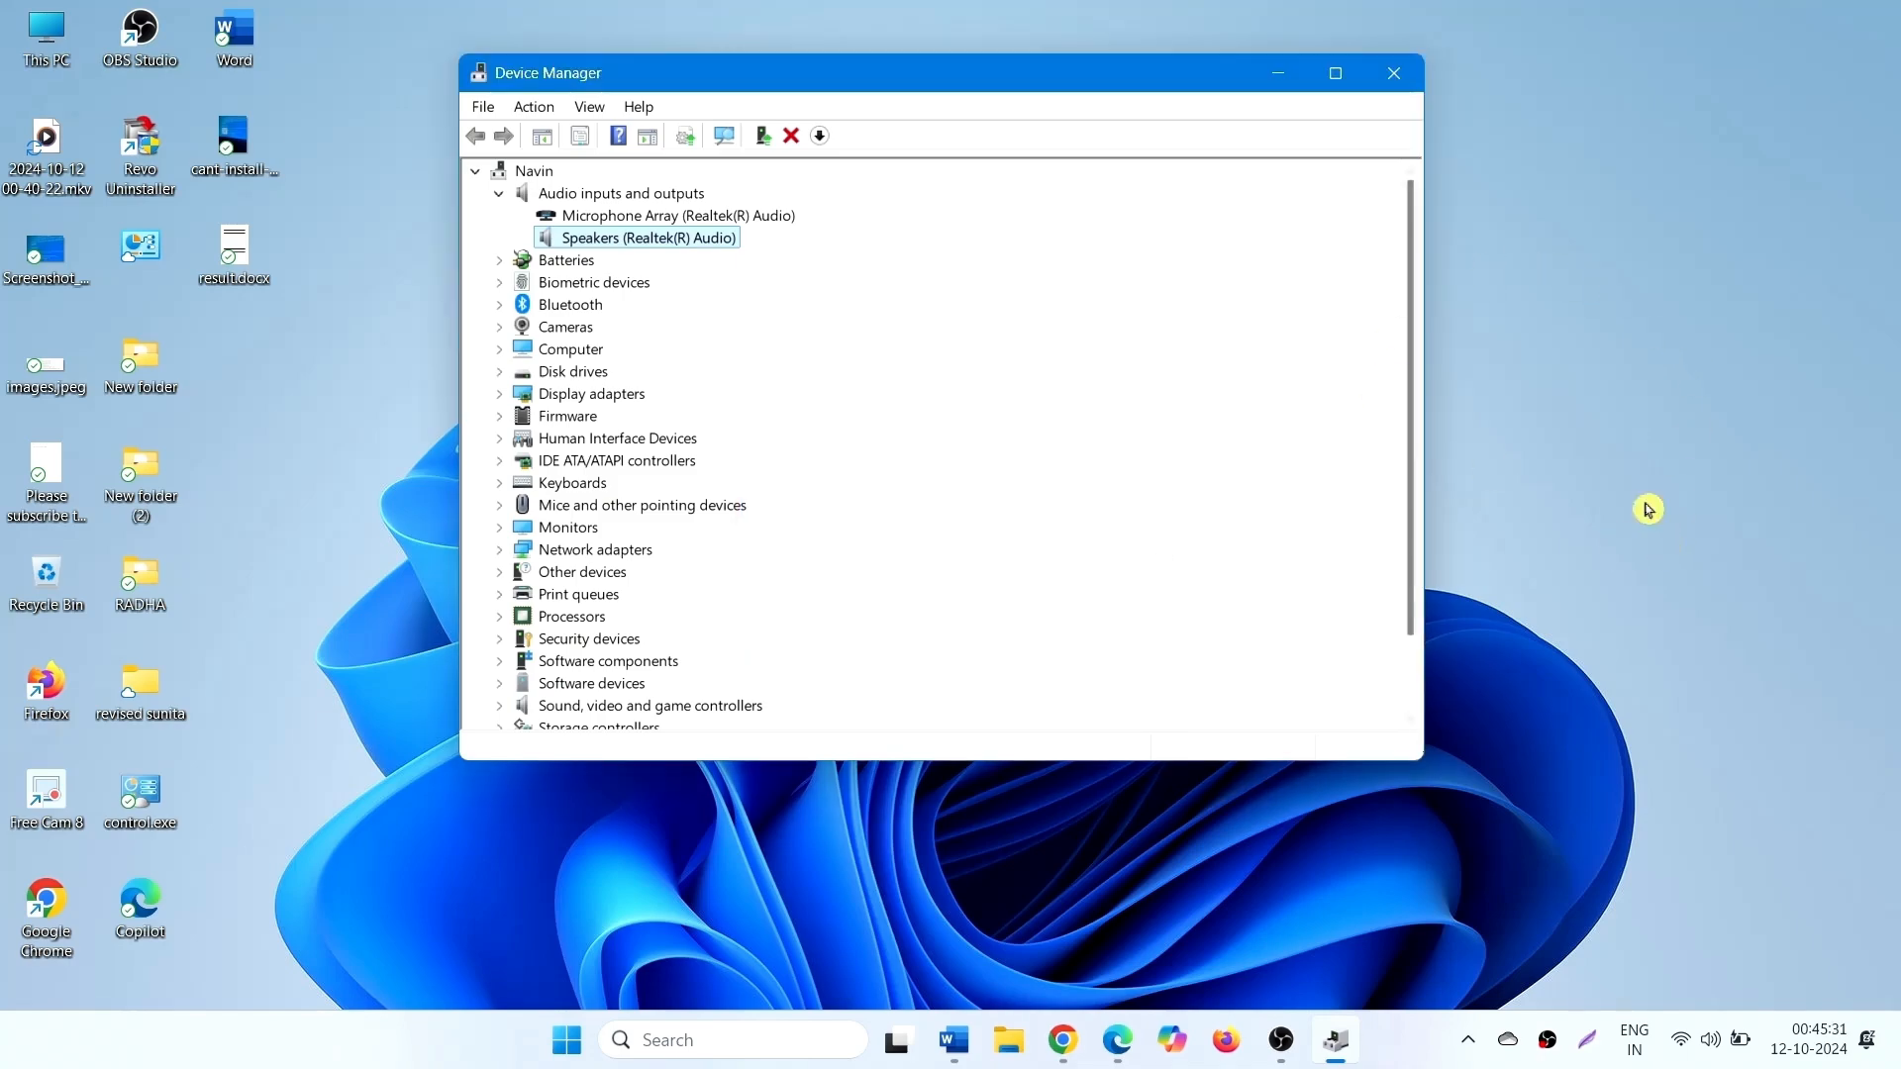
{"action": "left_click", "coordinate": [1393, 72]}
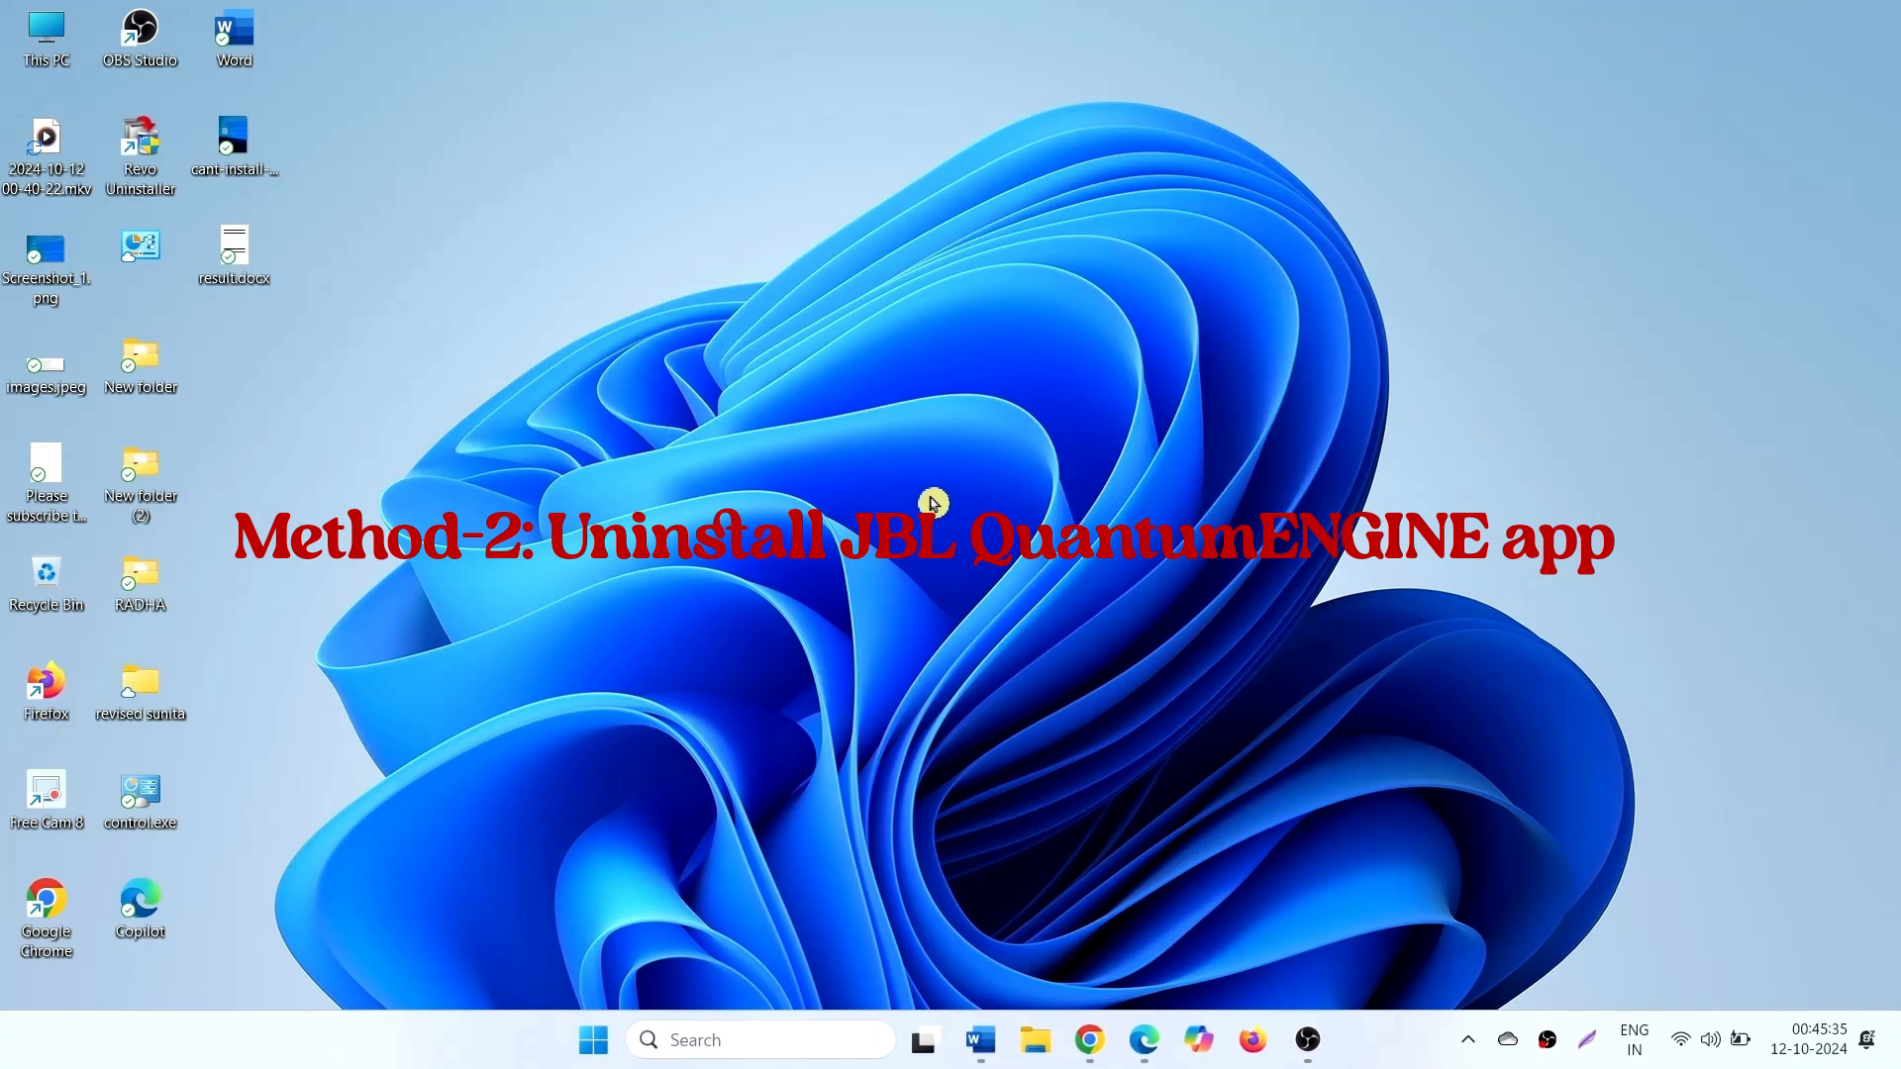
{"action": "mouse_move", "coordinate": [951, 486]}
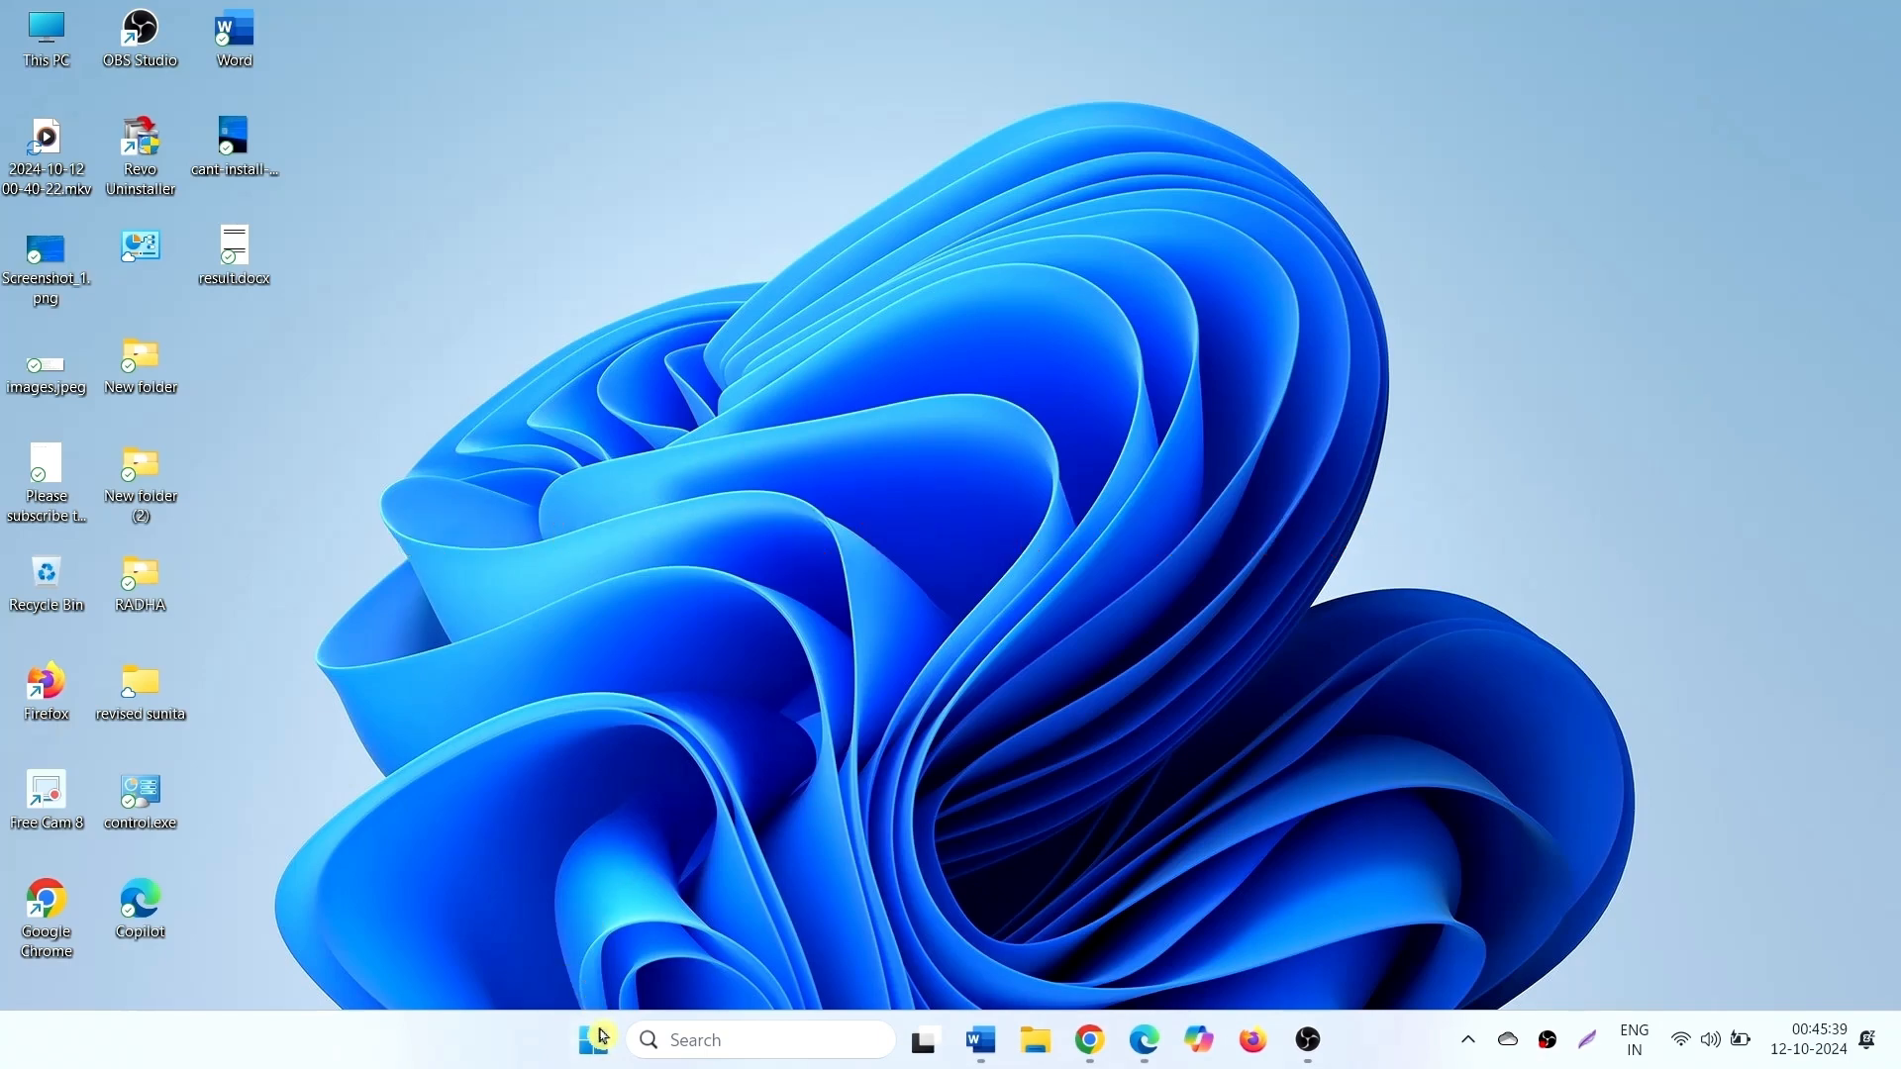
- Launch Settings from the Start menu's pinned apps
{"action": "left_click", "coordinate": [593, 1038]}
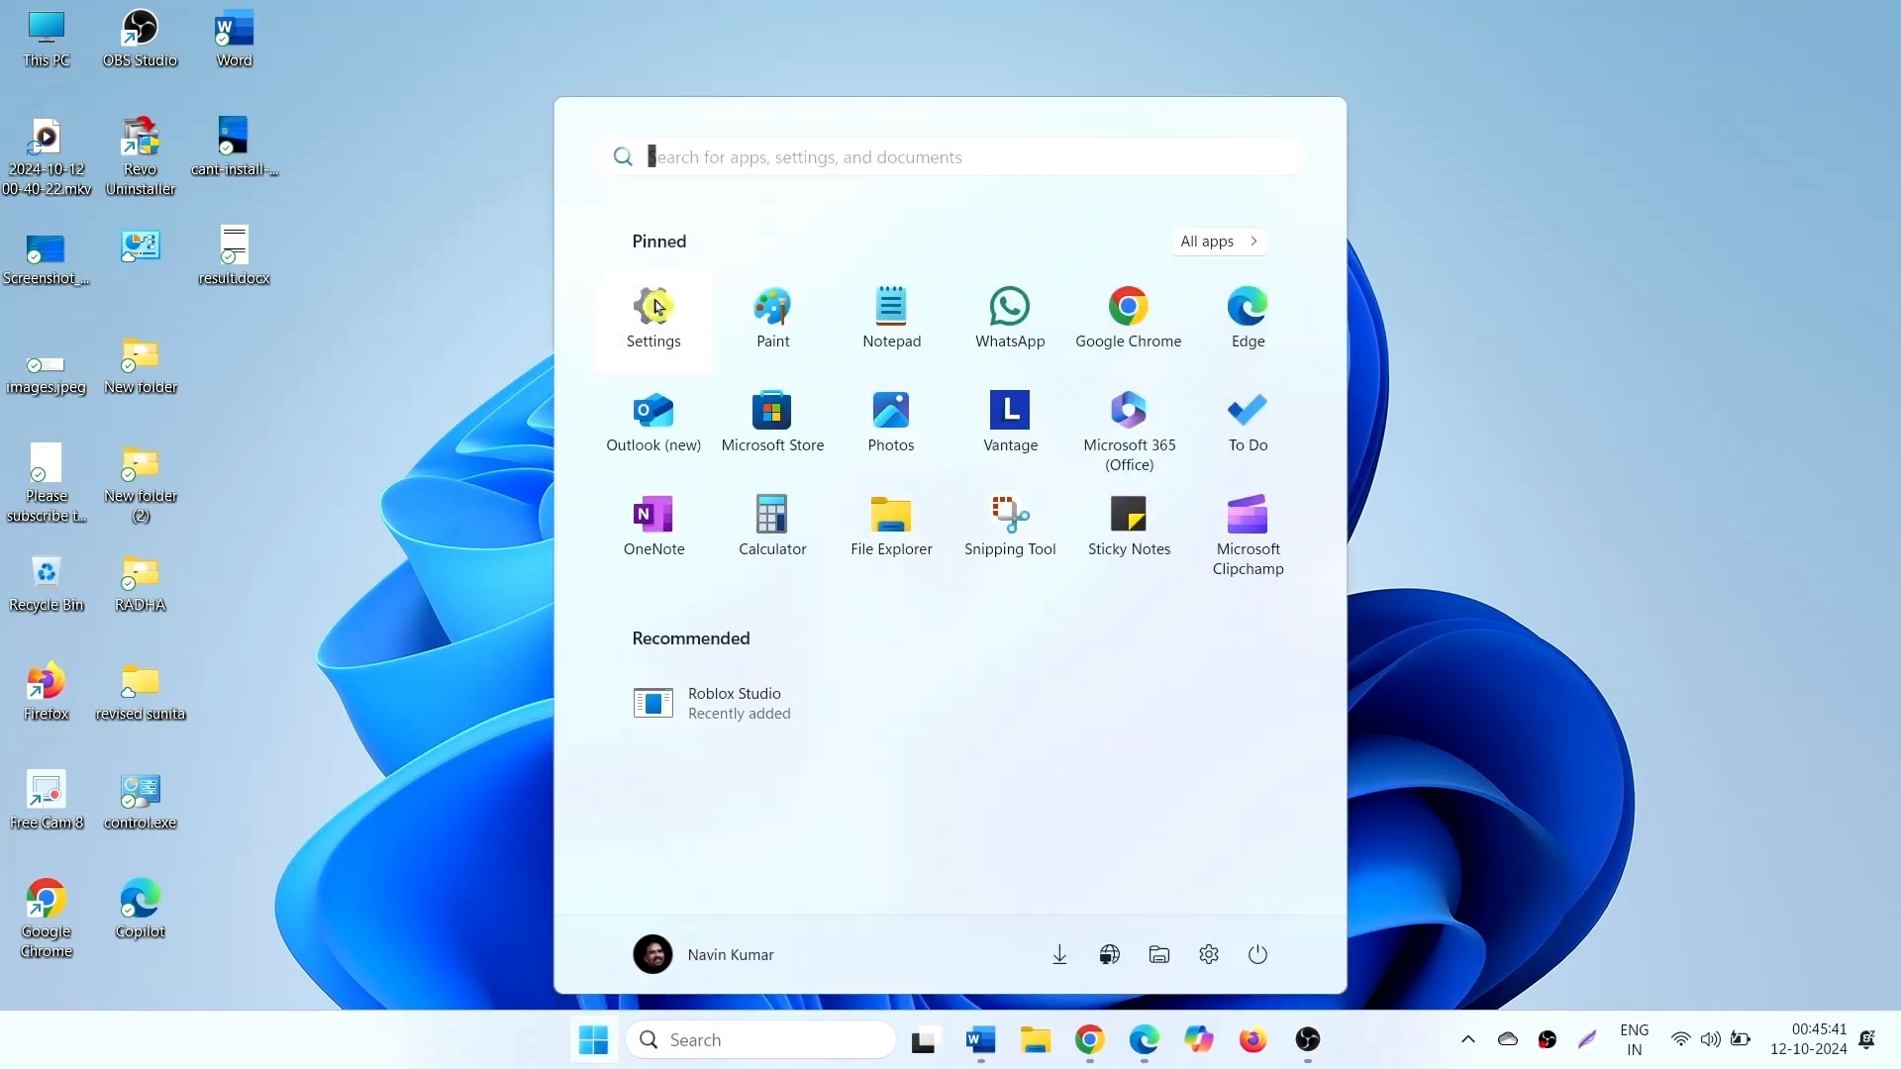
{"action": "left_click", "coordinate": [652, 309]}
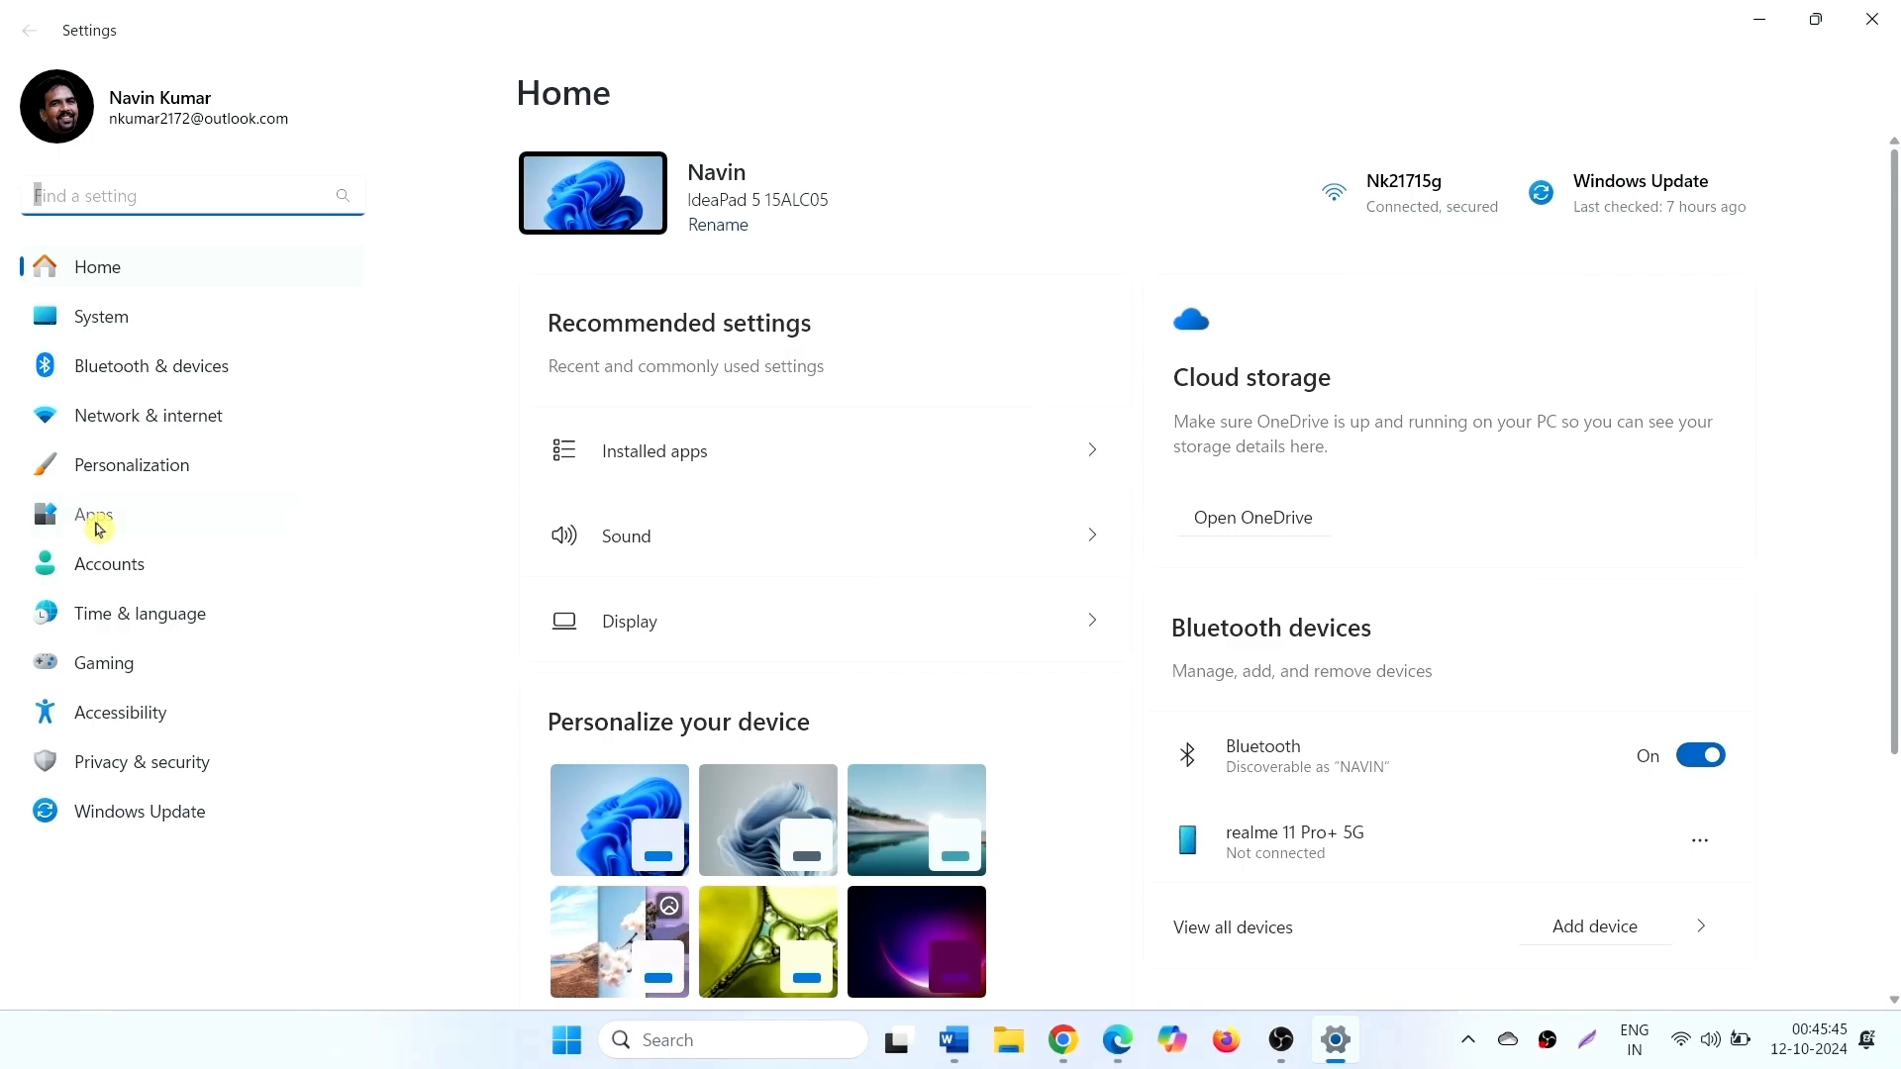
- Search the Apps section for 'jbl', then clear the search to list all apps
{"action": "left_click", "coordinate": [93, 514]}
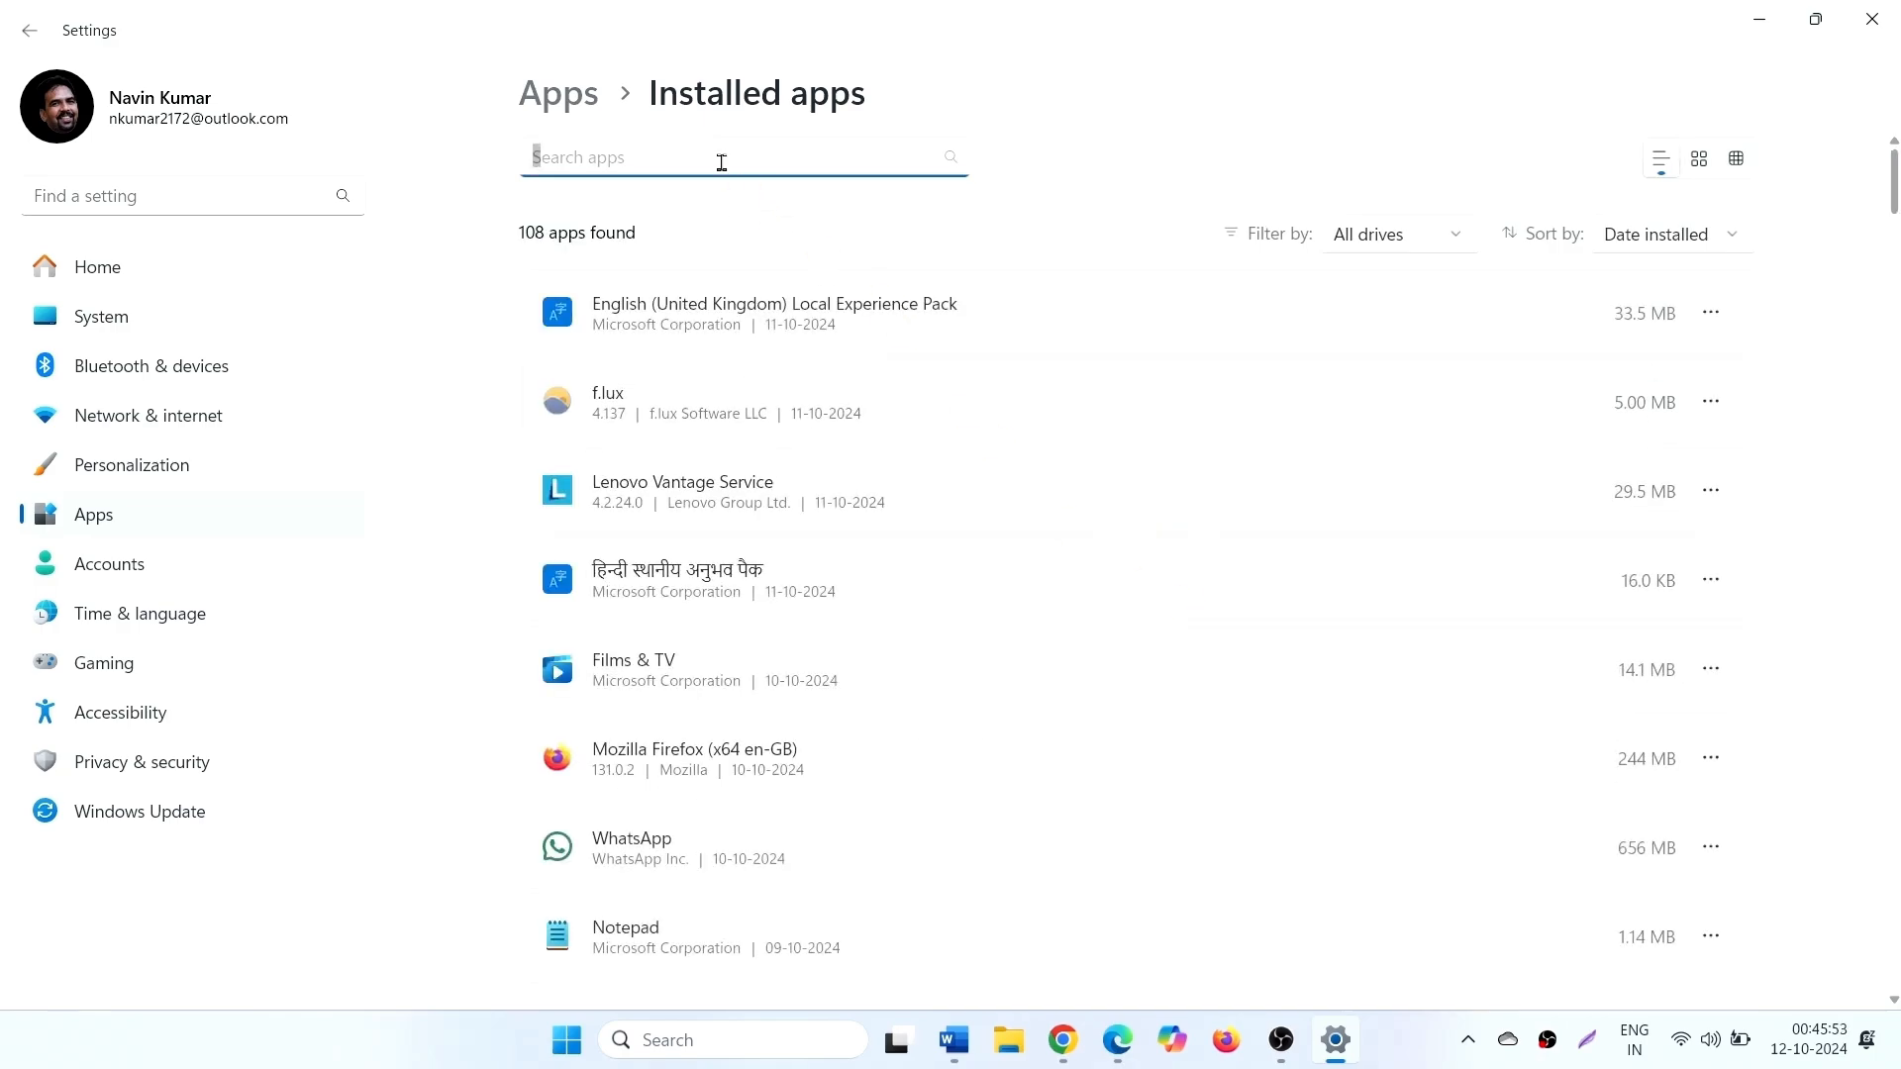
{"action": "type", "text": "j"}
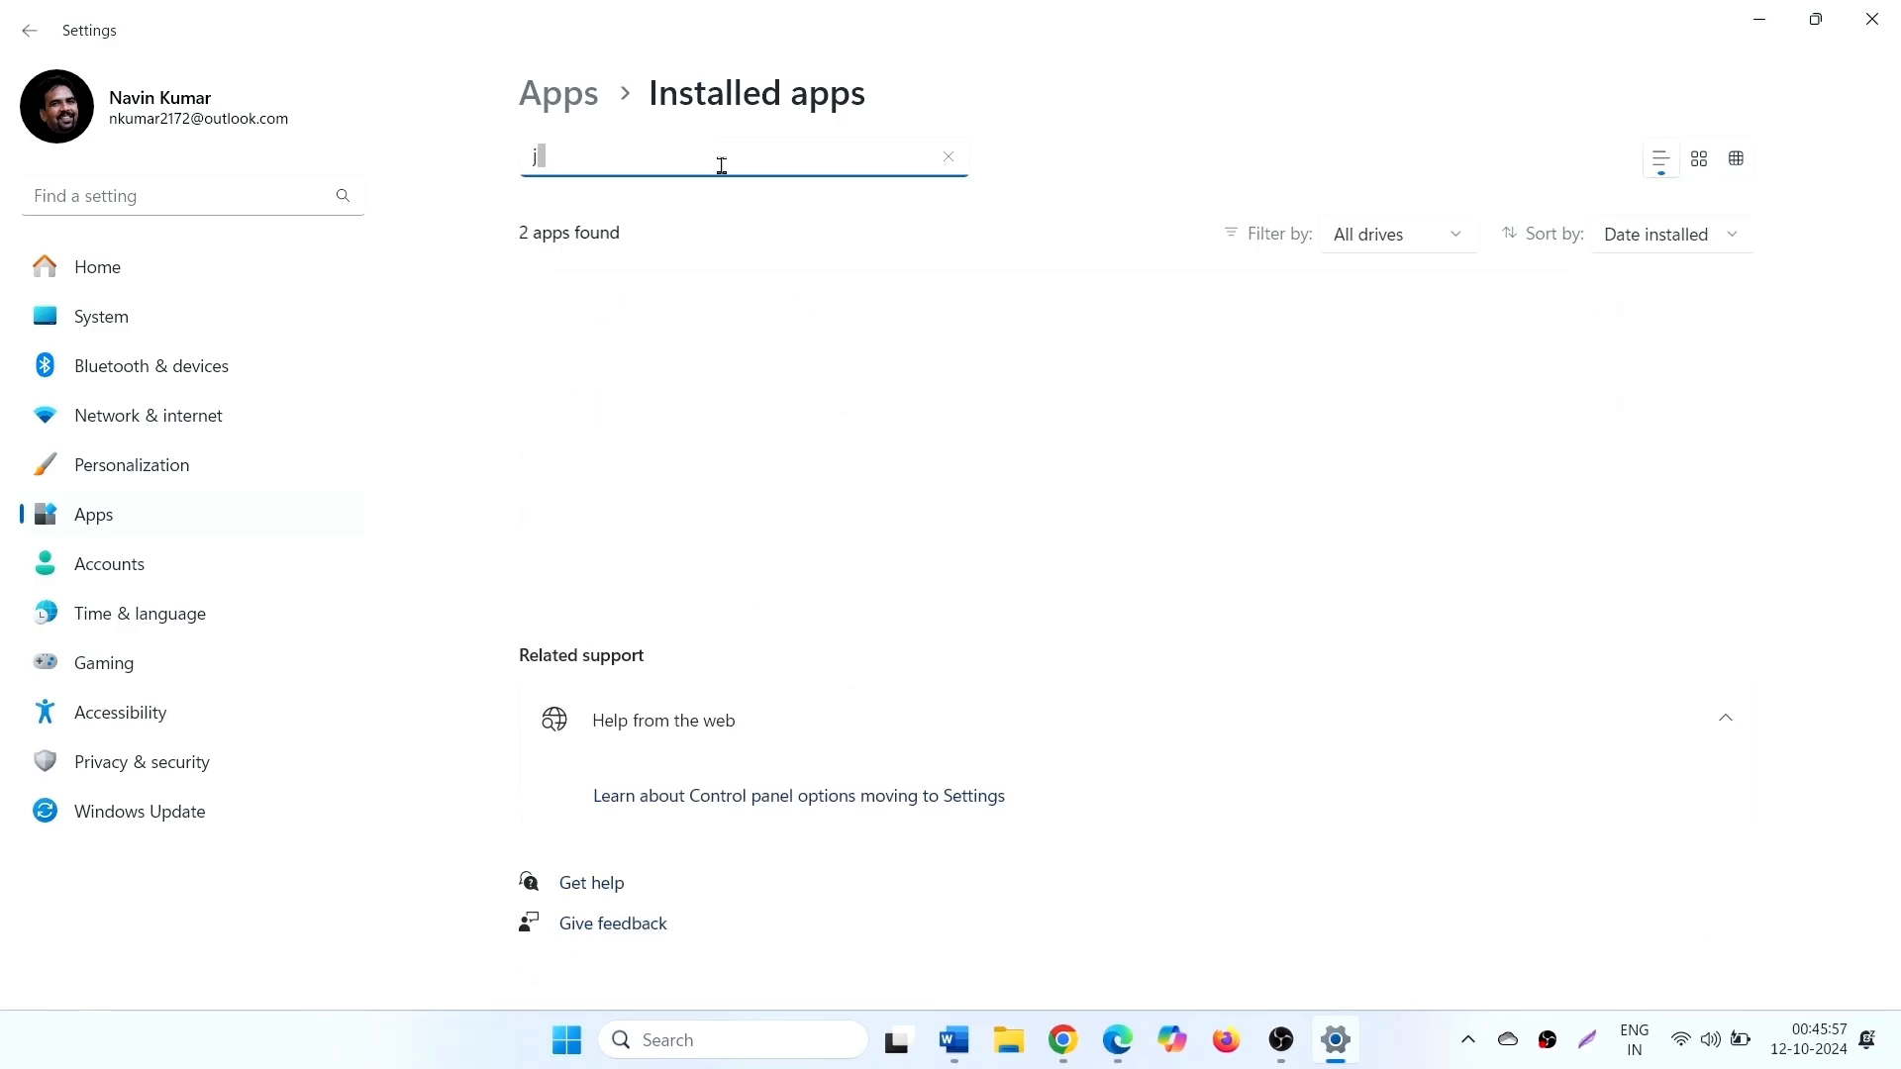
{"action": "type", "text": "bl"}
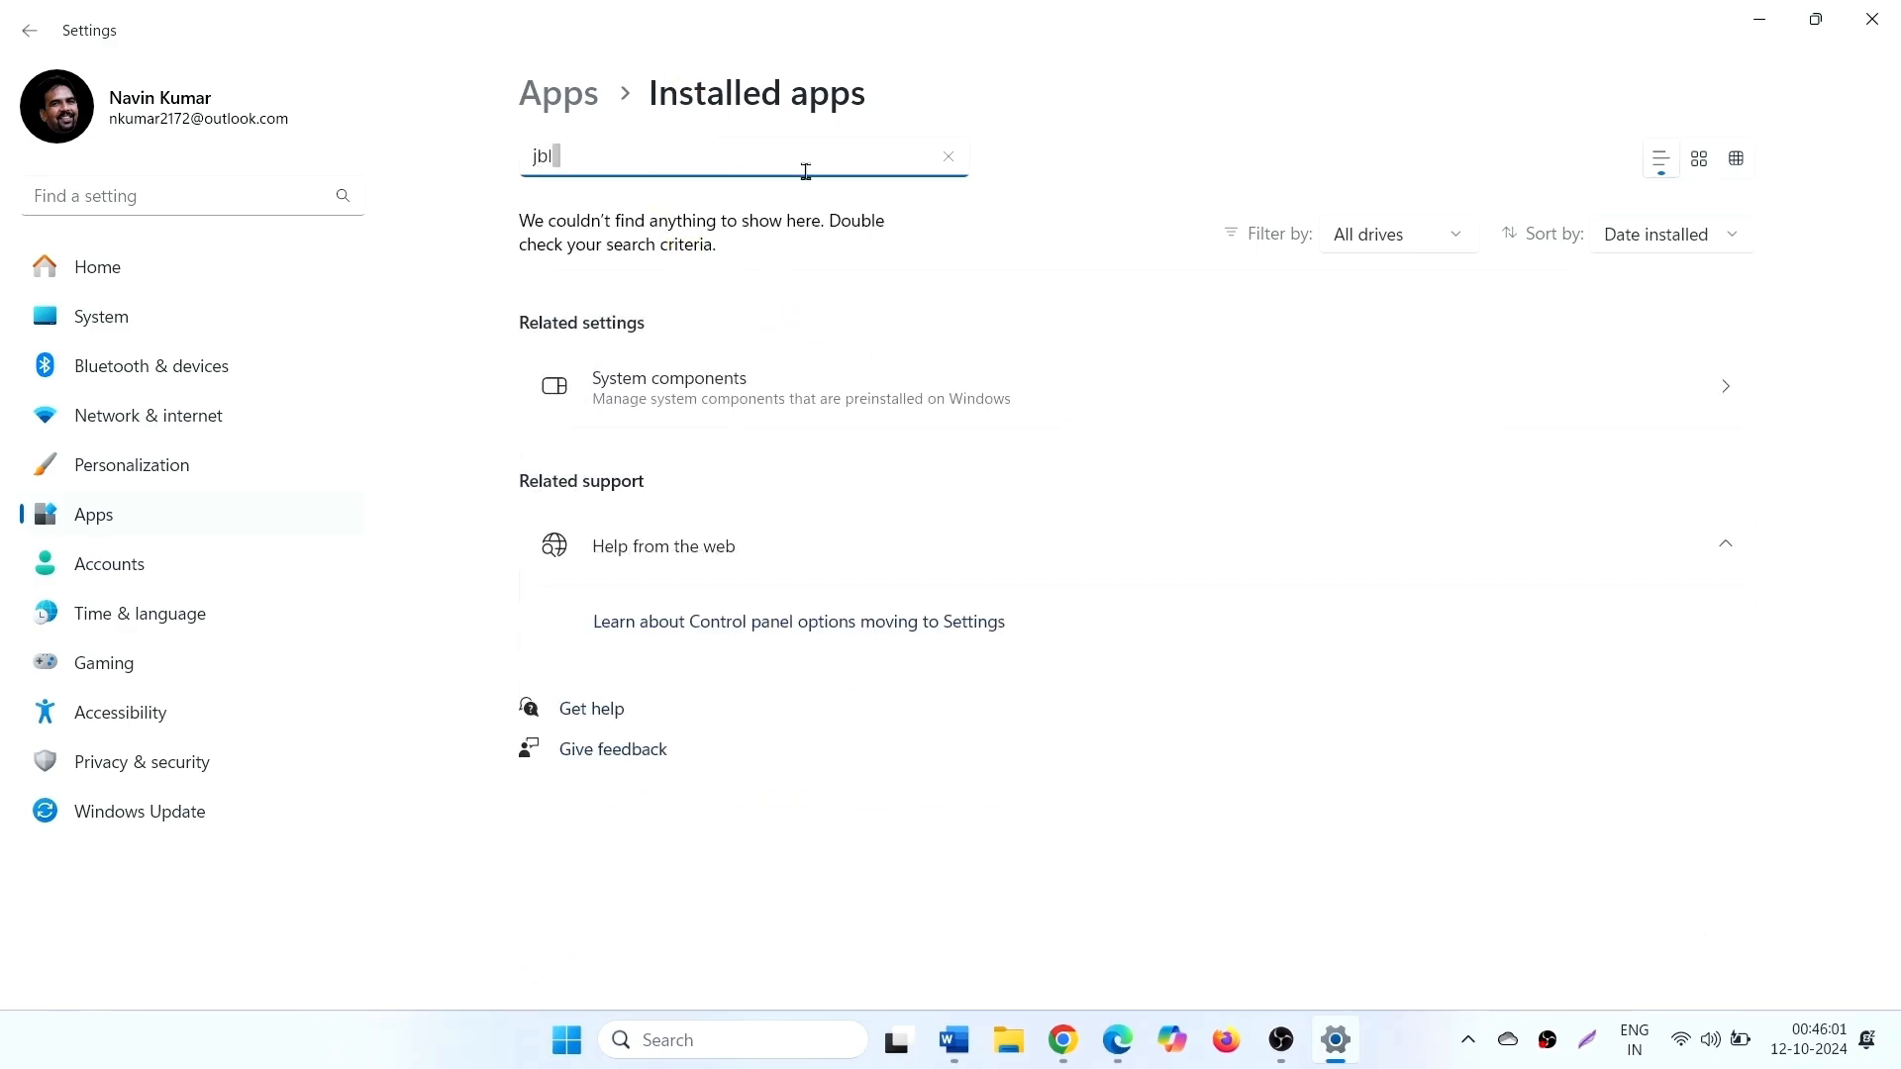
{"action": "left_click", "coordinate": [949, 157]}
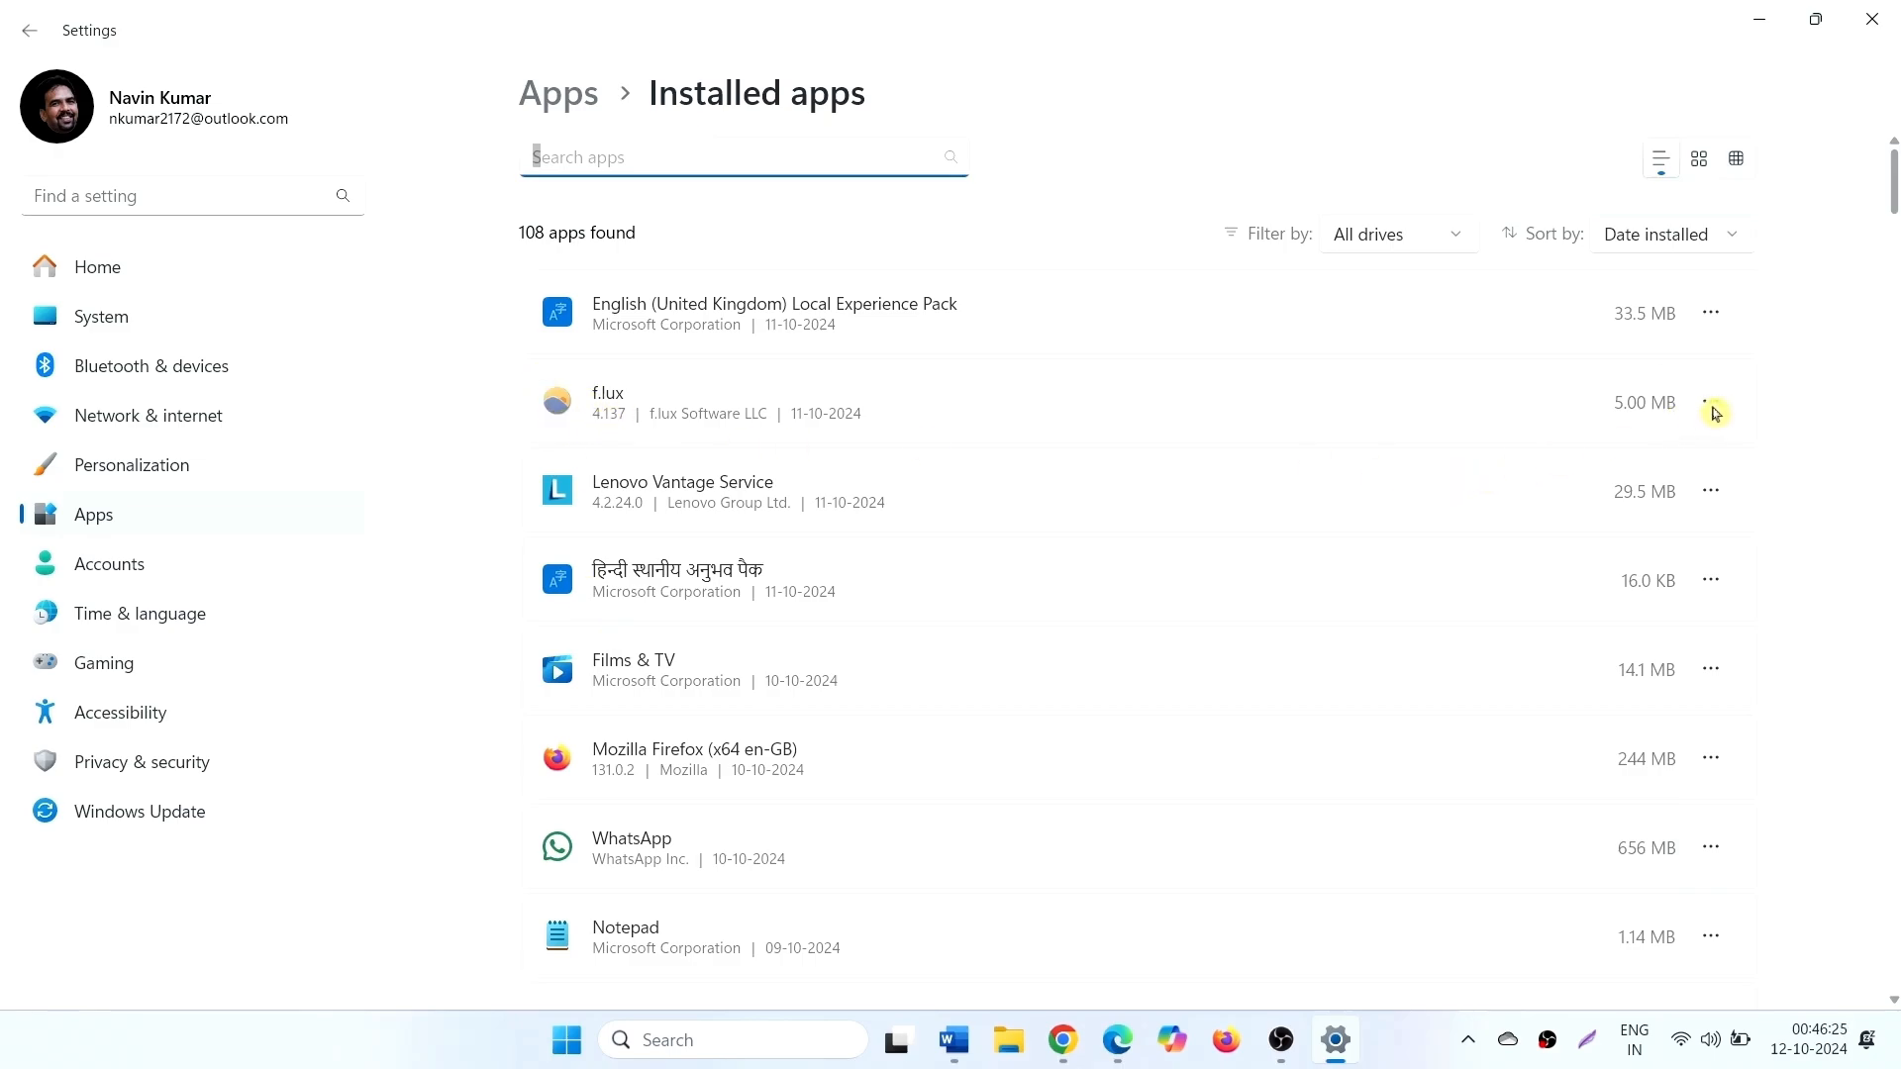
{"action": "left_click", "coordinate": [1711, 401]}
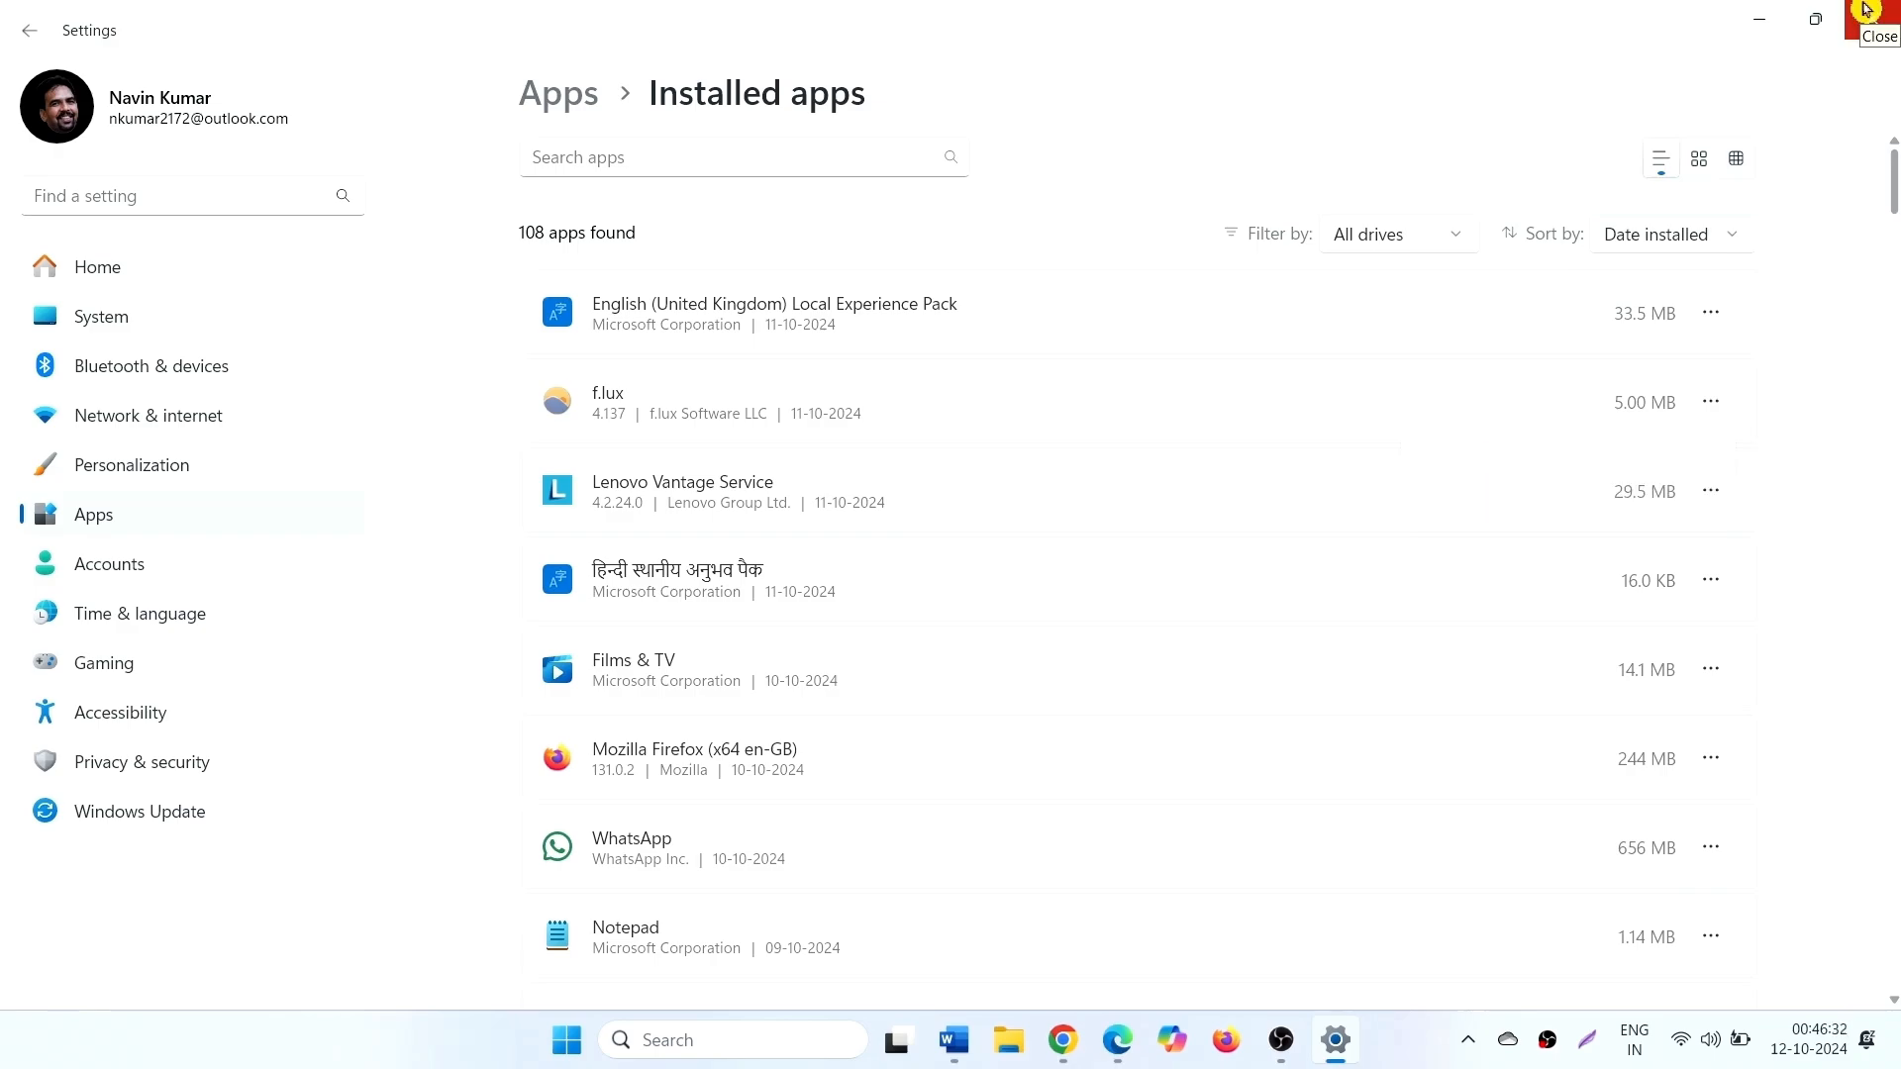
- Close Settings and choose an item from the Start menu
{"action": "left_click", "coordinate": [1880, 20]}
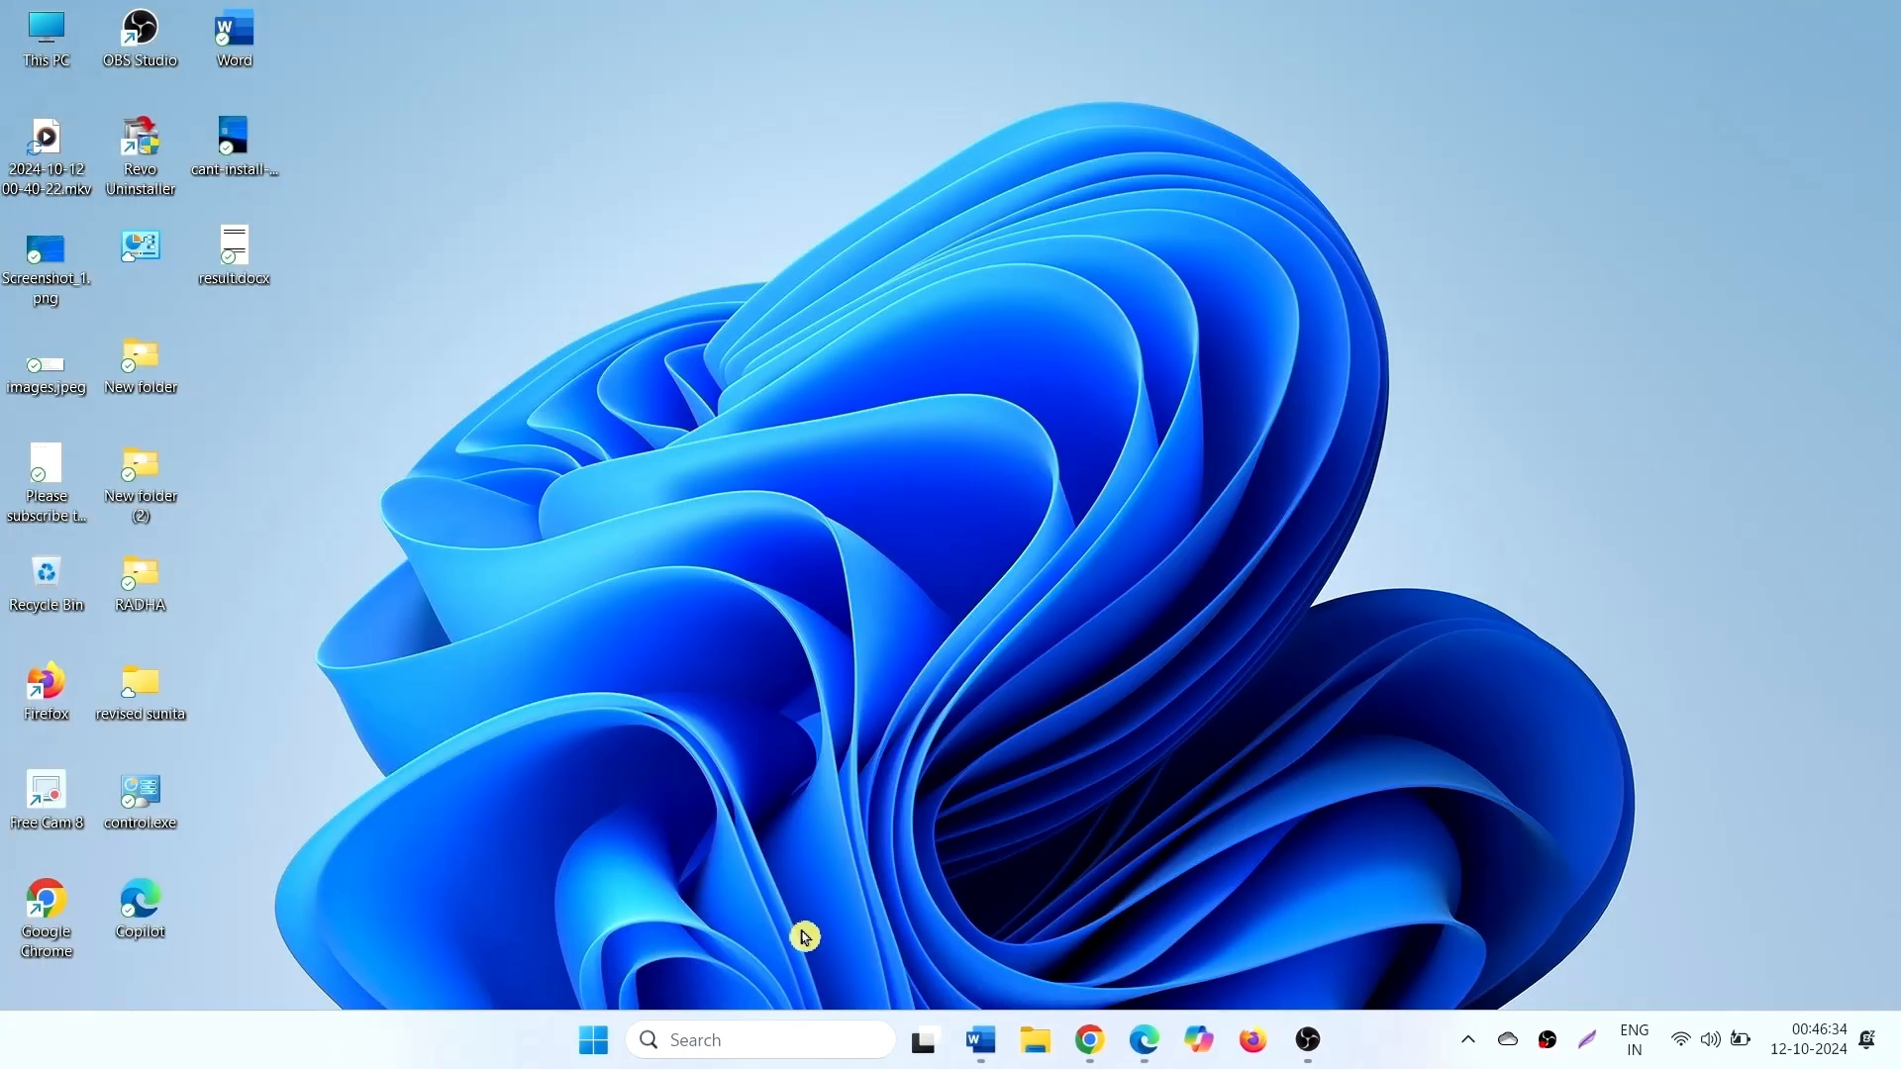
{"action": "left_click", "coordinate": [593, 1038]}
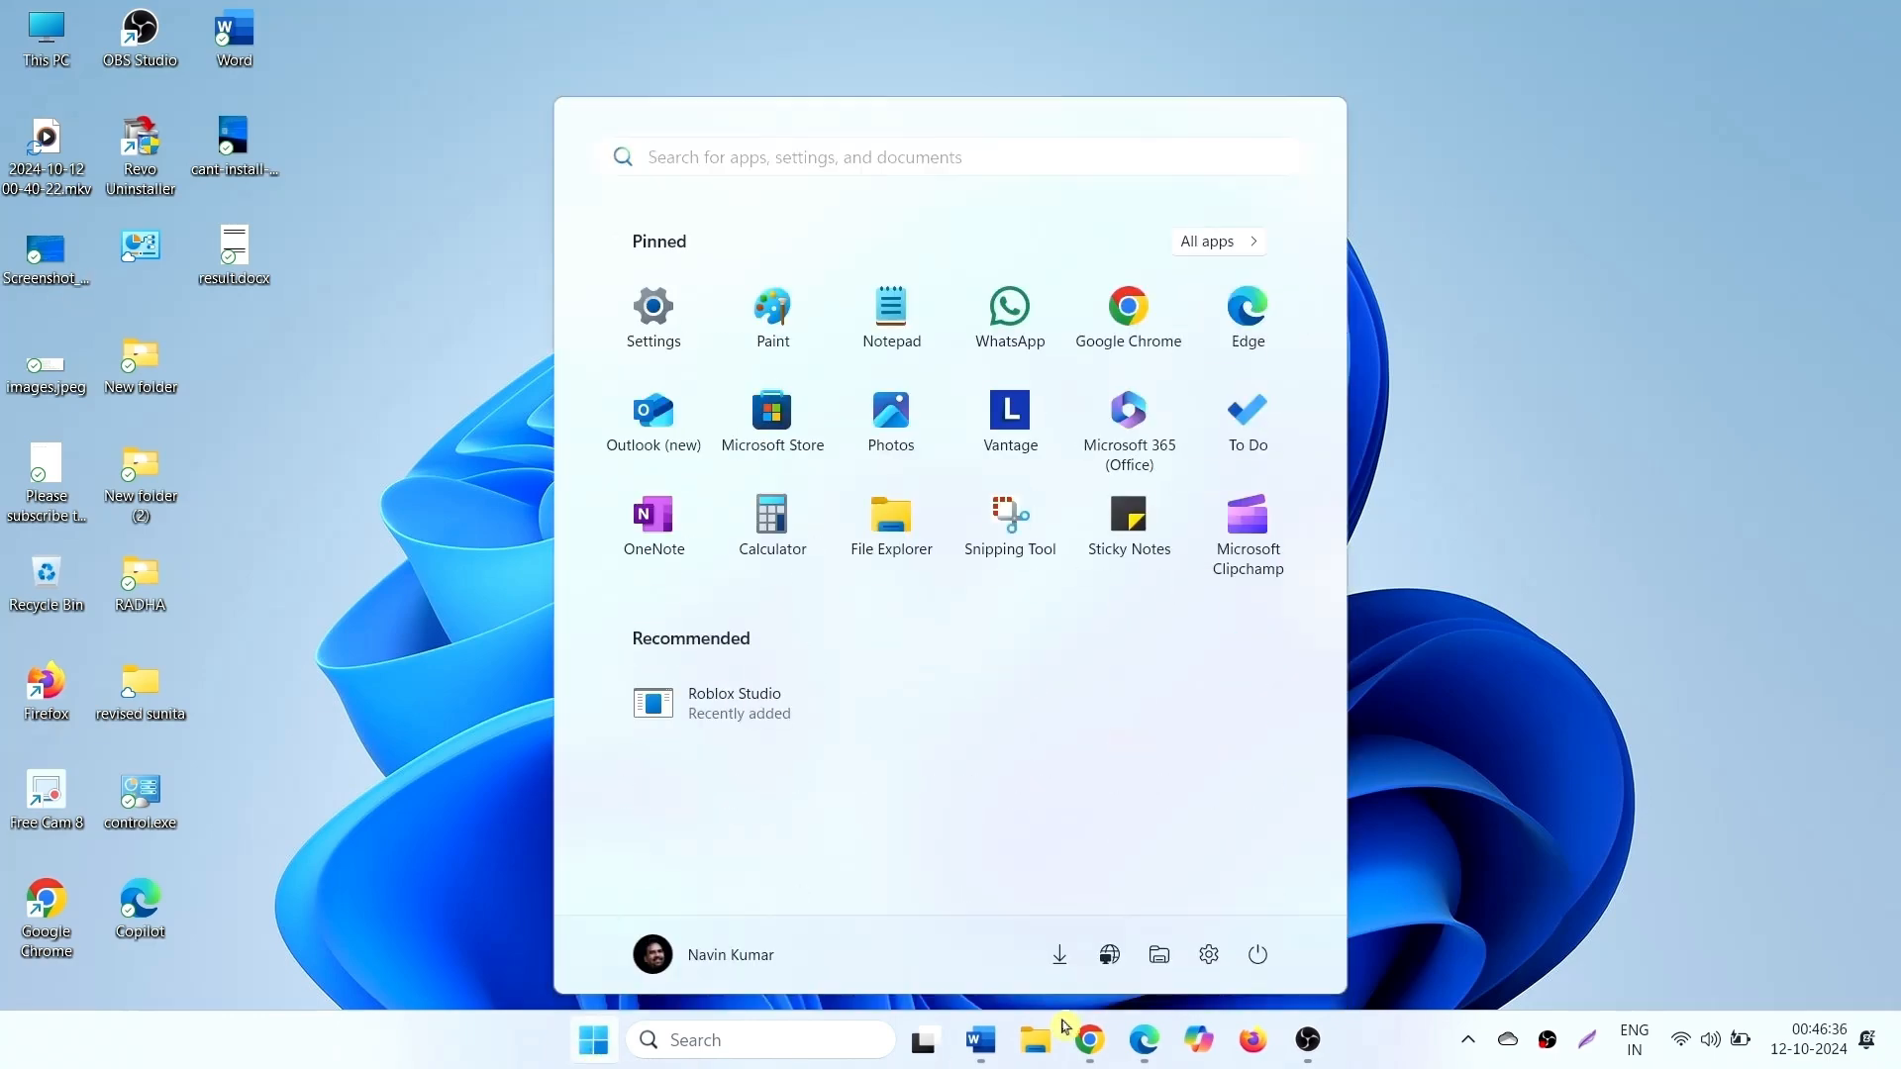
{"action": "left_click", "coordinate": [1259, 954]}
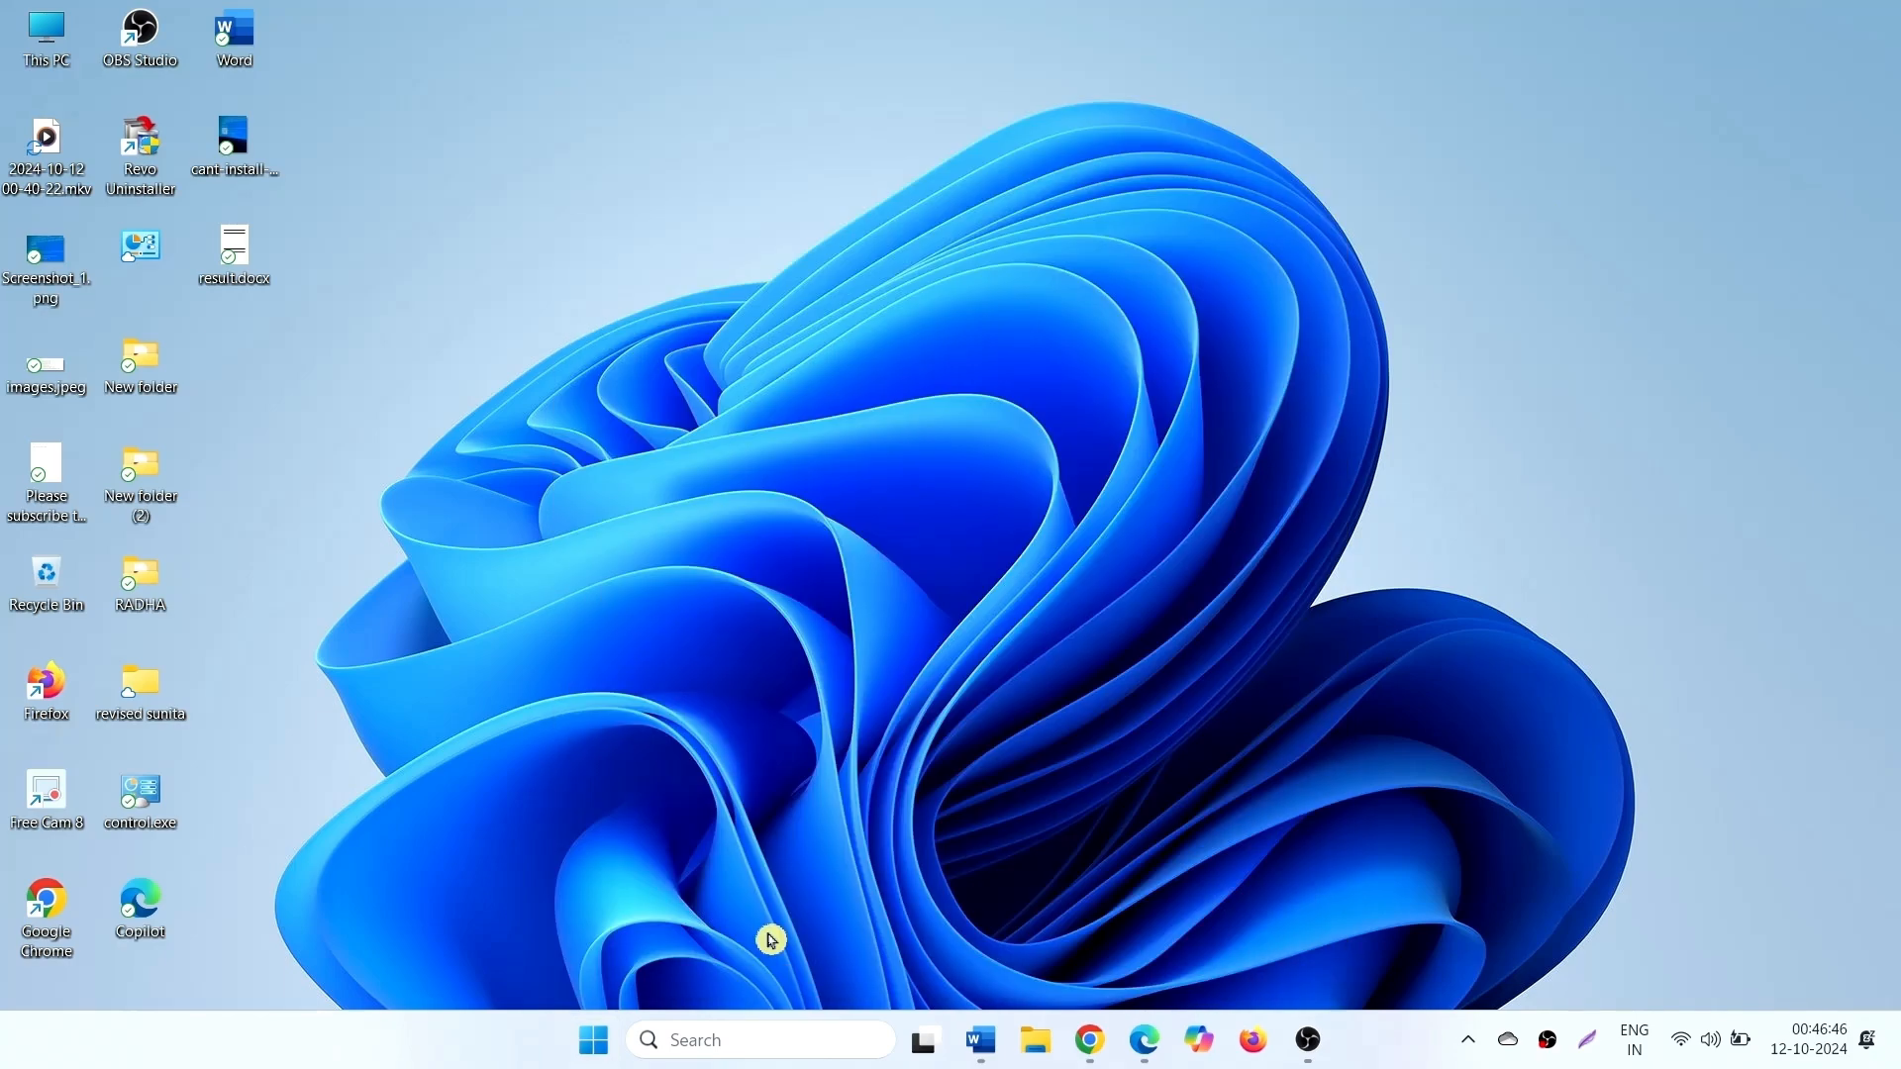
{"action": "mouse_move", "coordinate": [777, 870]}
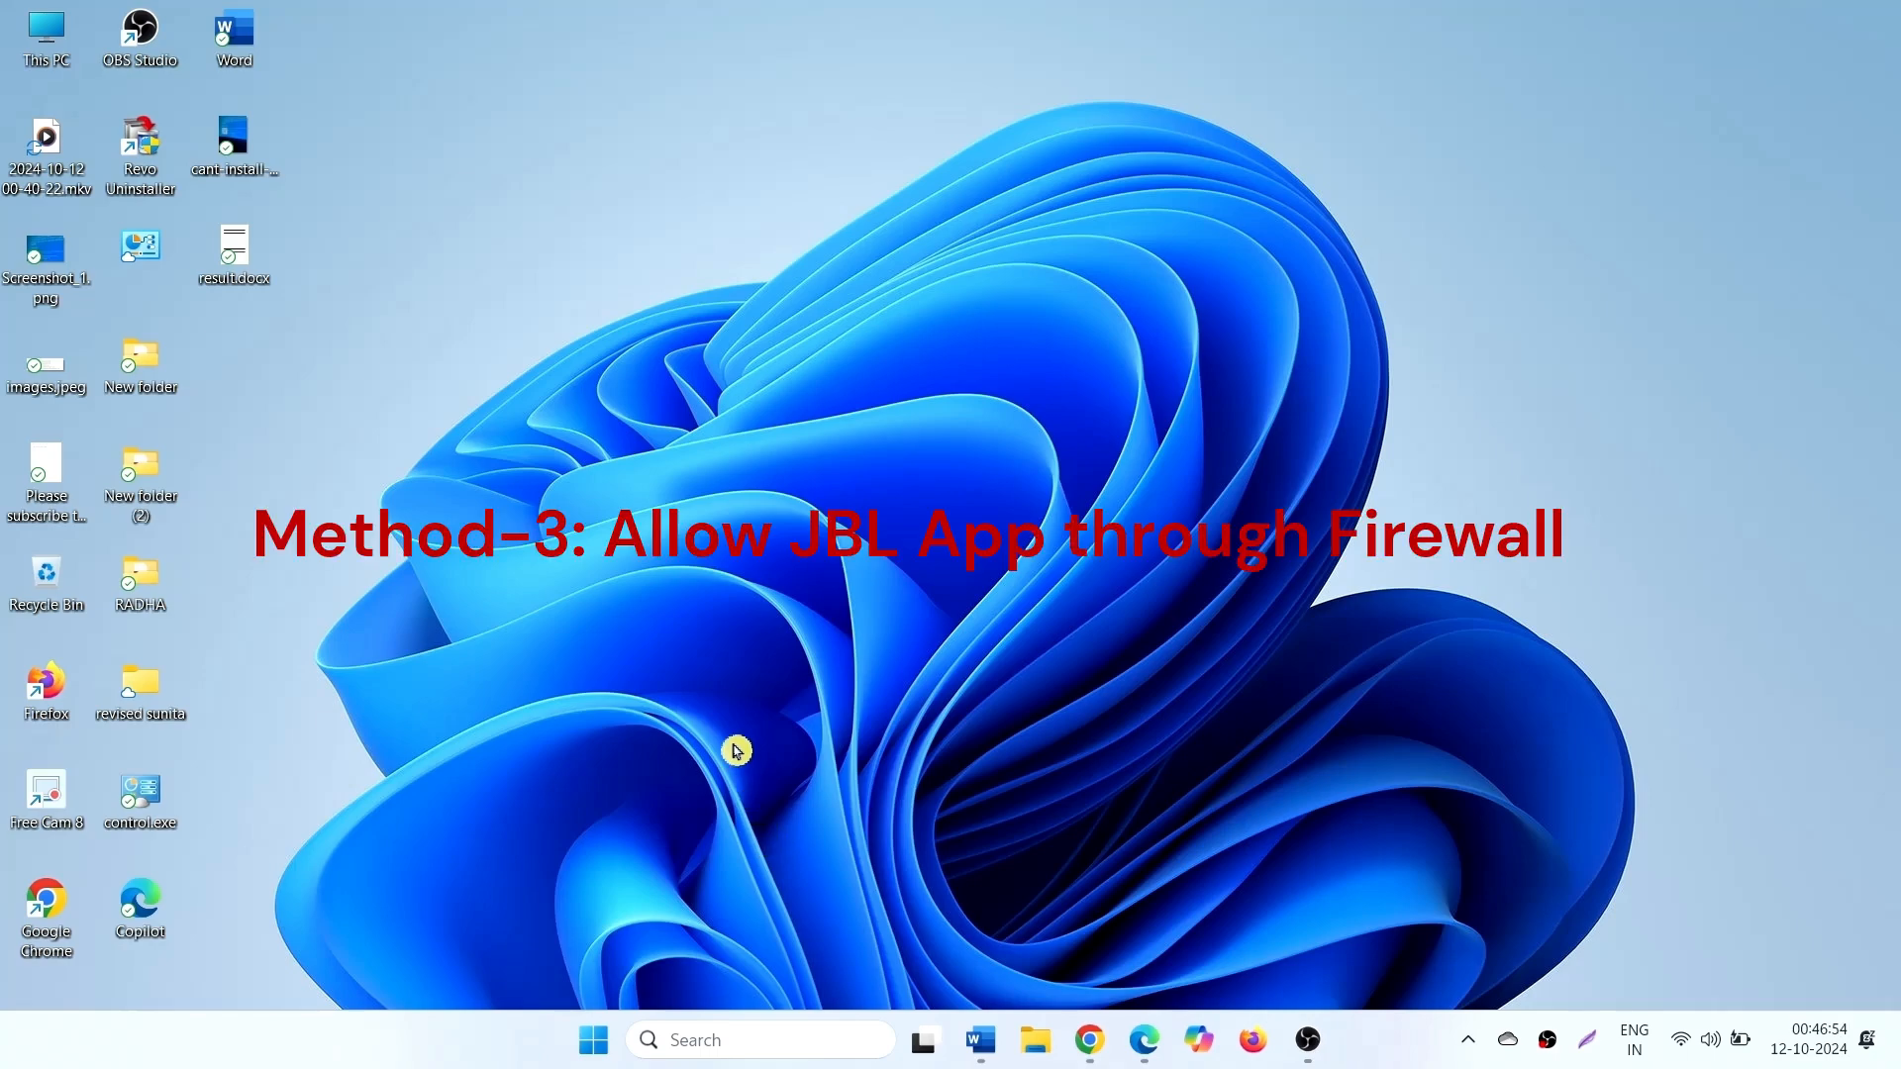
{"action": "mouse_move", "coordinate": [761, 868]}
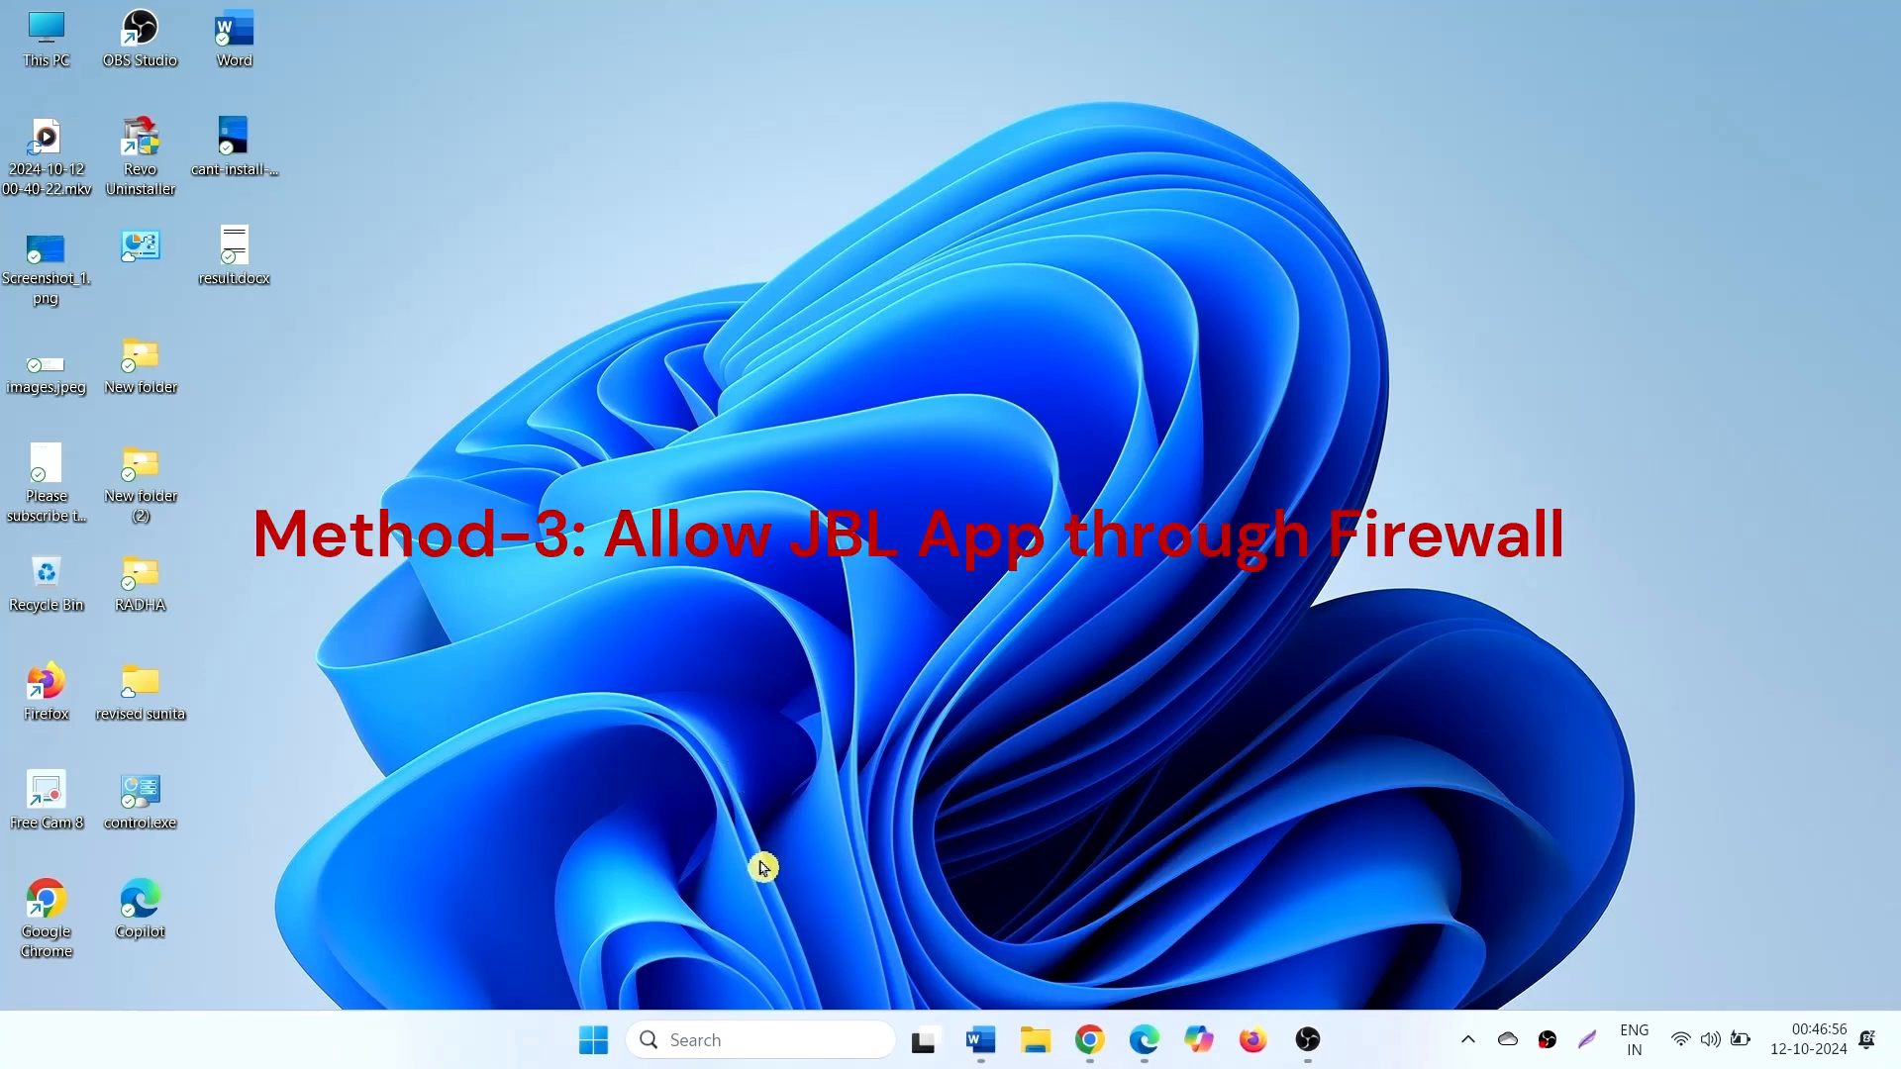
{"action": "mouse_move", "coordinate": [703, 870]}
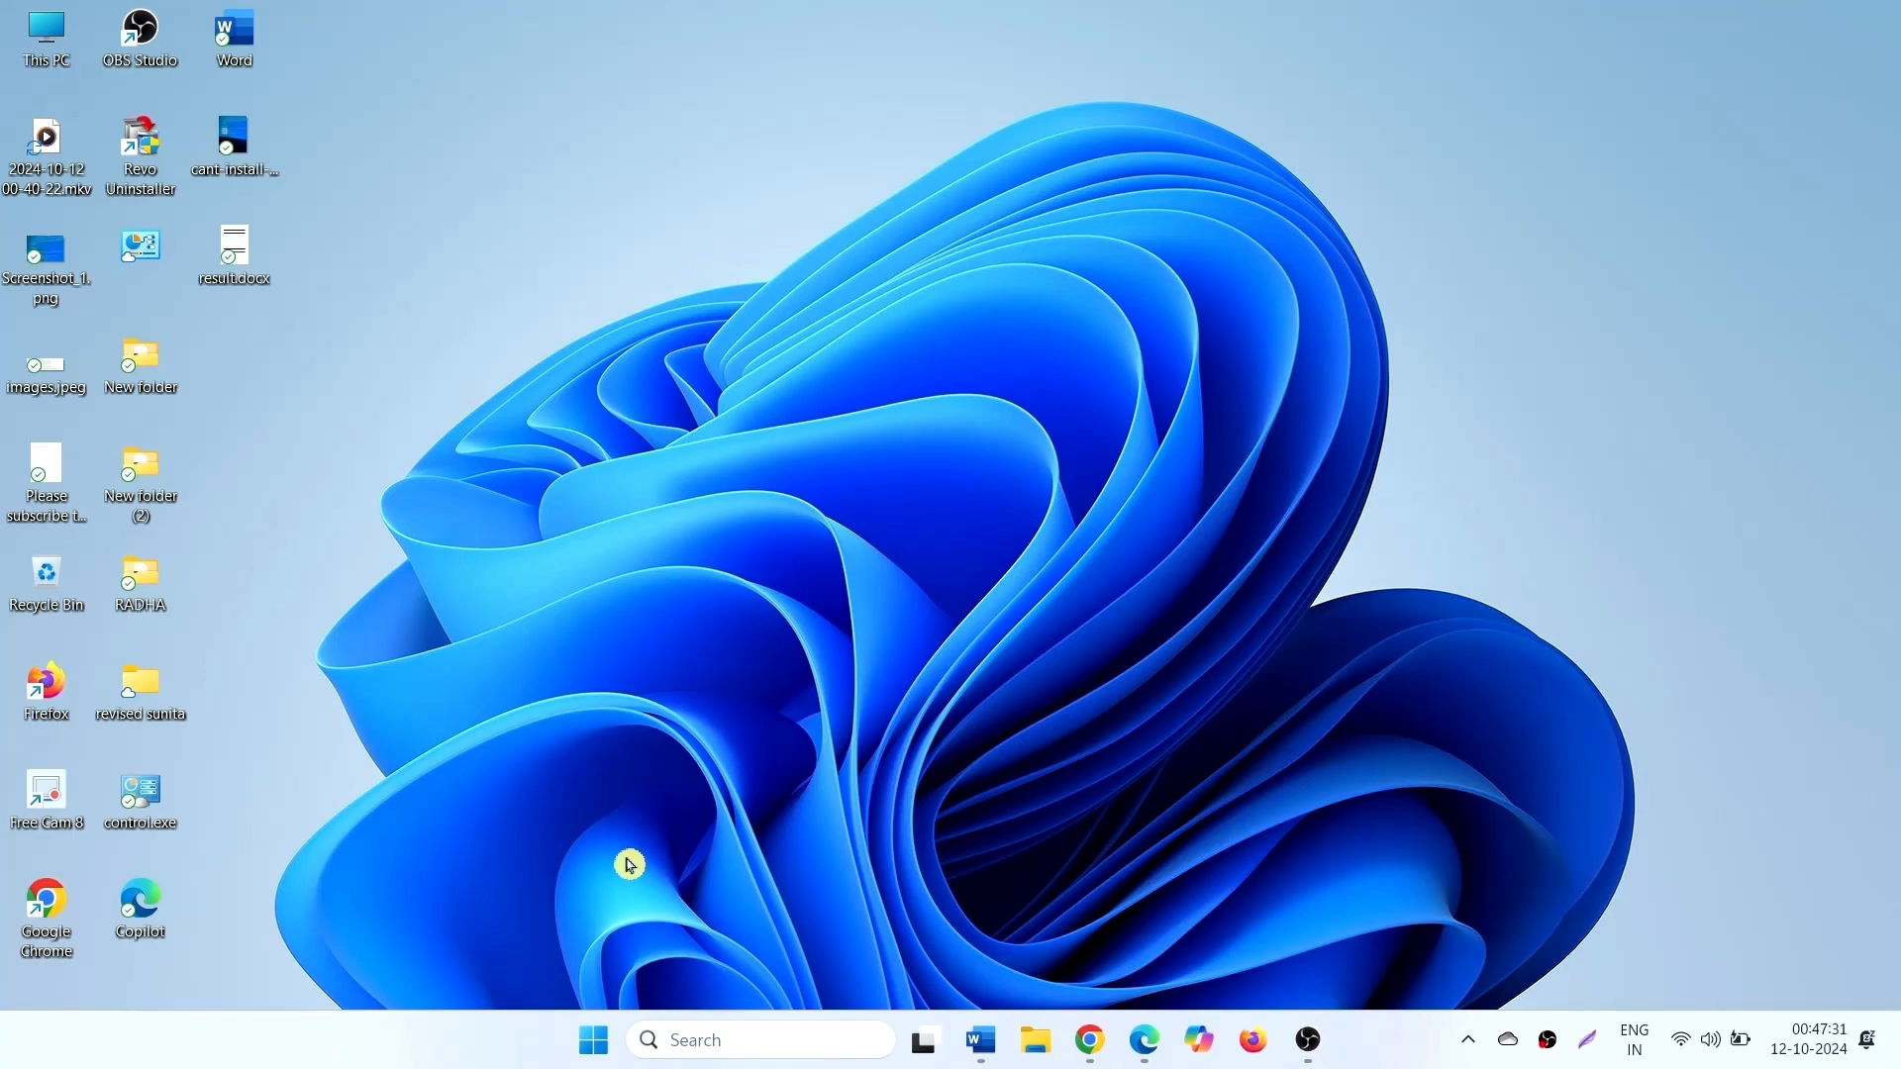
{"action": "mouse_move", "coordinate": [634, 869]}
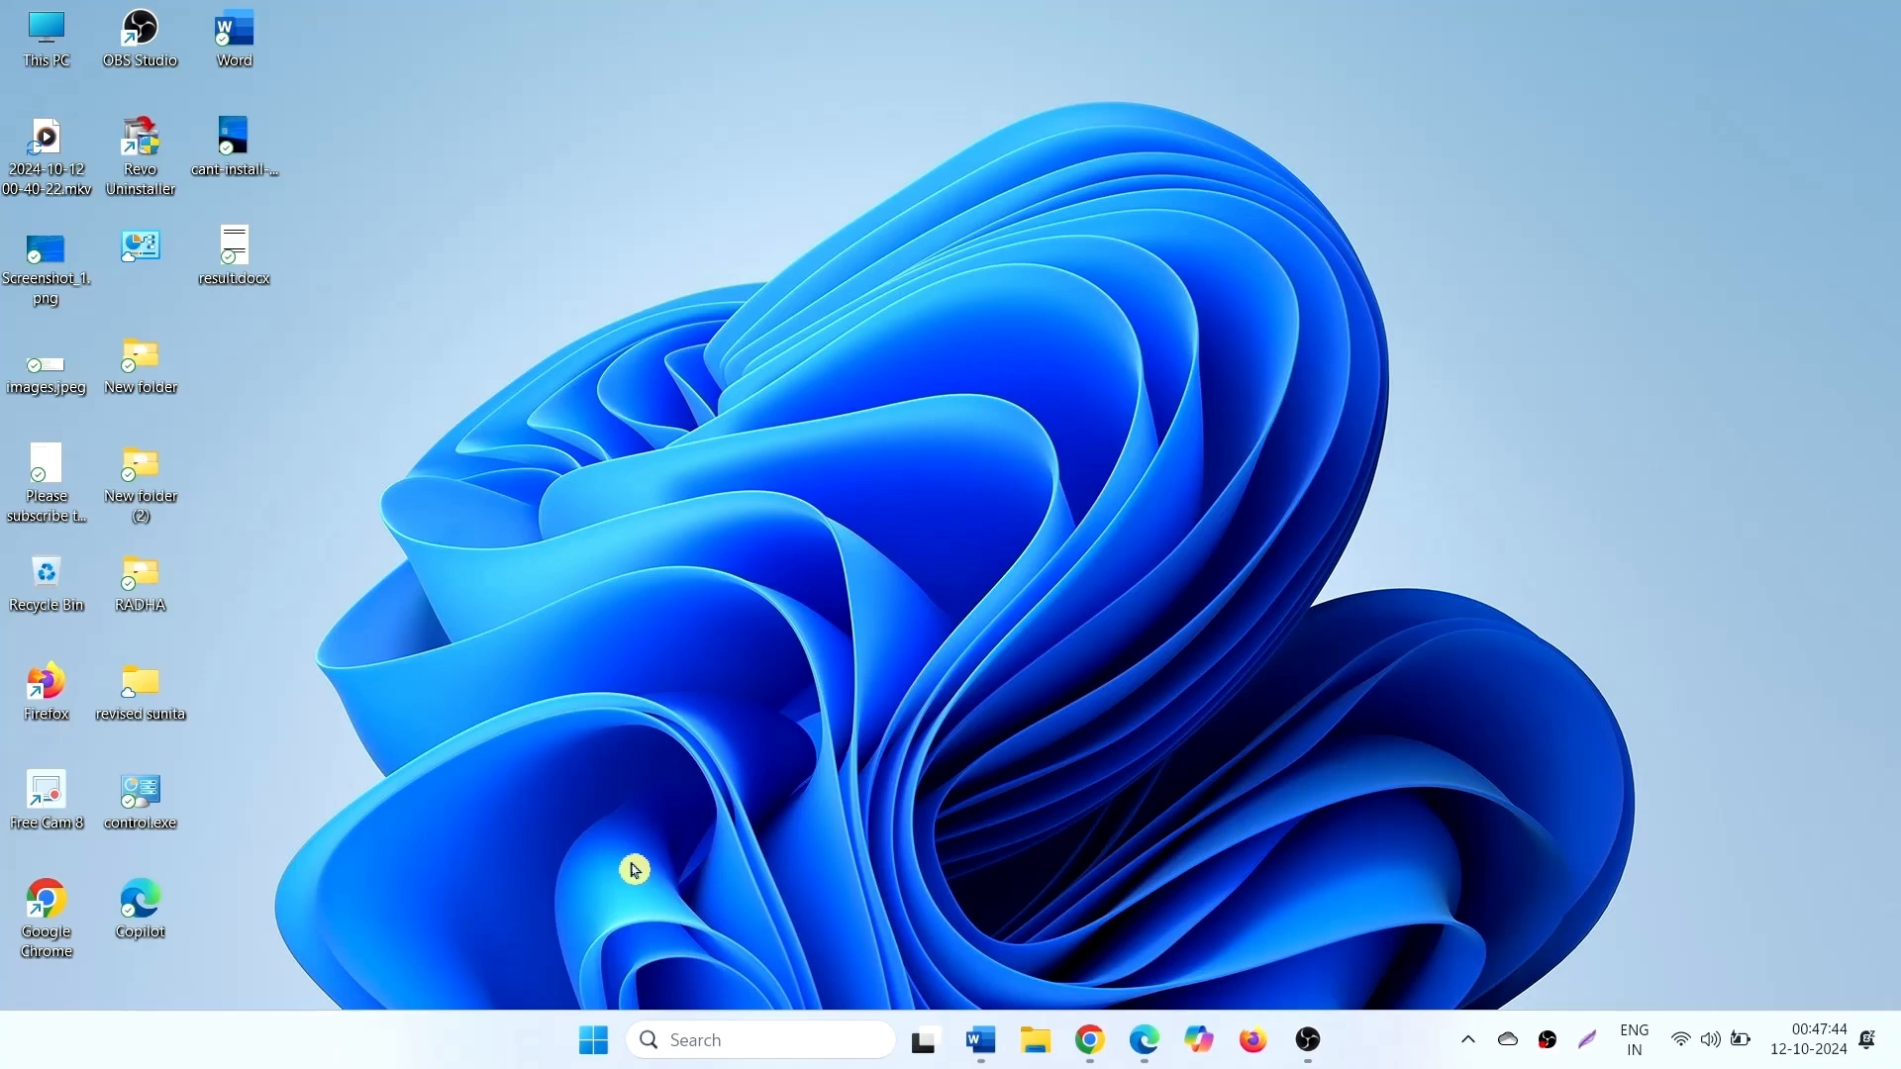
{"action": "mouse_move", "coordinate": [646, 880]}
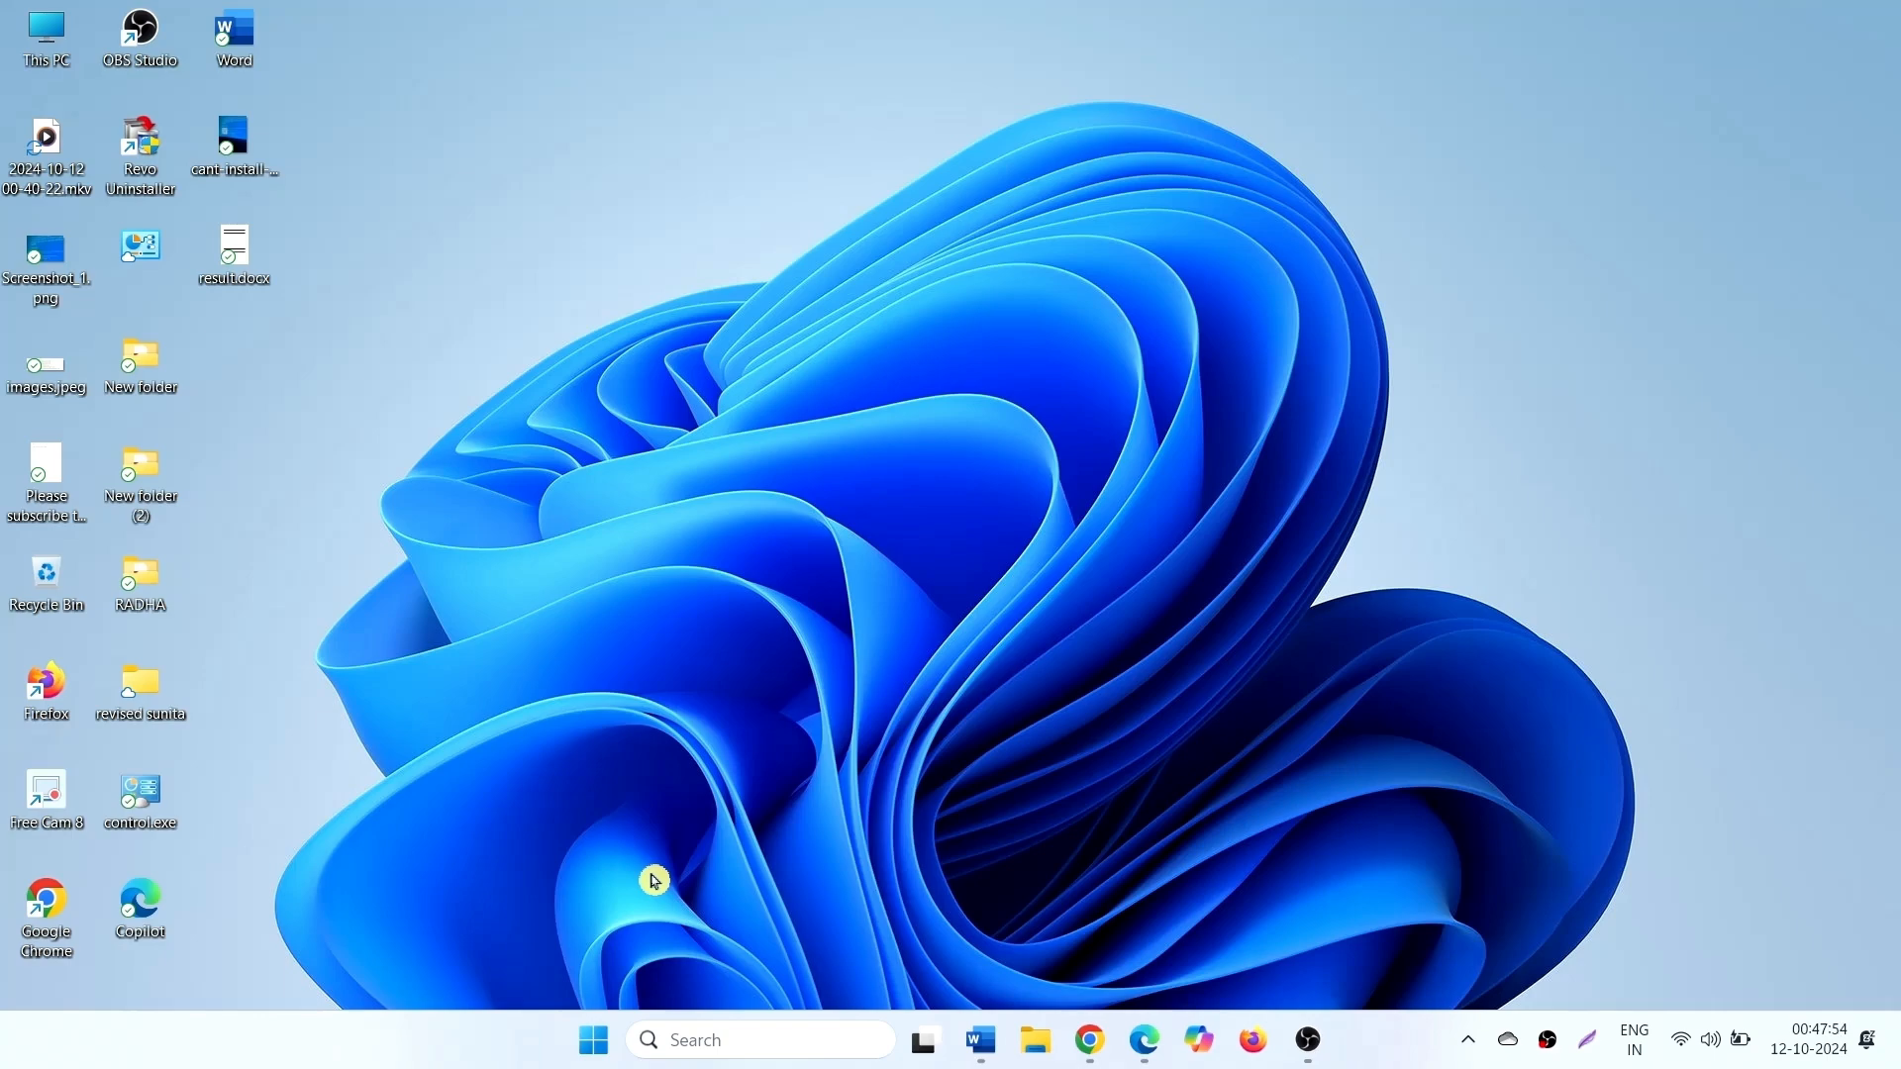
{"action": "mouse_move", "coordinate": [660, 878]}
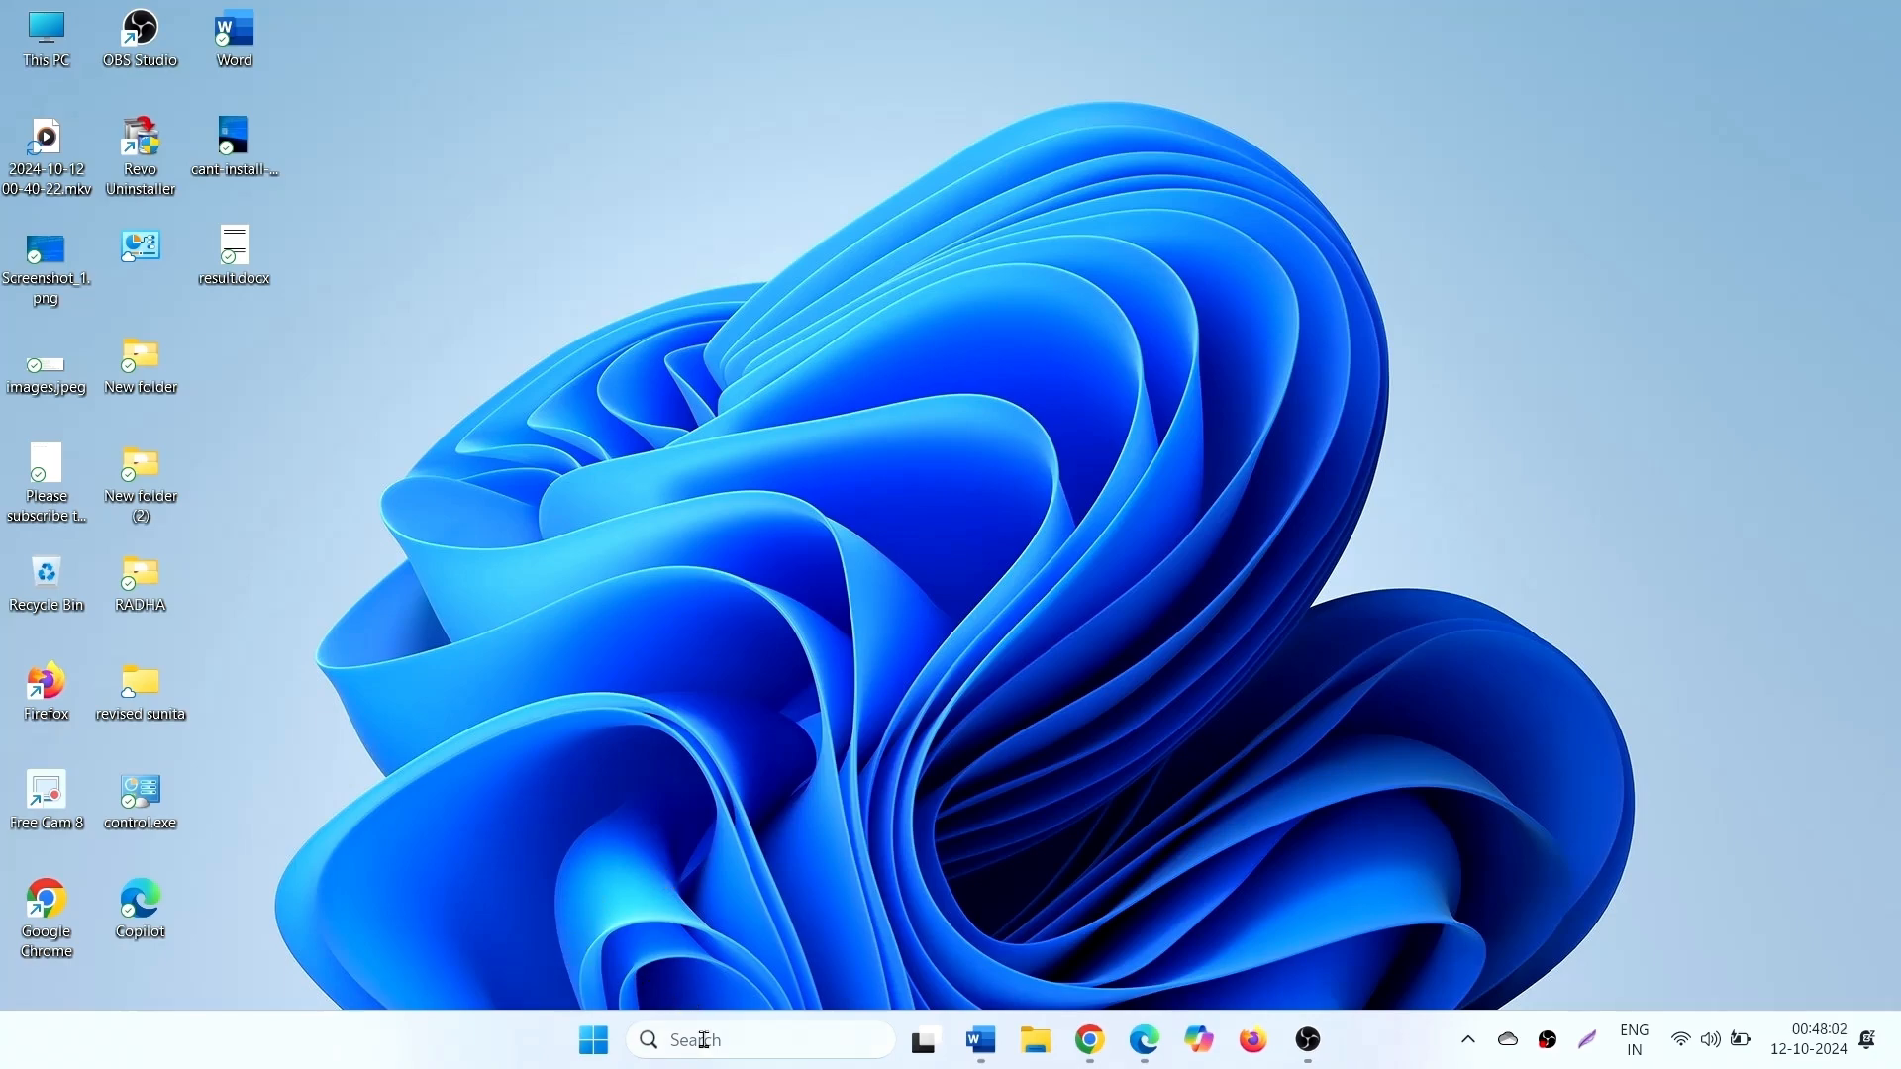
- Search the taskbar for 'secur' to find Windows Security
{"action": "left_click", "coordinate": [761, 1038]}
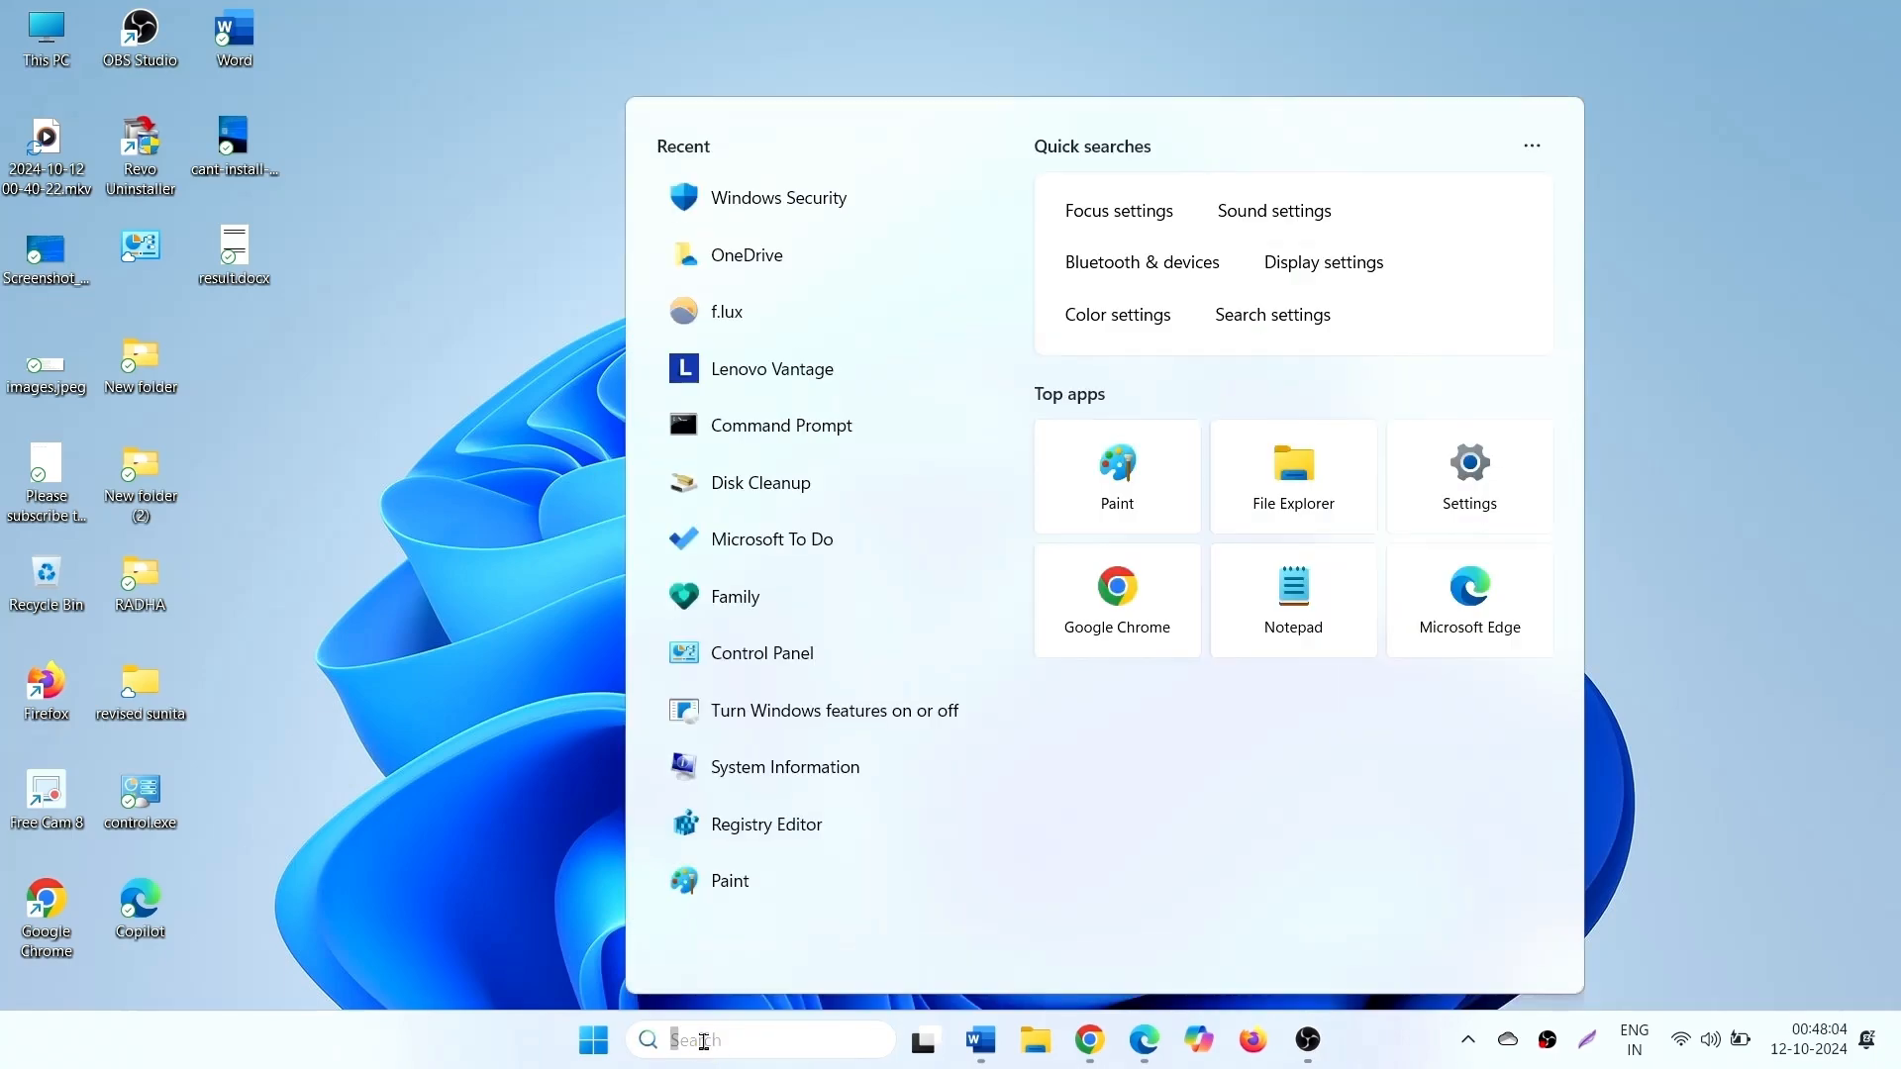
{"action": "type", "text": "secur"}
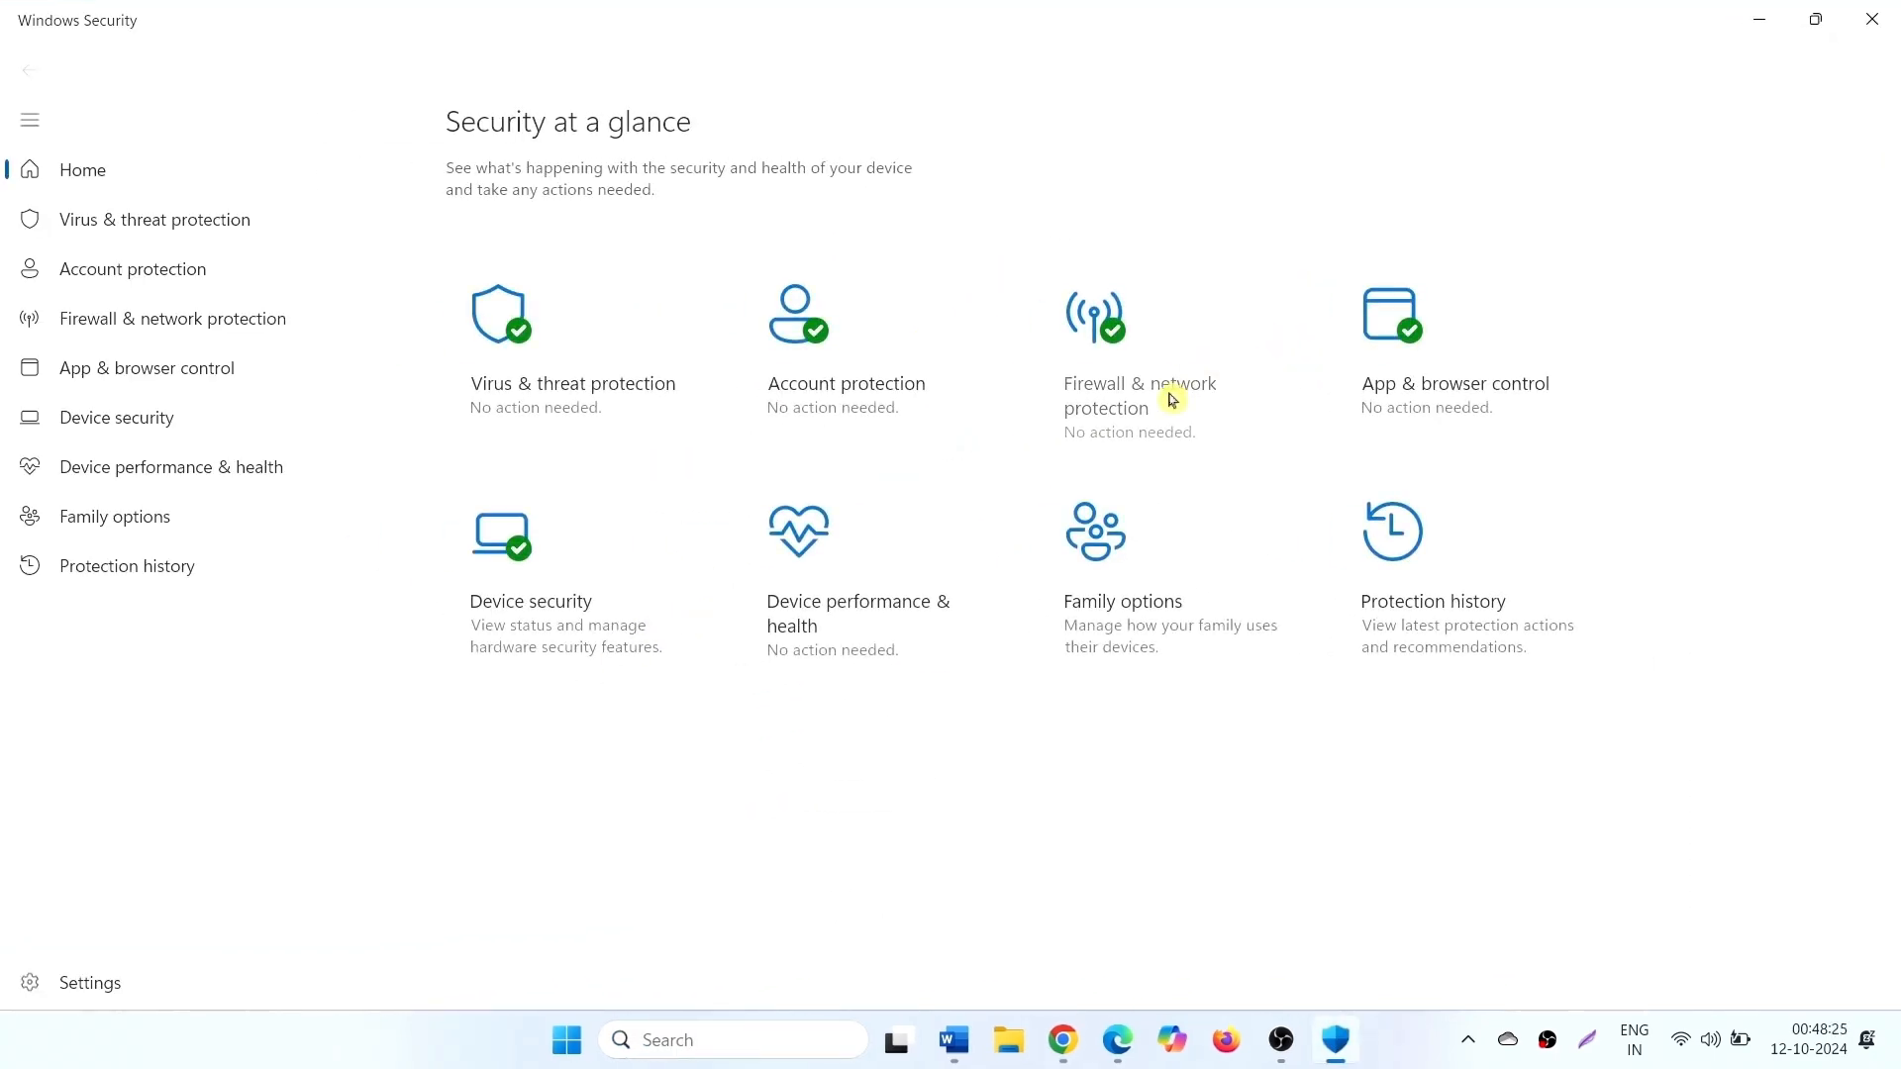
{"action": "mouse_move", "coordinate": [1184, 365]}
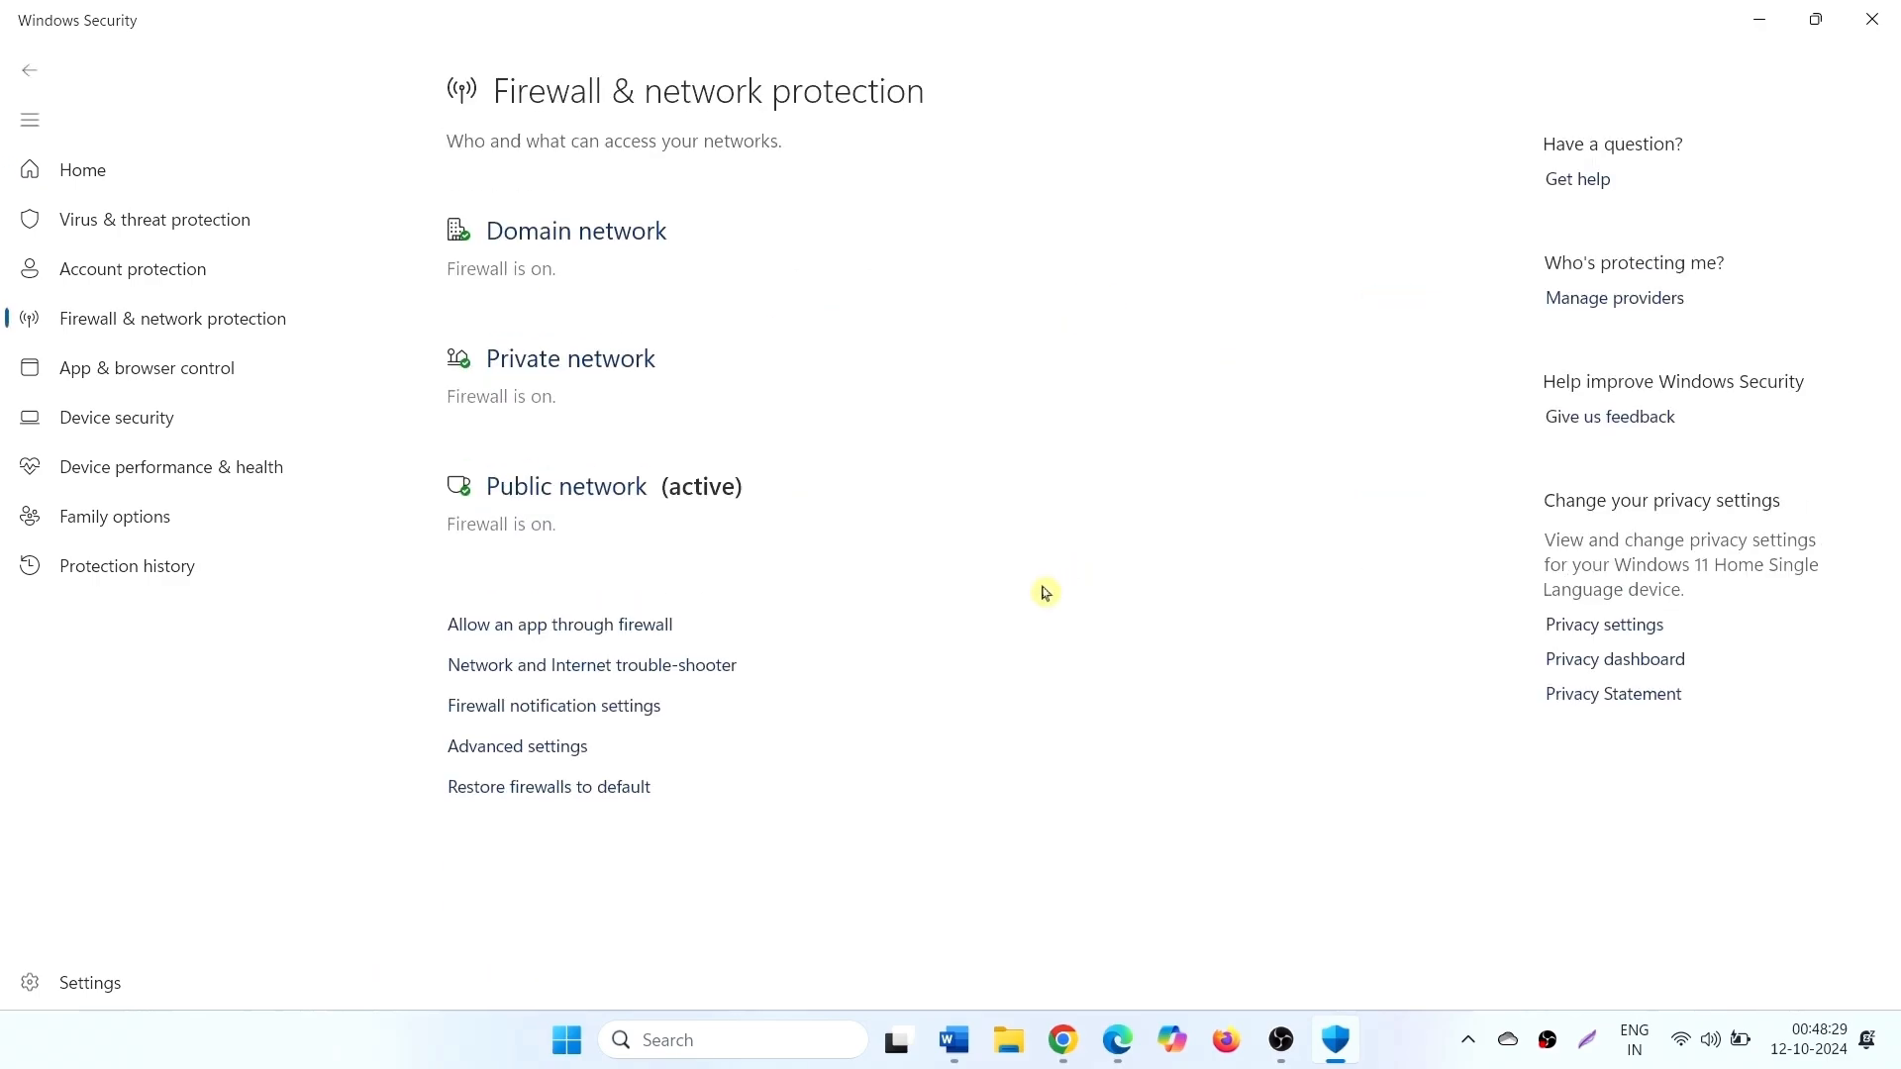
{"action": "mouse_move", "coordinate": [501, 644]}
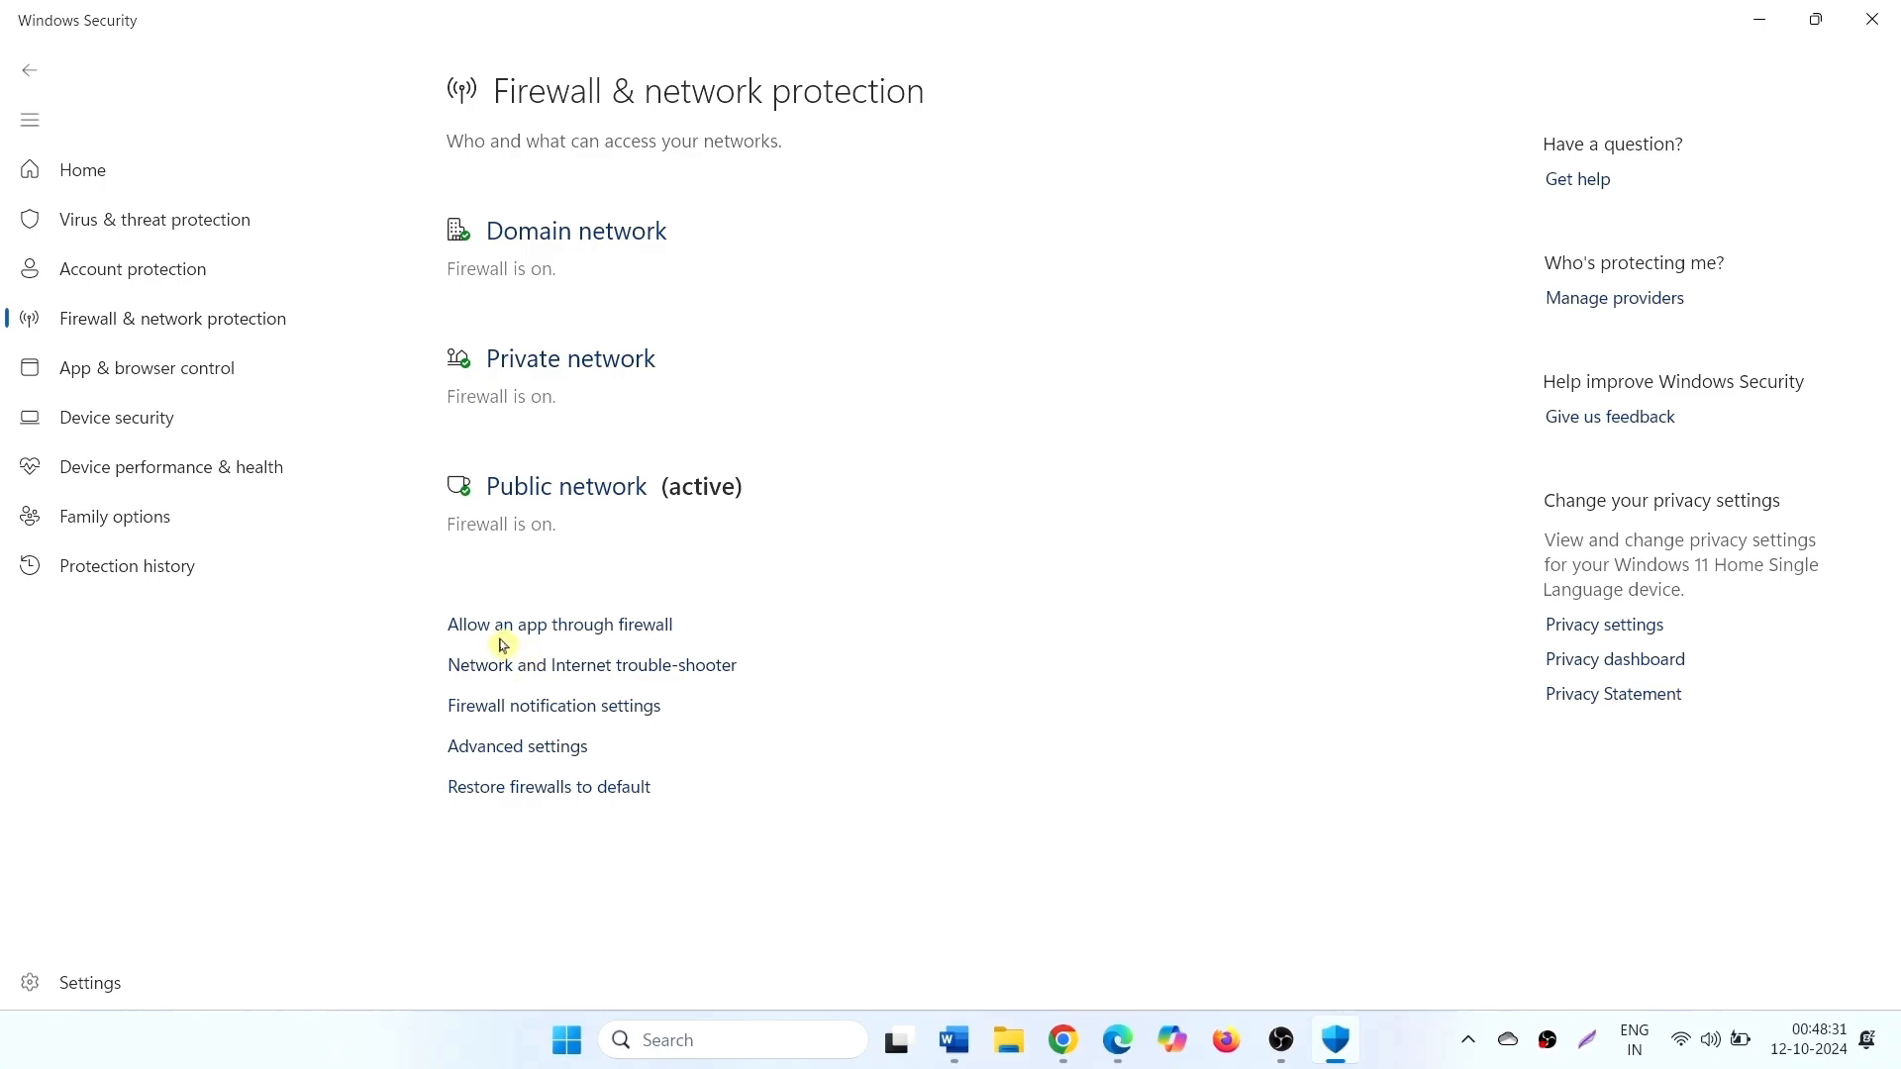
{"action": "mouse_move", "coordinate": [587, 641]}
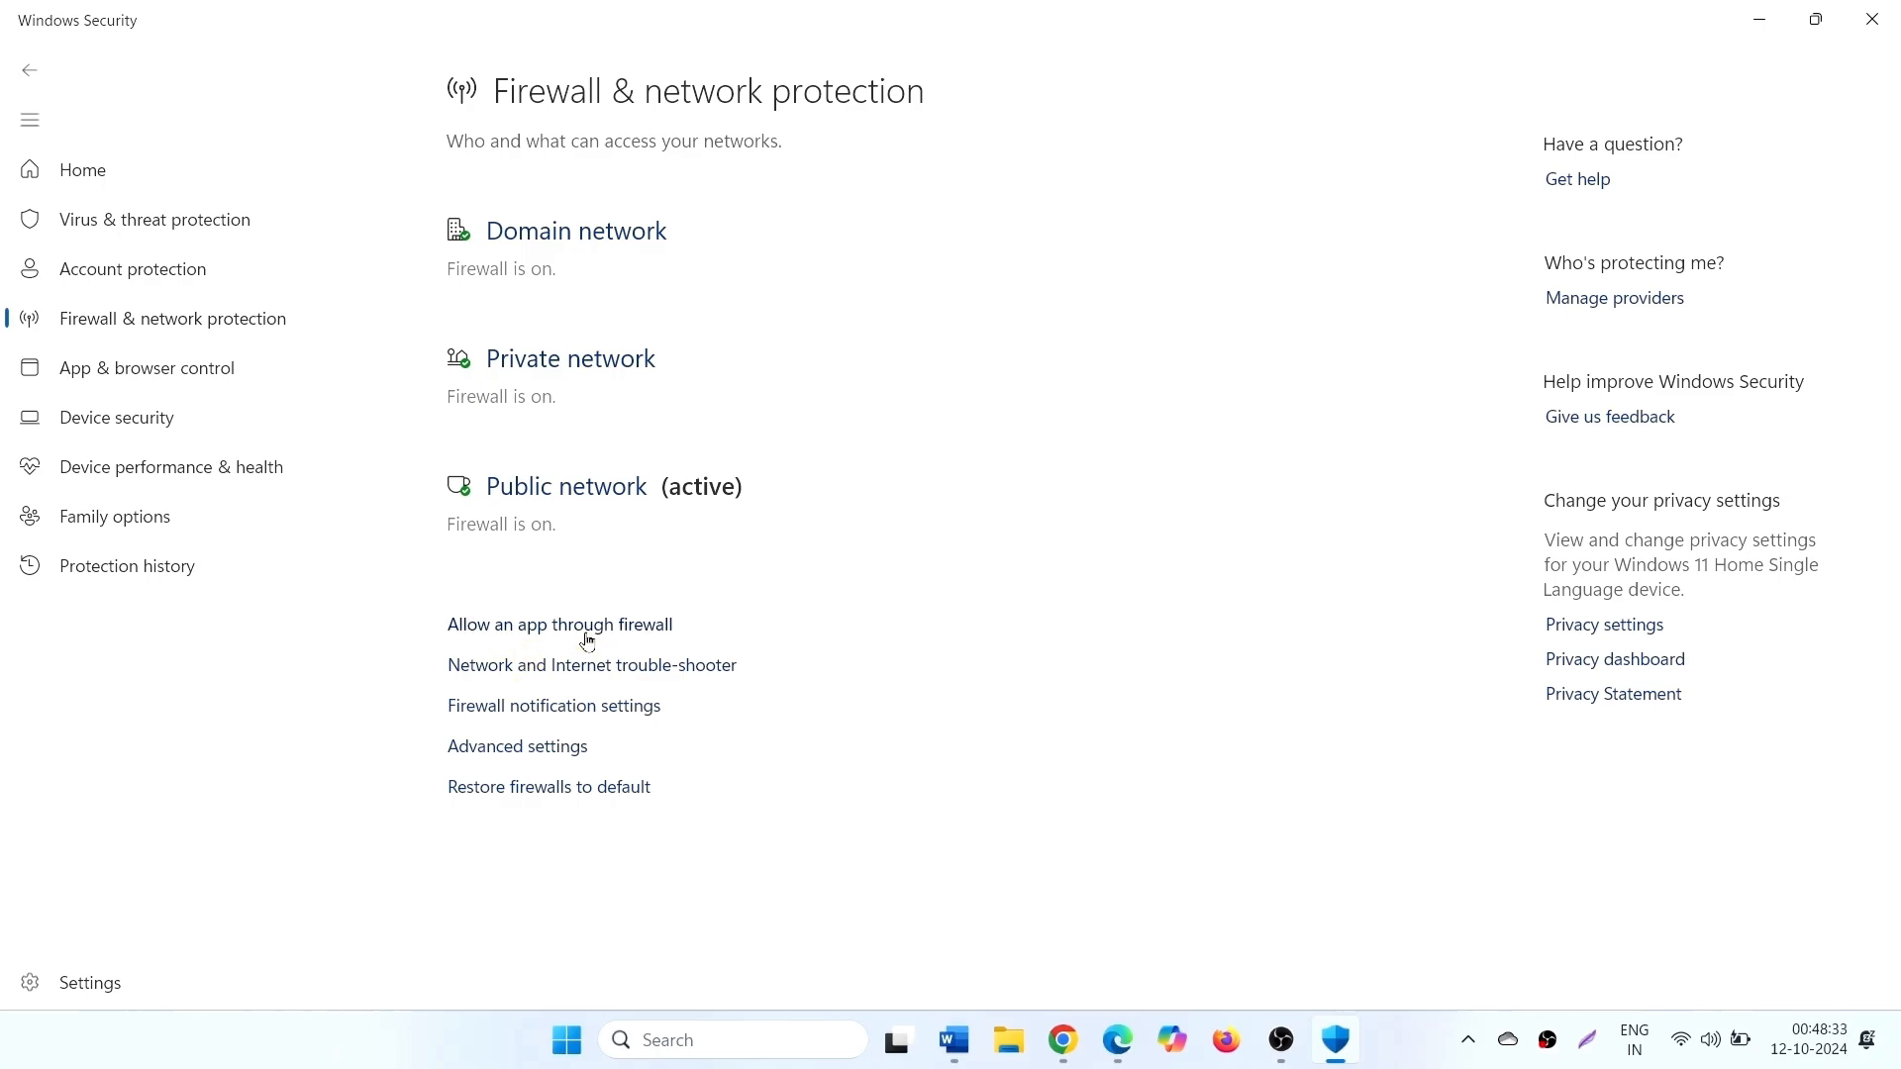
- Go to 'Allow an app through firewall' under Firewall & network protection
{"action": "left_click", "coordinate": [558, 624]}
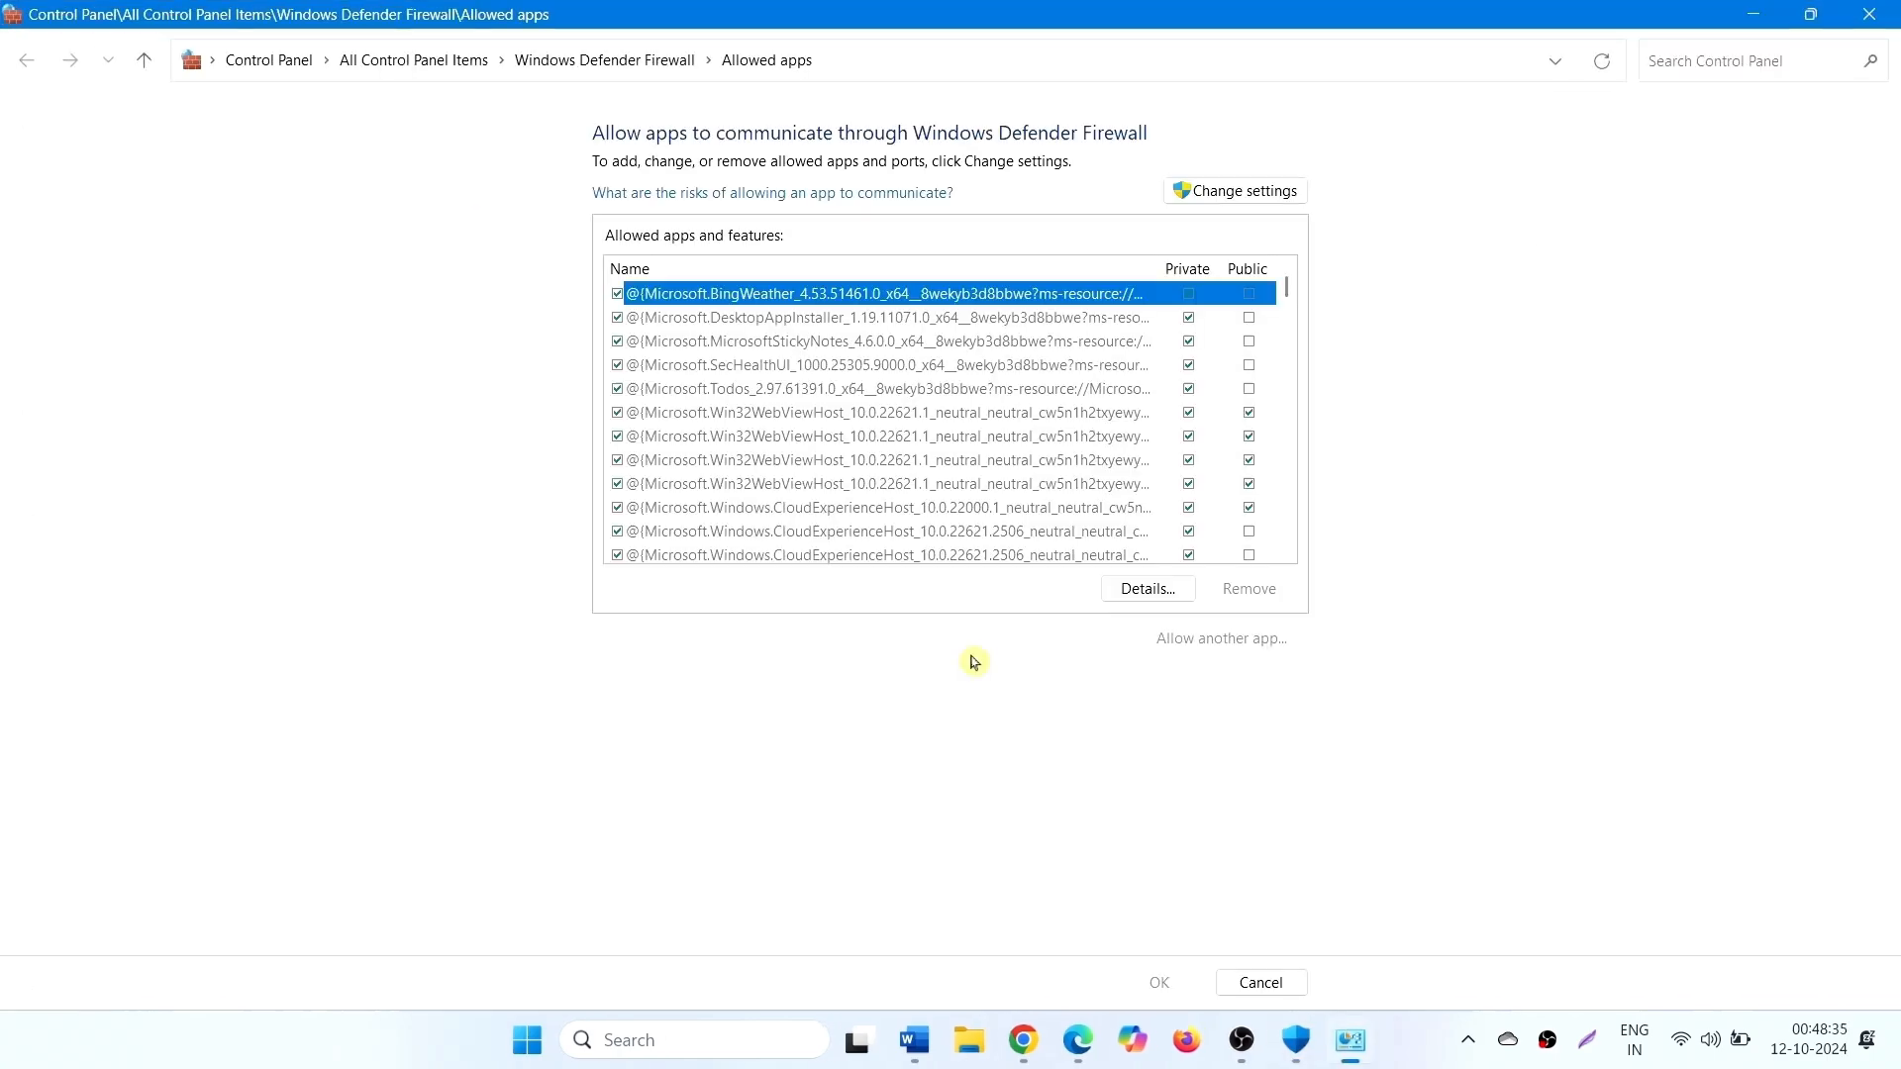
{"action": "mouse_move", "coordinate": [1246, 207]}
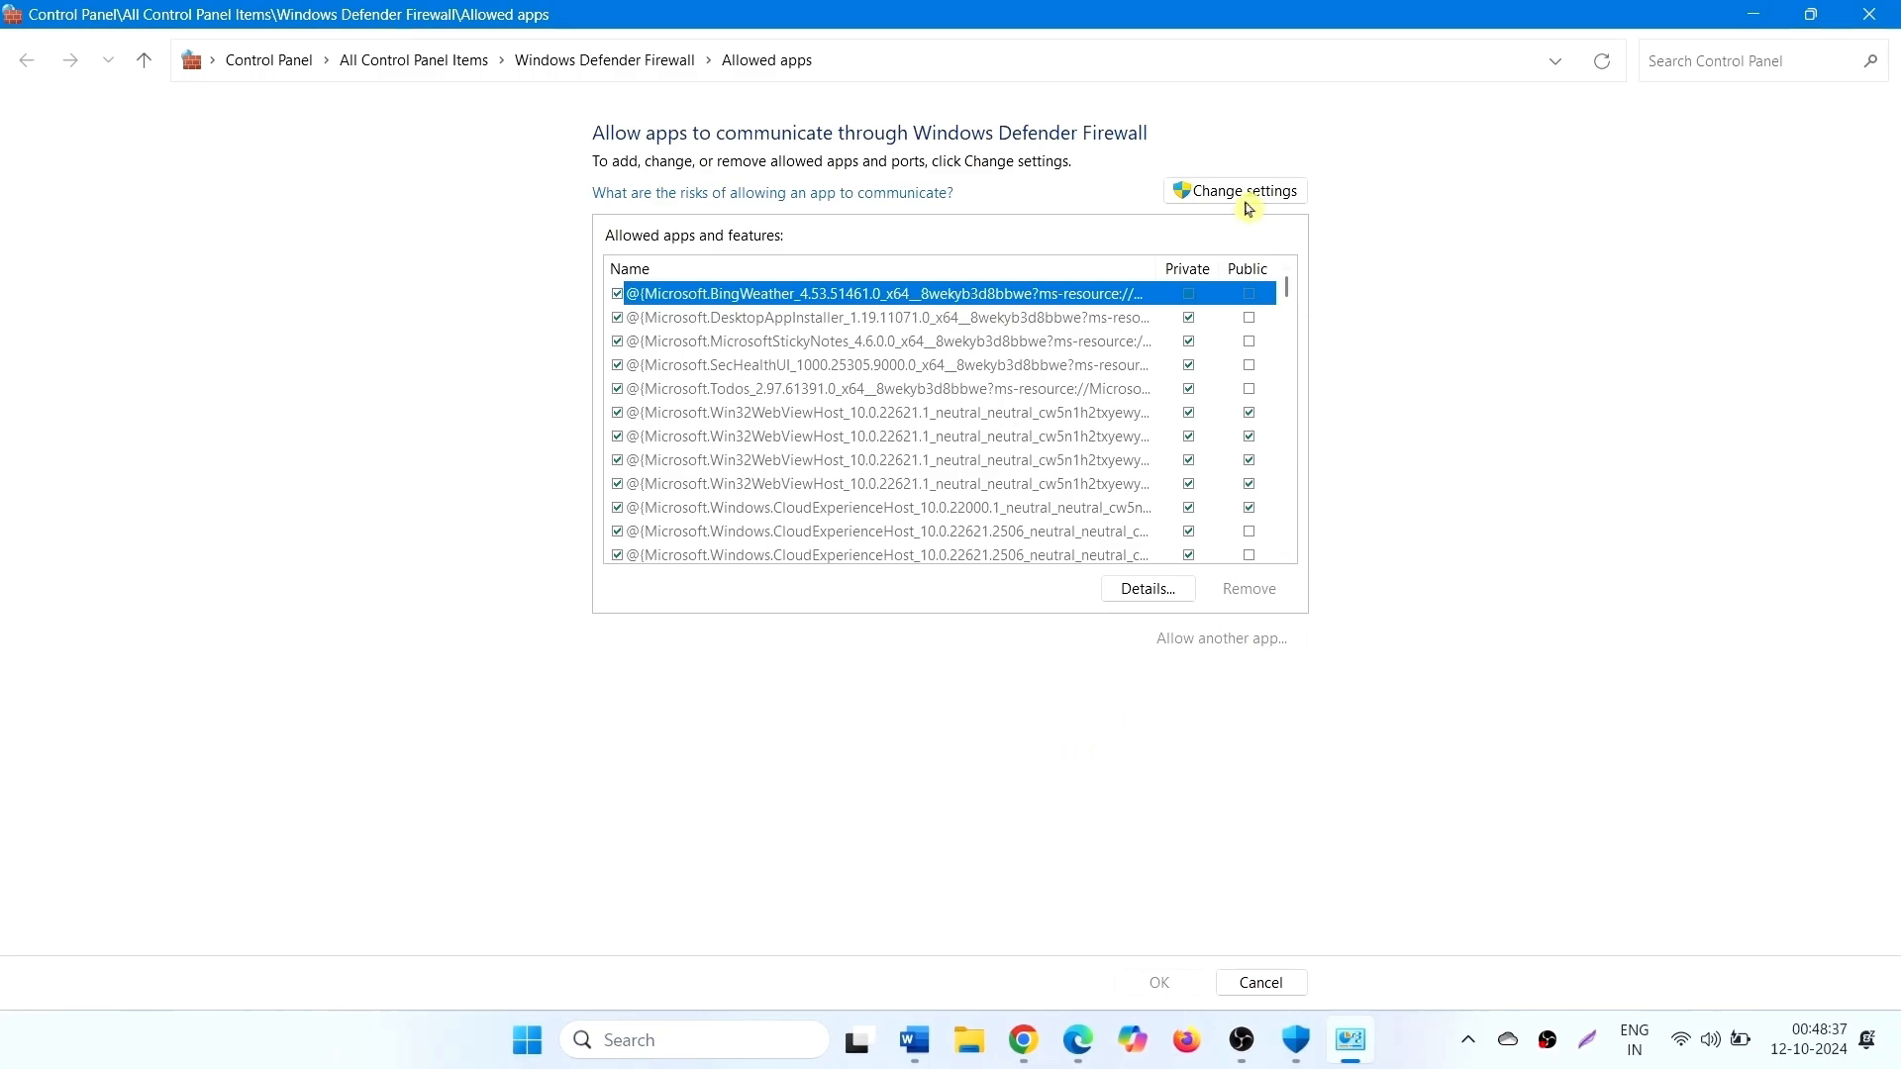
- Unlock the allowed apps list with Change settings and start 'Allow another app...'
{"action": "left_click", "coordinate": [1235, 190]}
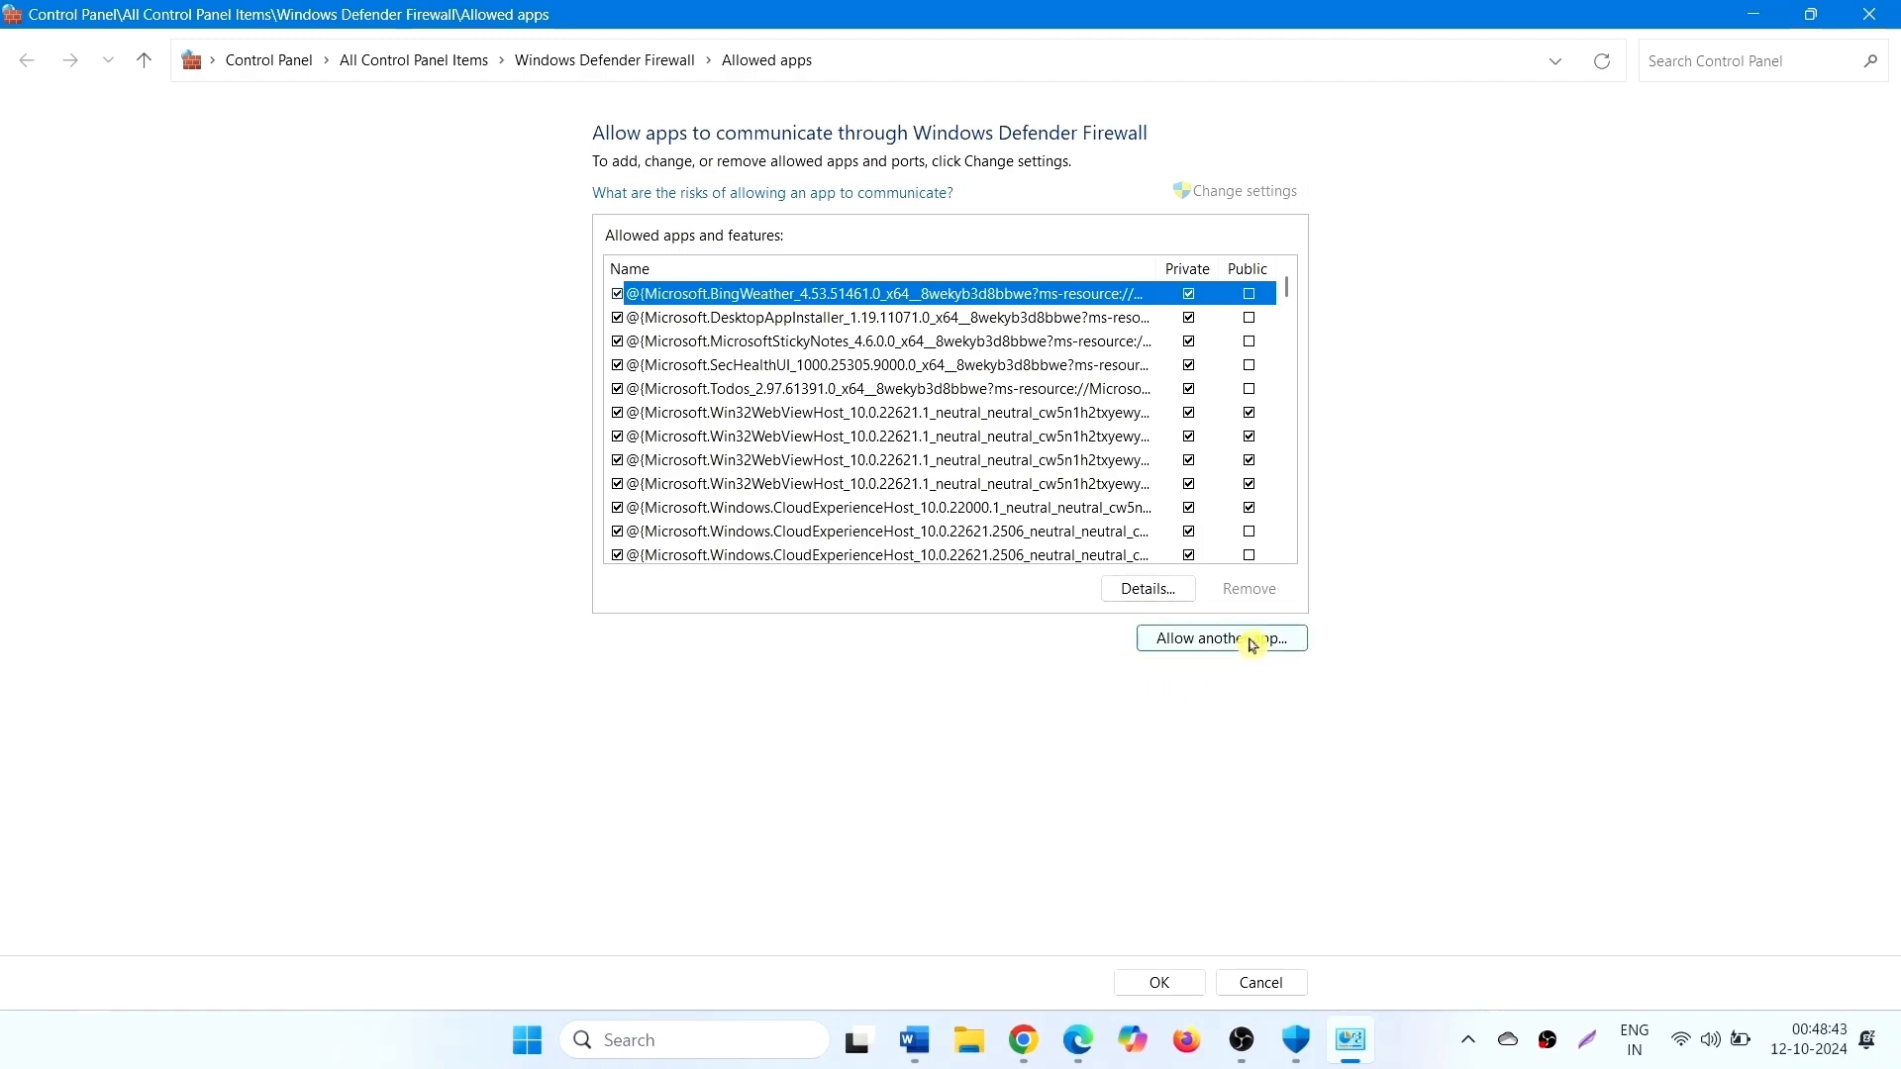
{"action": "left_click", "coordinate": [1220, 637]}
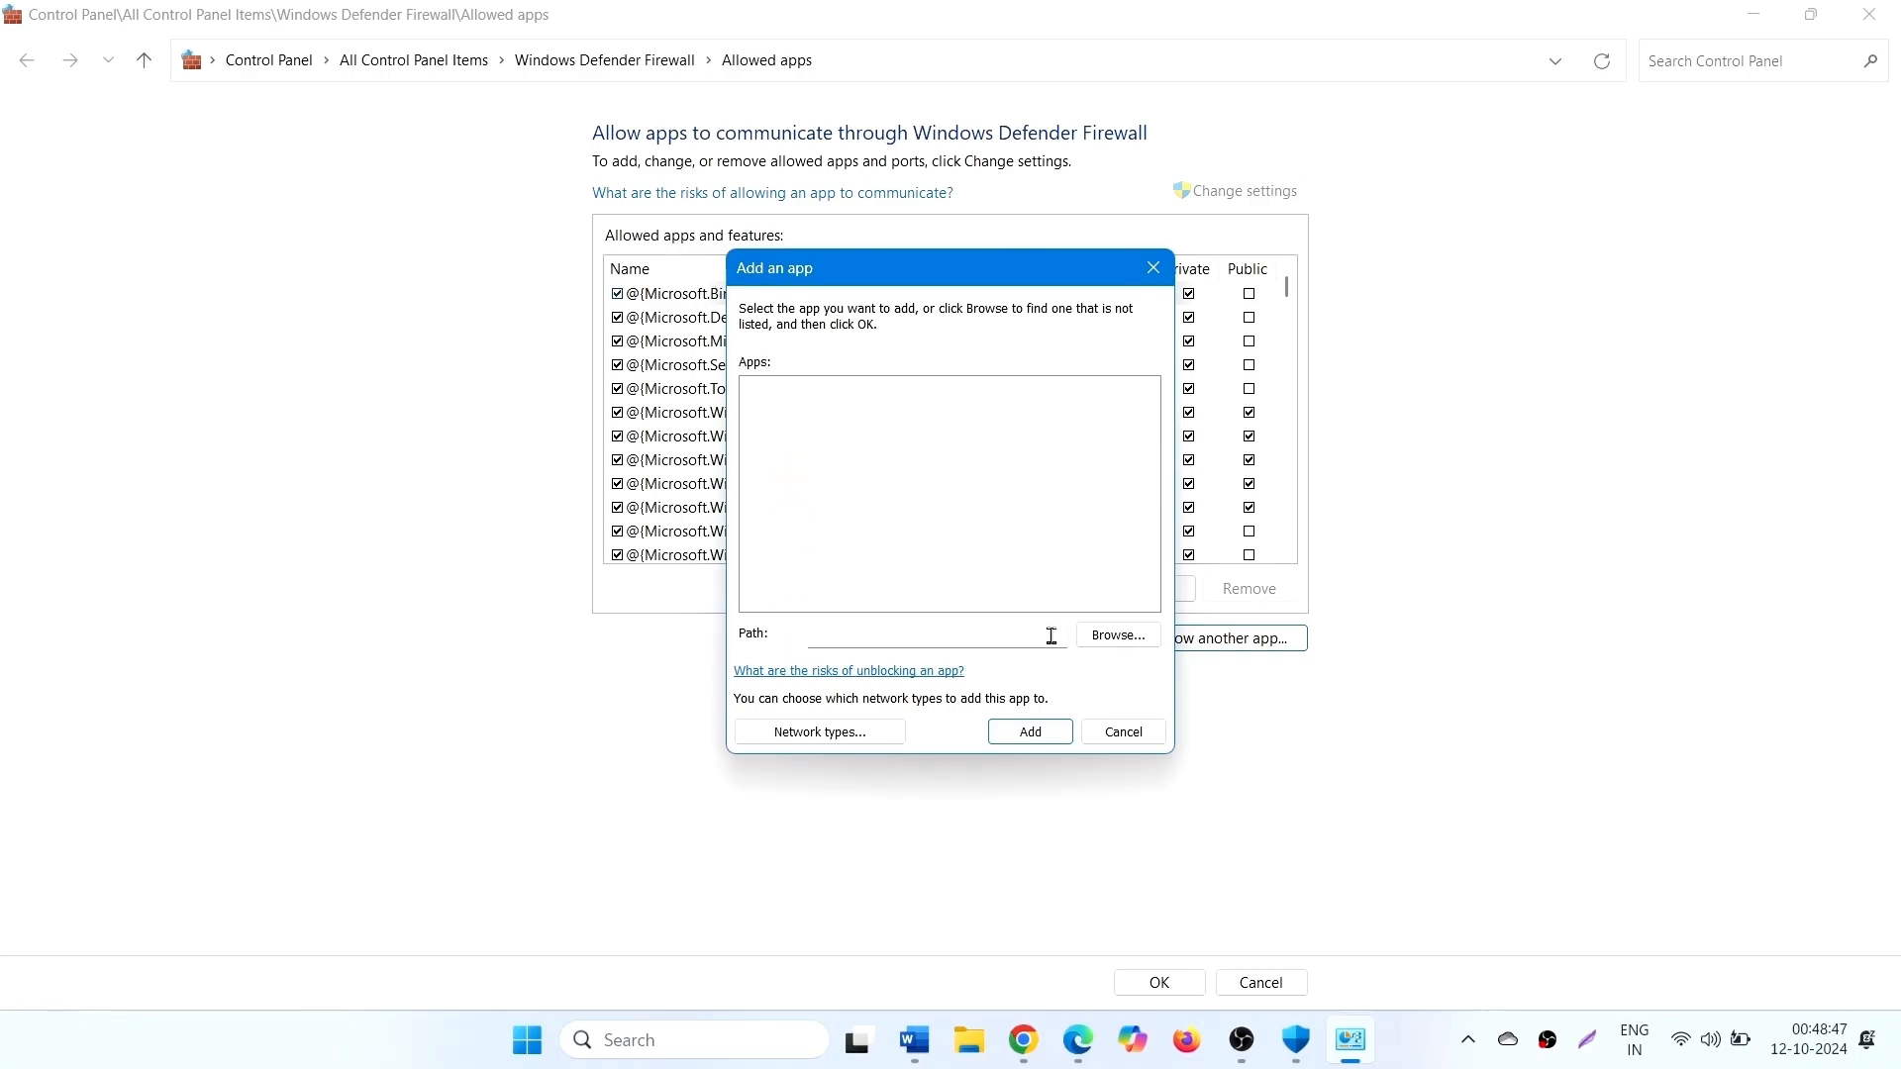
- Browse to Program Files > Notepad++ and select uninstall.exe as the app to allow
{"action": "left_click", "coordinate": [1114, 636]}
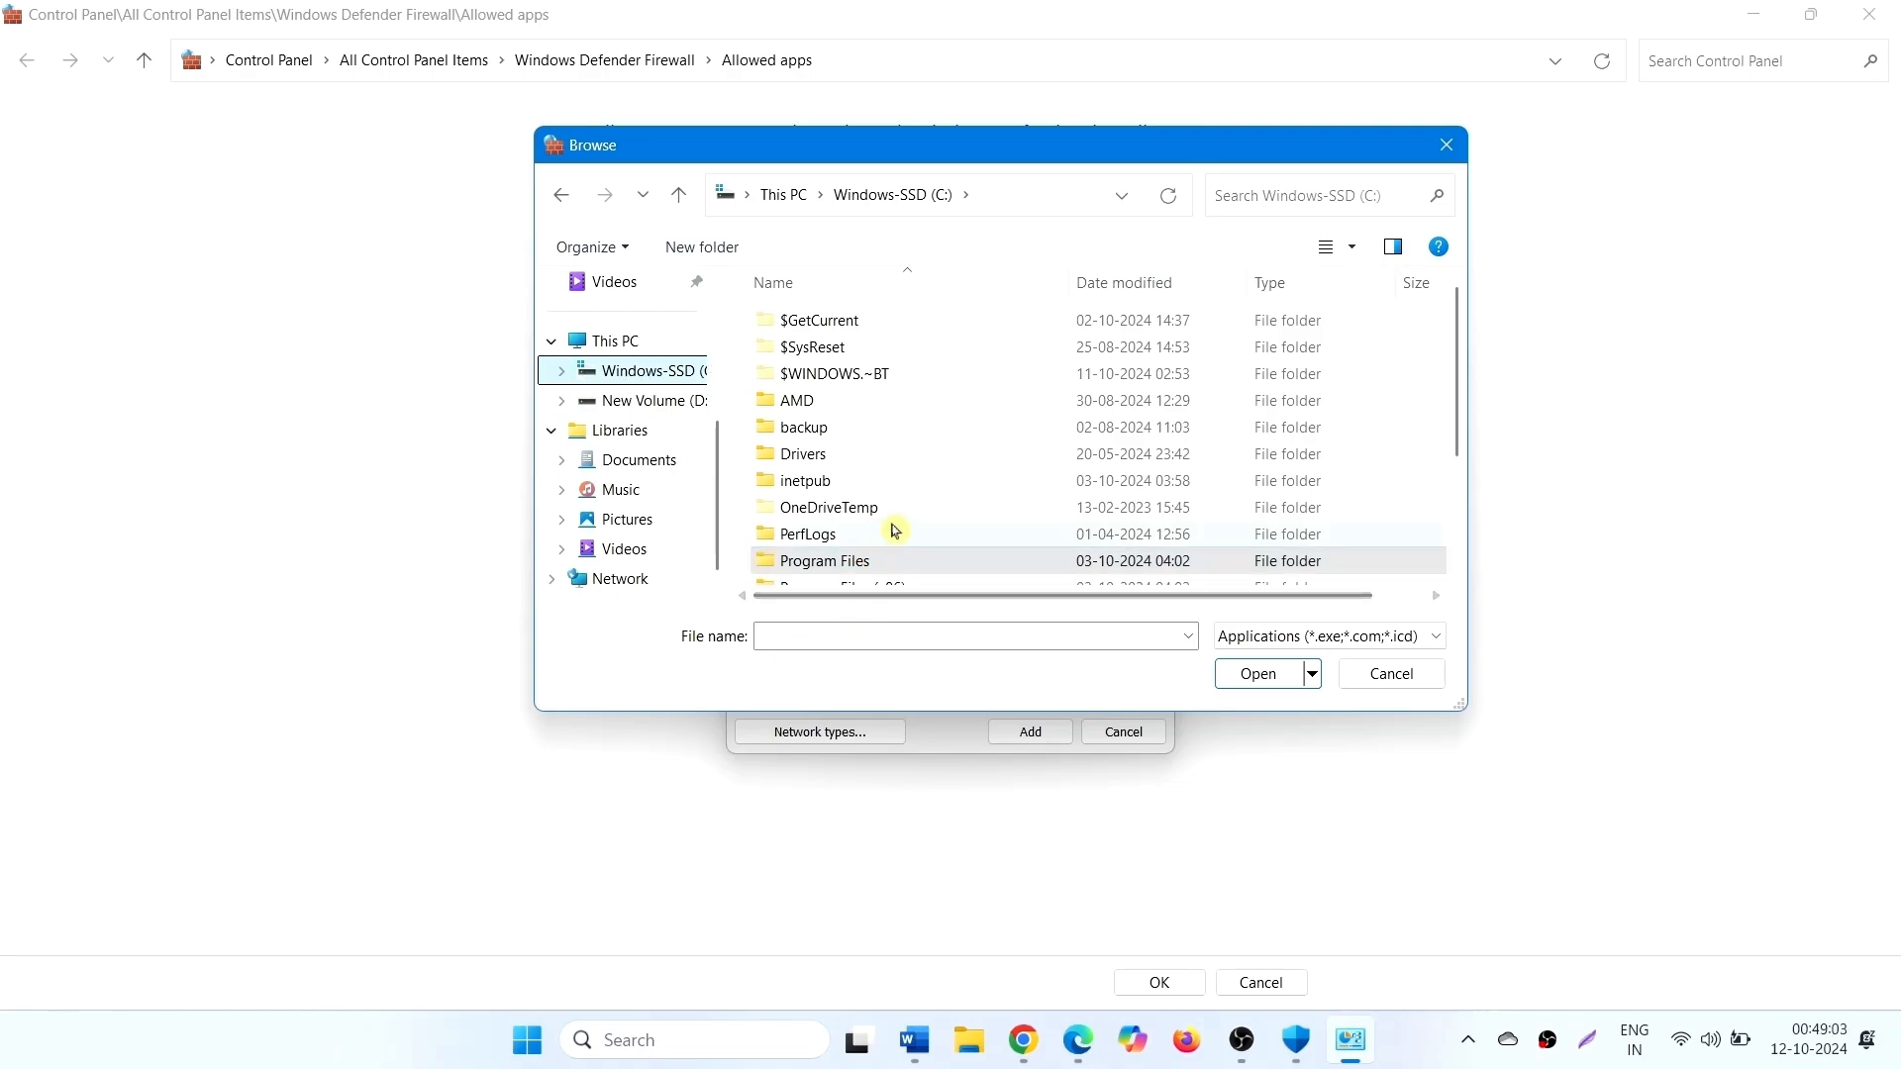
{"action": "left_click", "coordinate": [825, 561]}
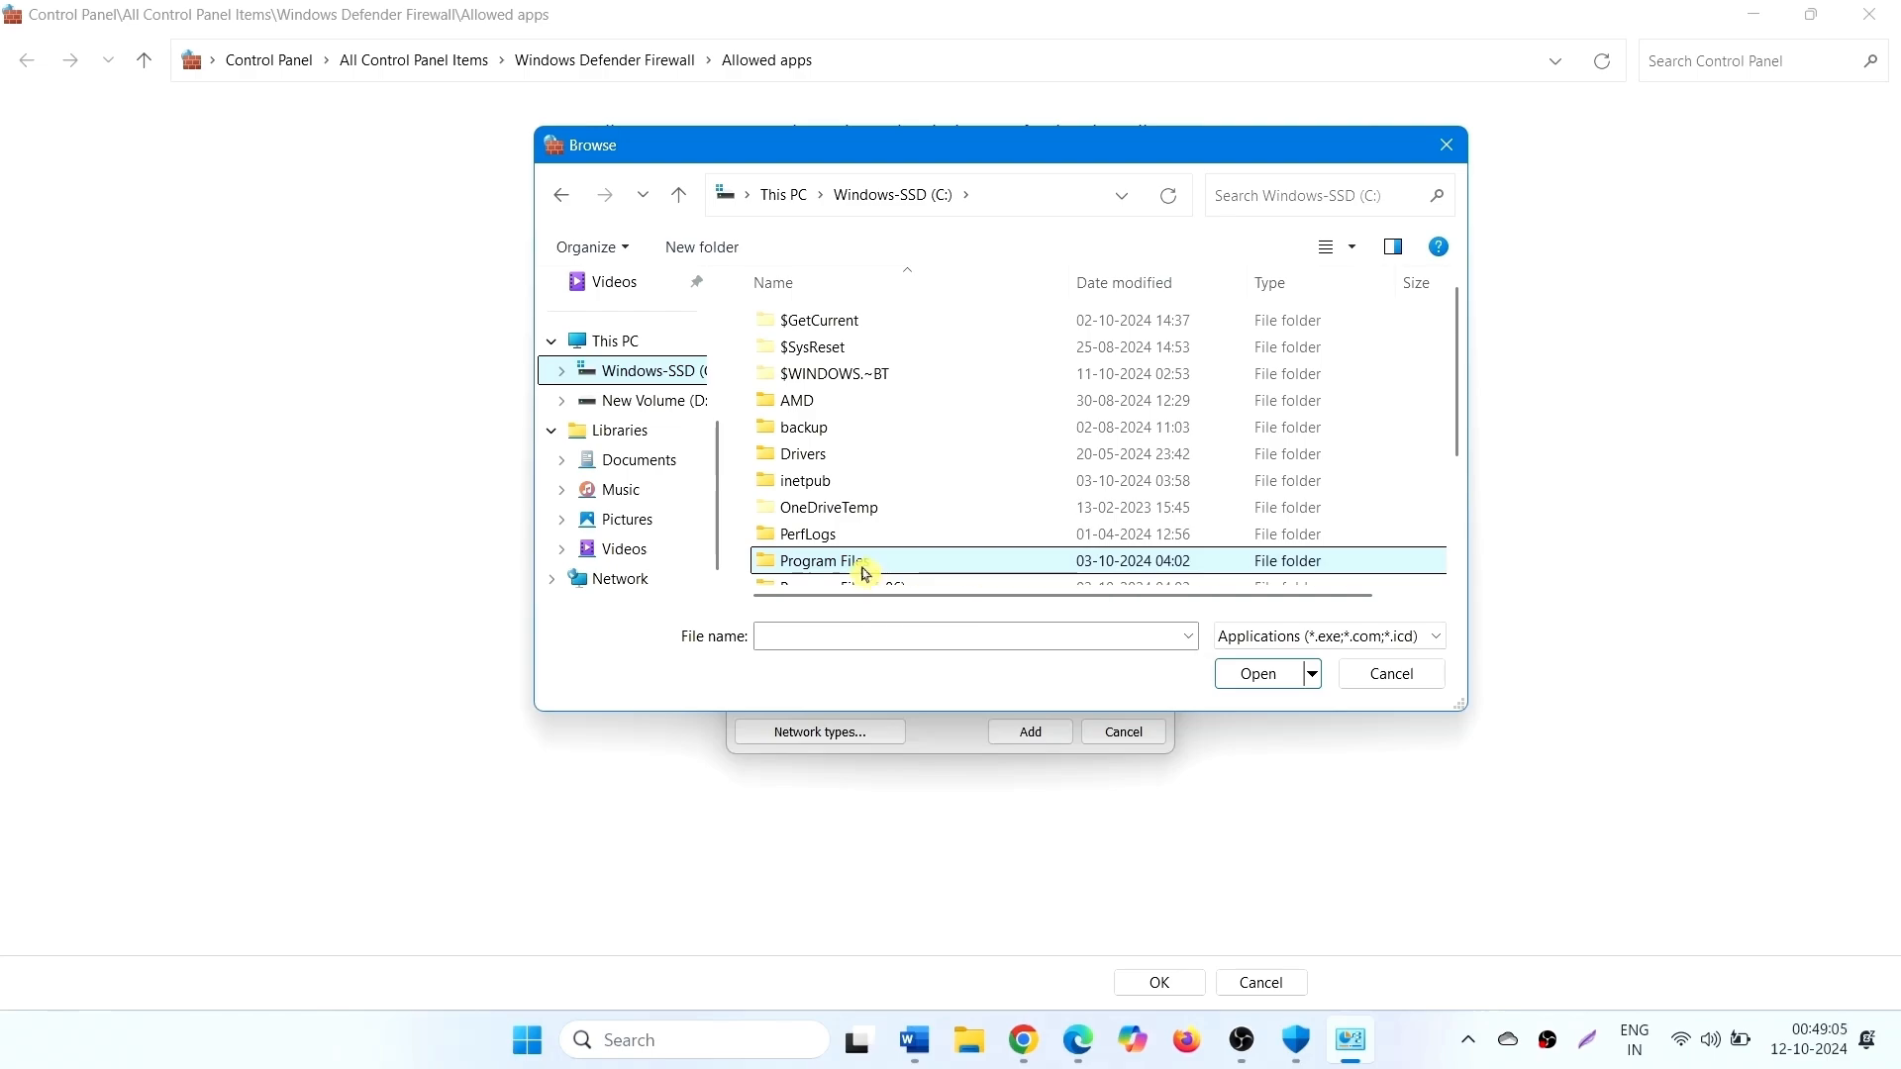
{"action": "right_click", "coordinate": [864, 560]}
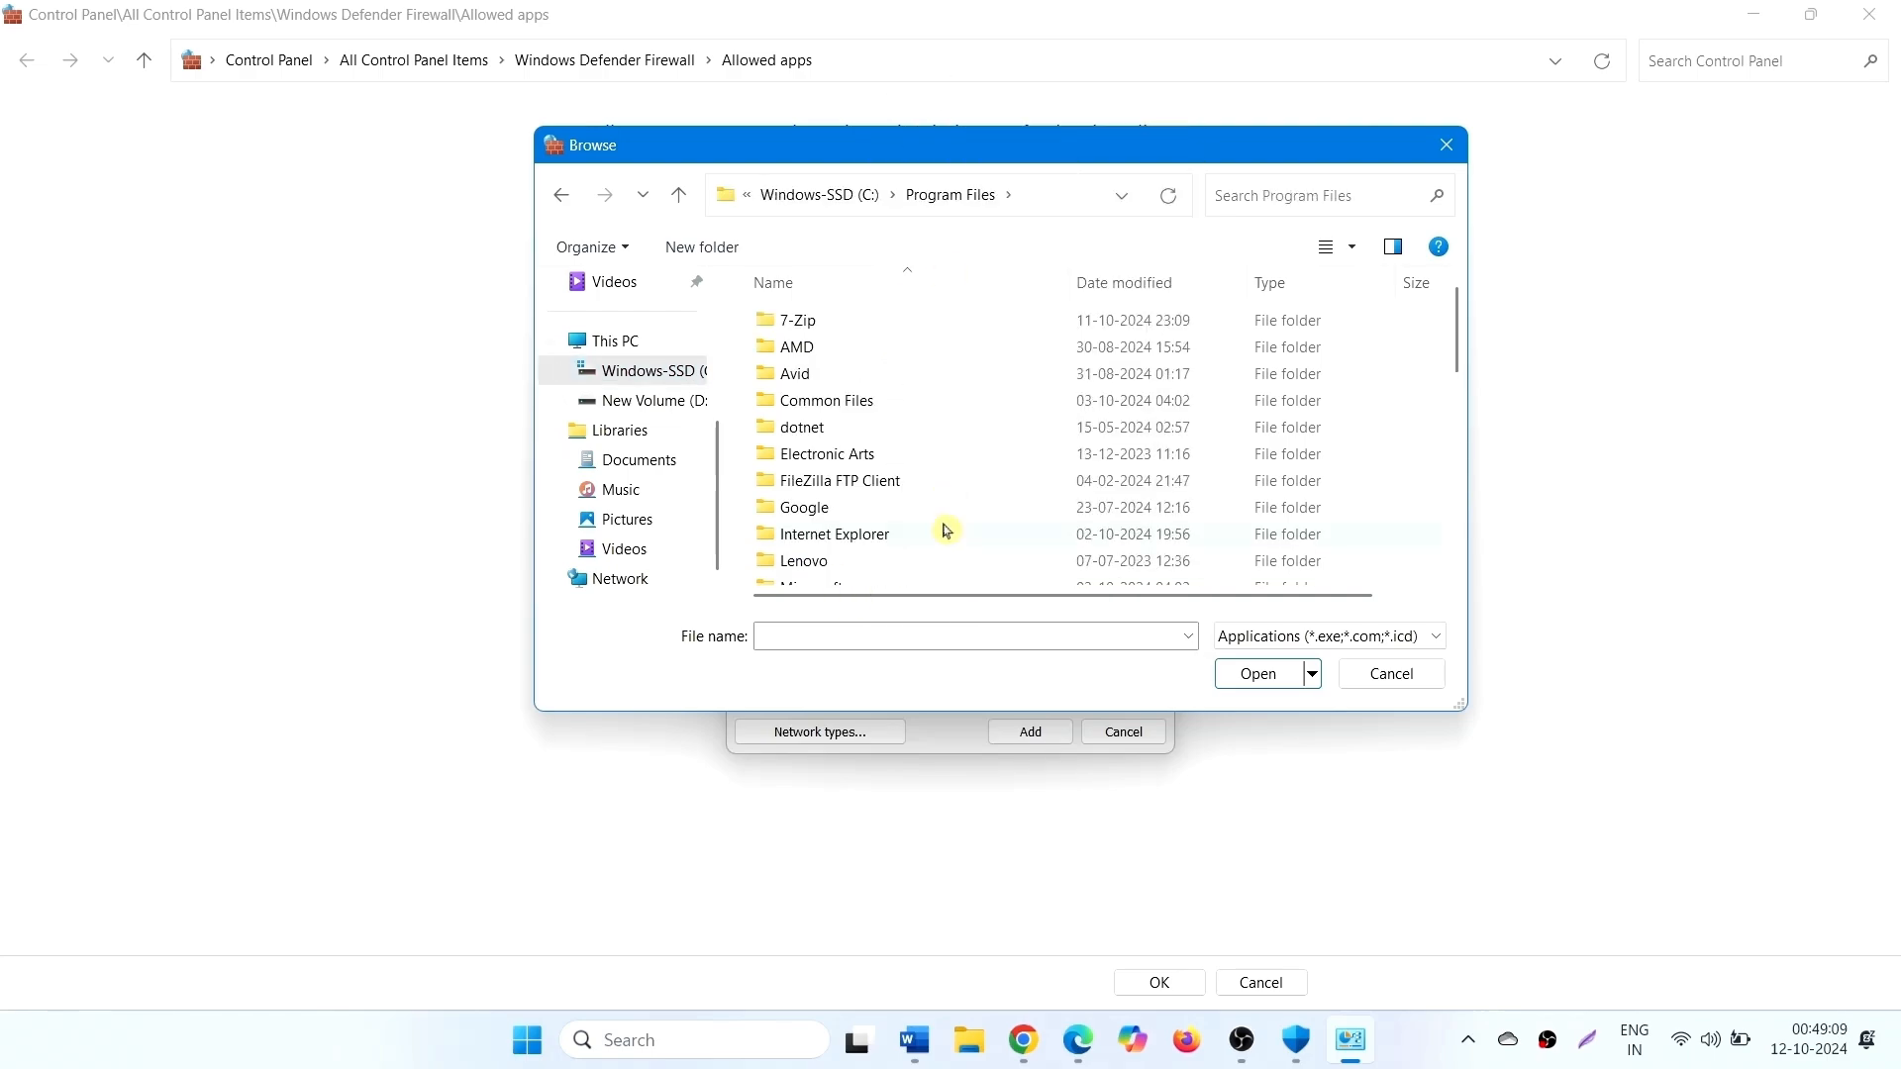
{"action": "mouse_move", "coordinate": [805, 385]}
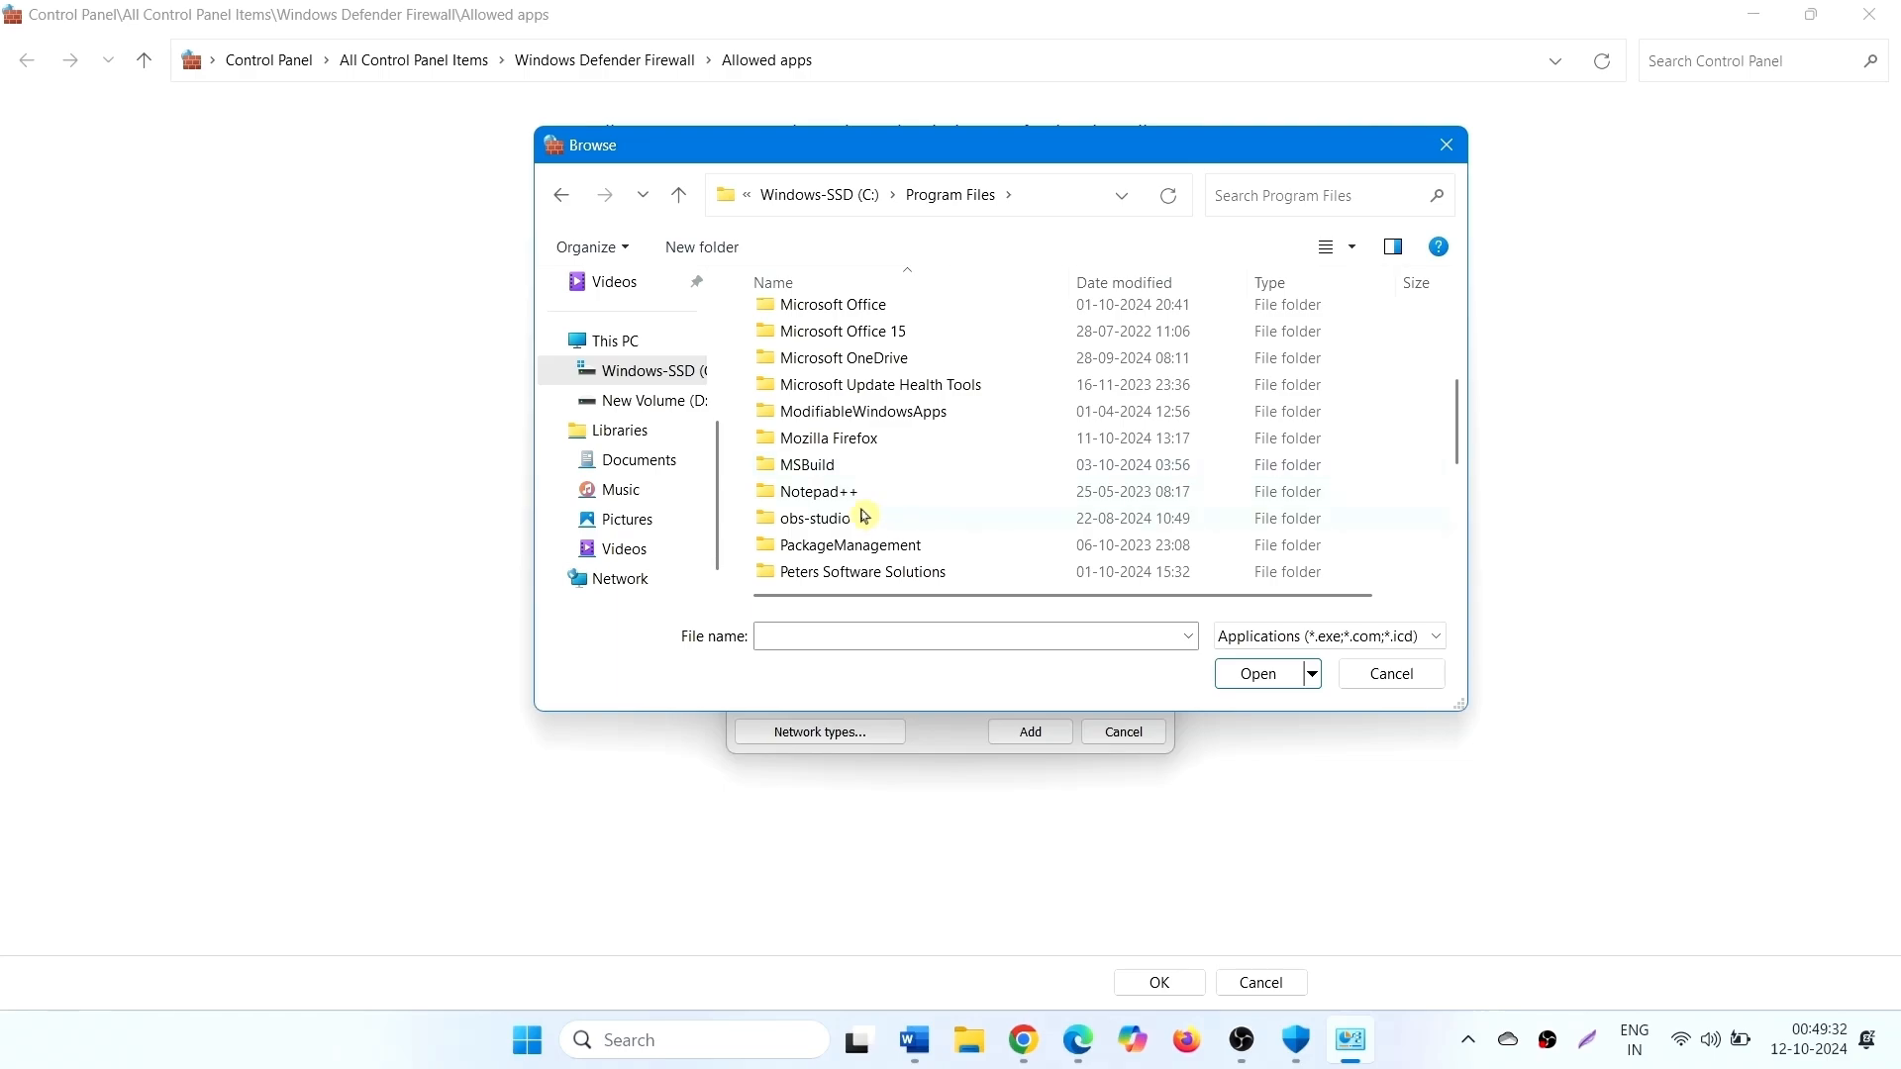
{"action": "right_click", "coordinate": [815, 491]}
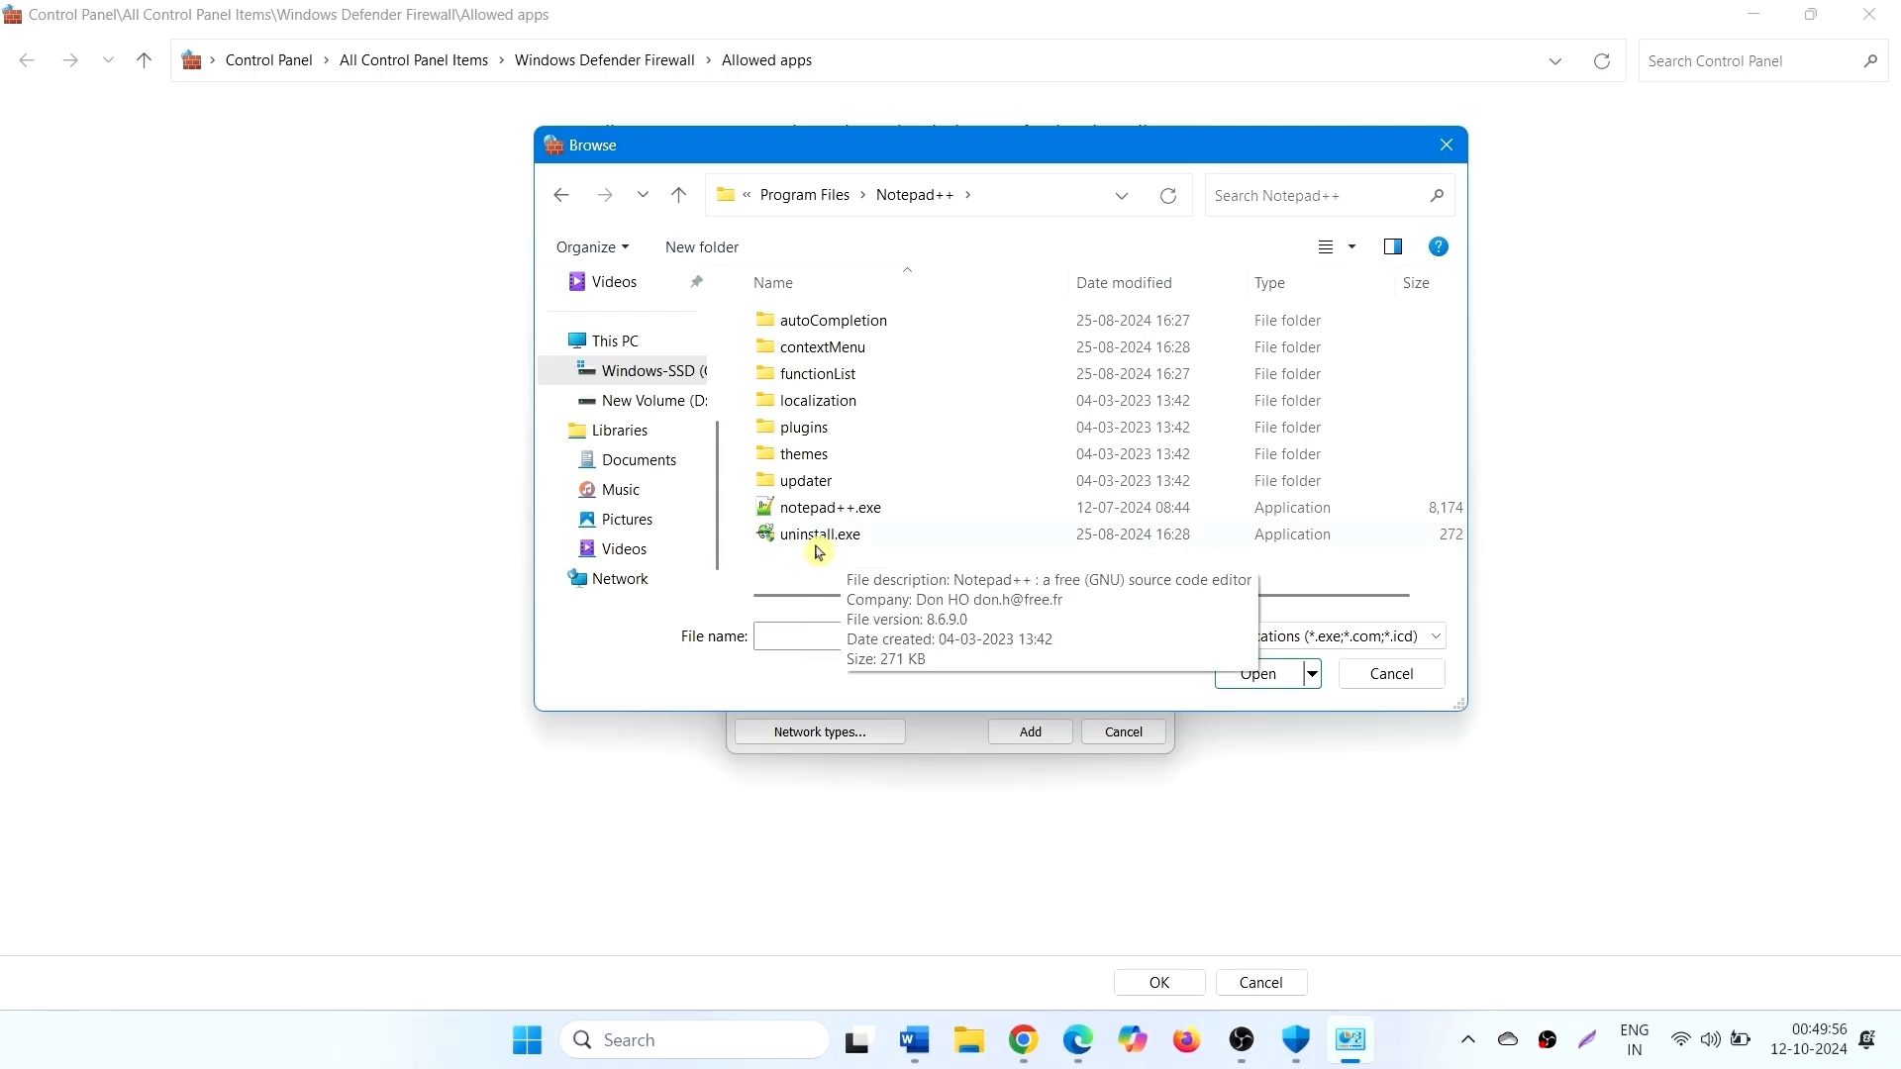
{"action": "left_click", "coordinate": [820, 534]}
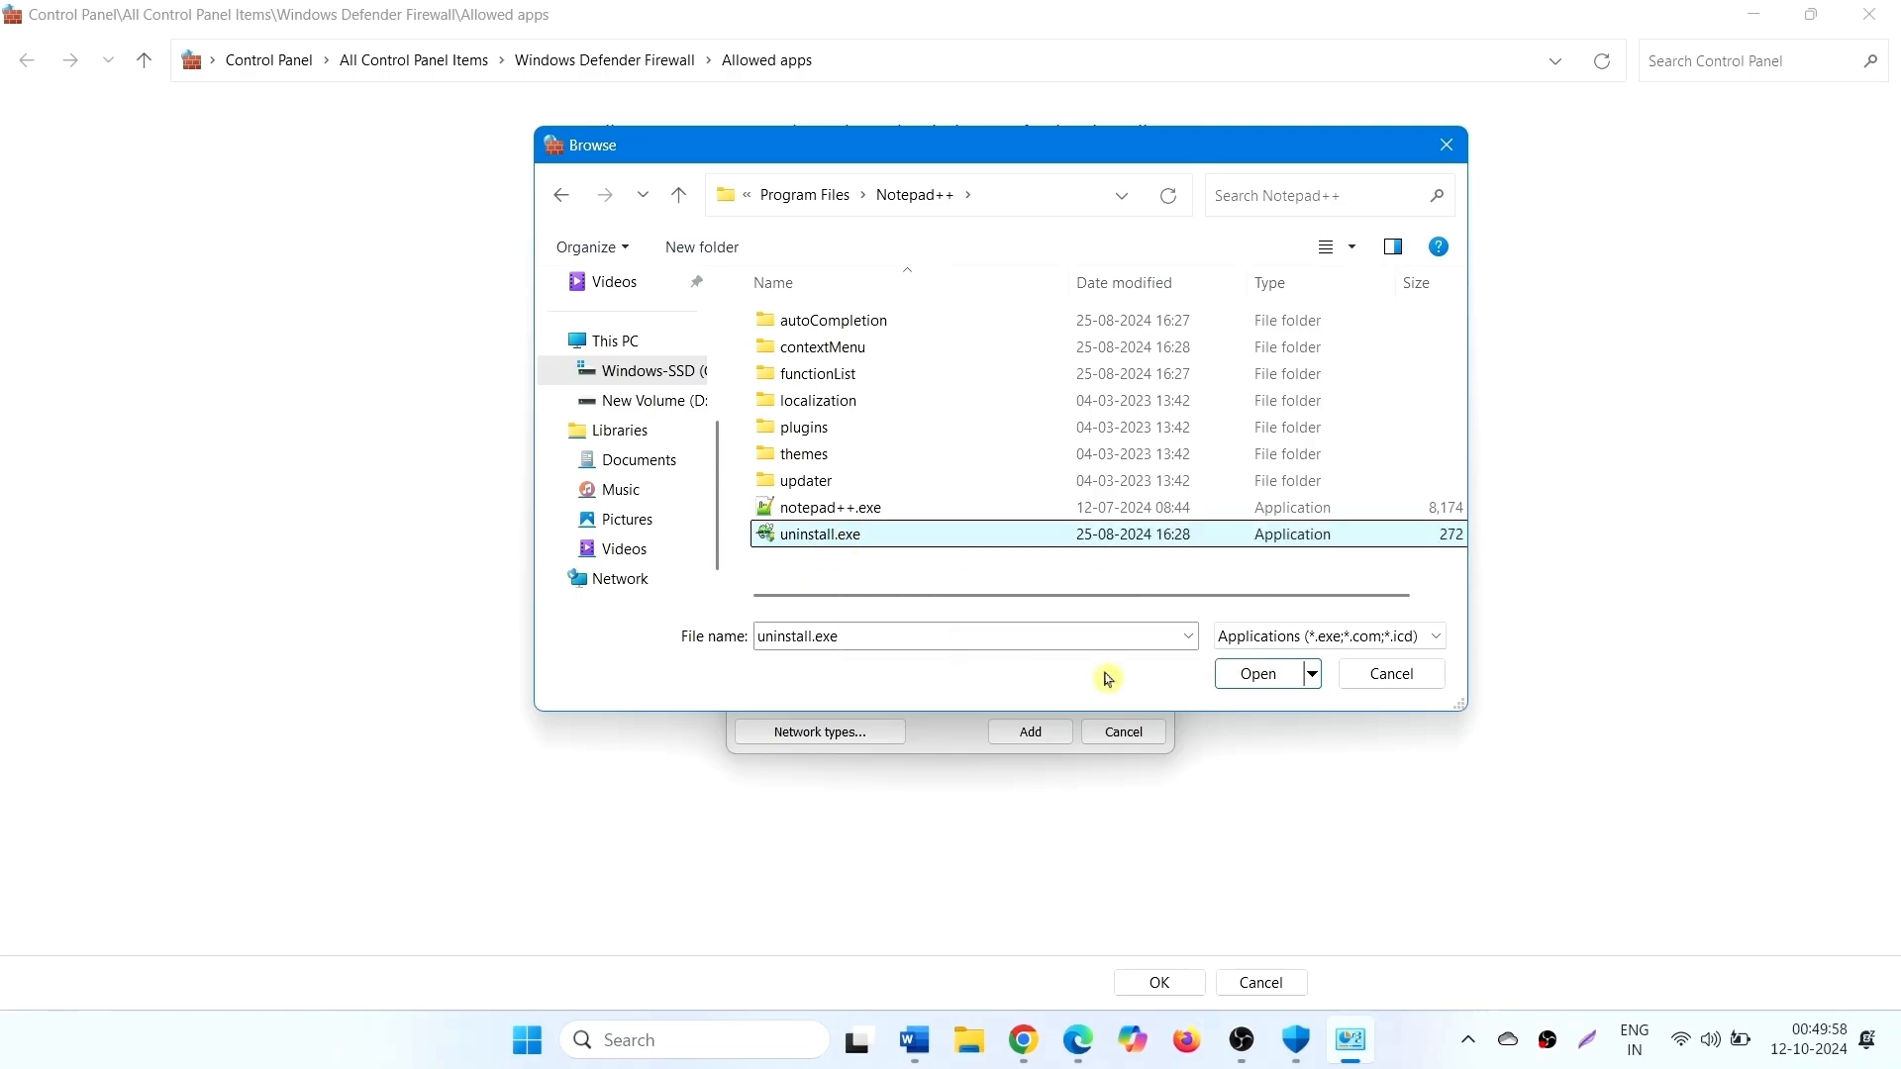
{"action": "left_click", "coordinate": [1257, 675]}
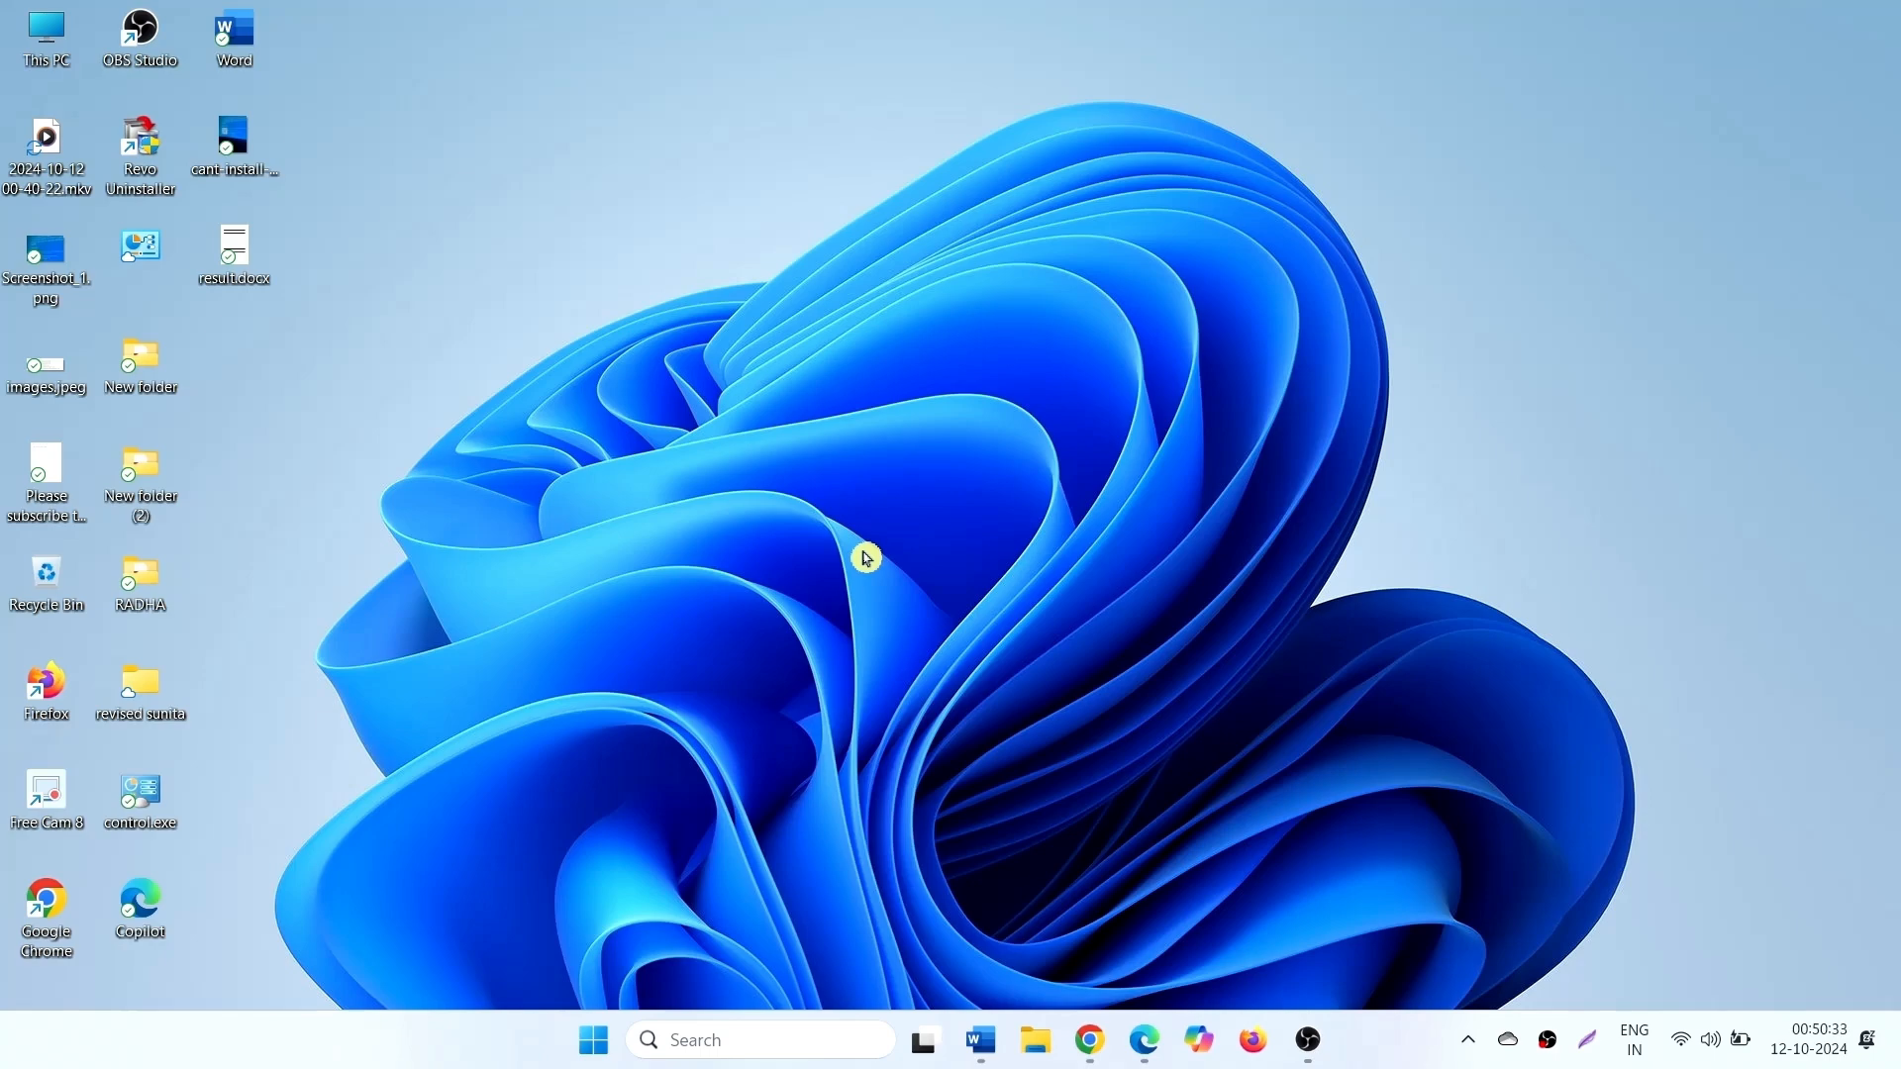
{"action": "mouse_move", "coordinate": [891, 698]}
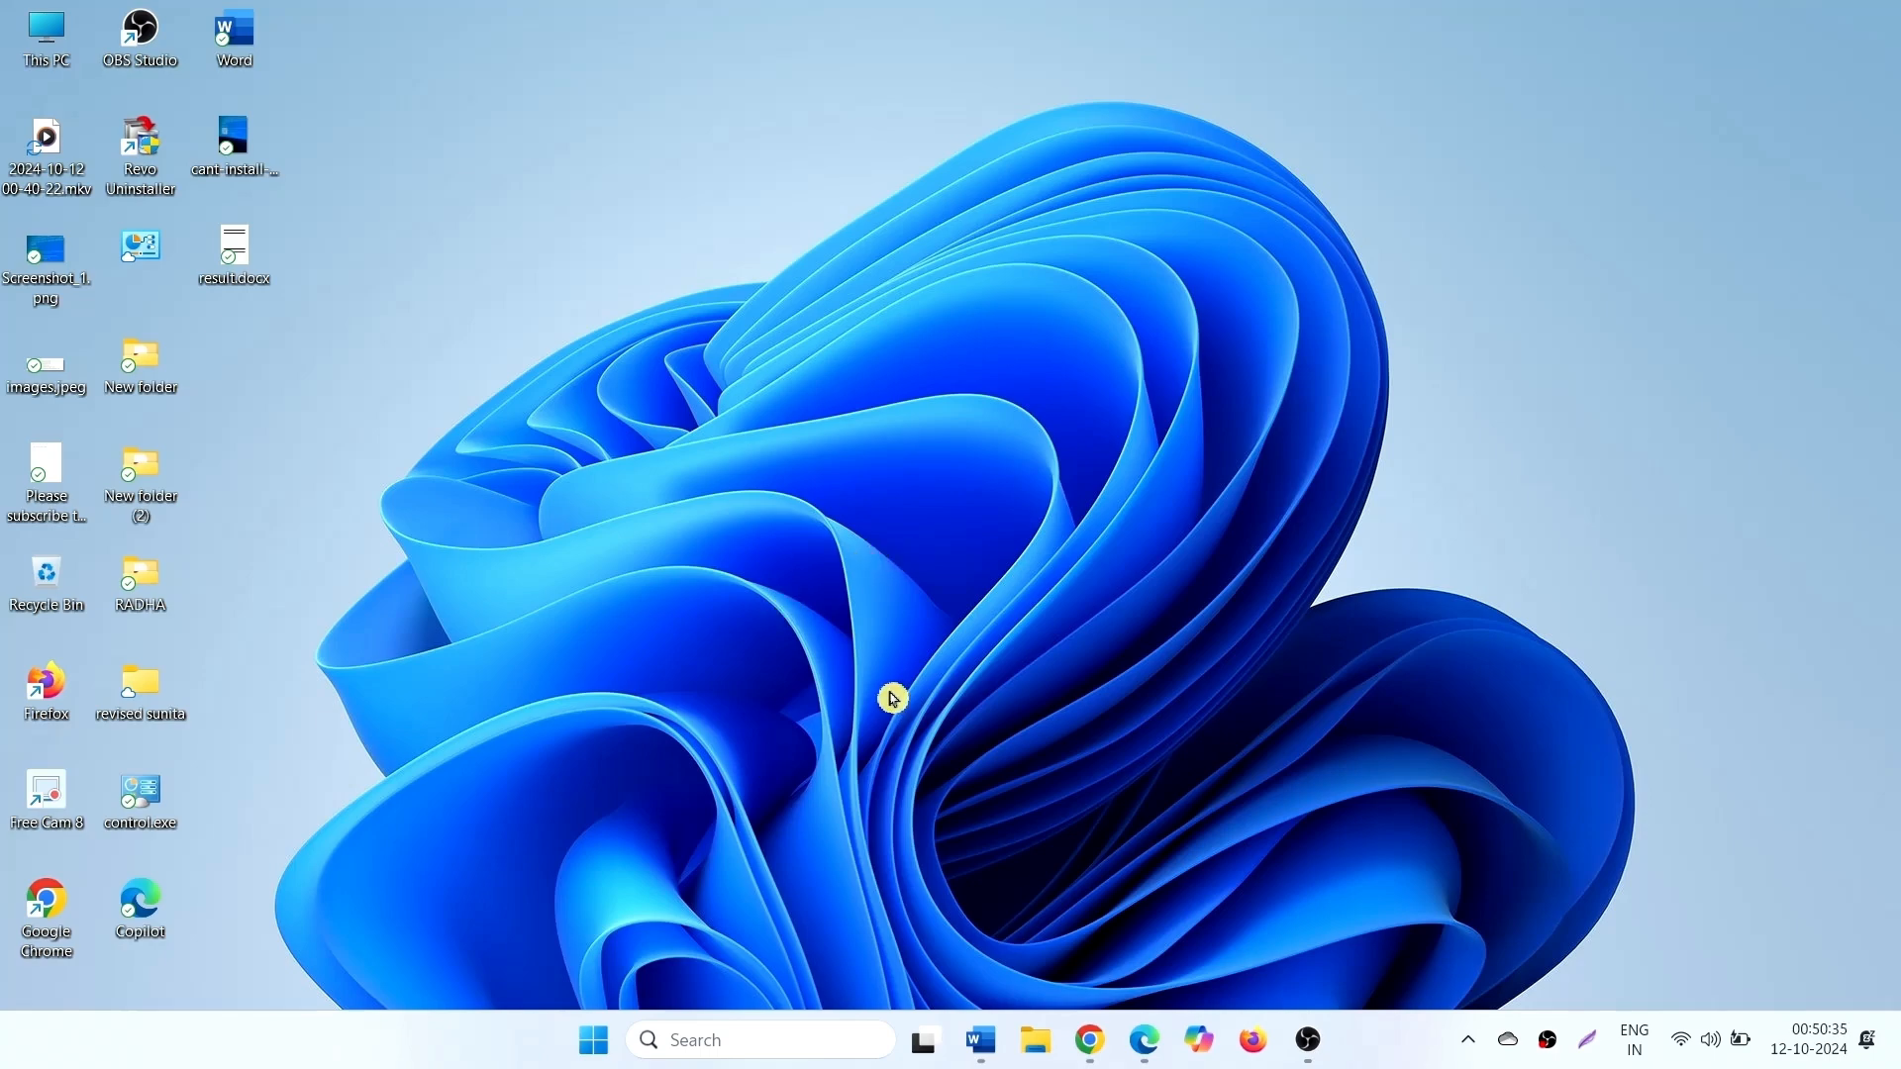
{"action": "mouse_move", "coordinate": [870, 640]}
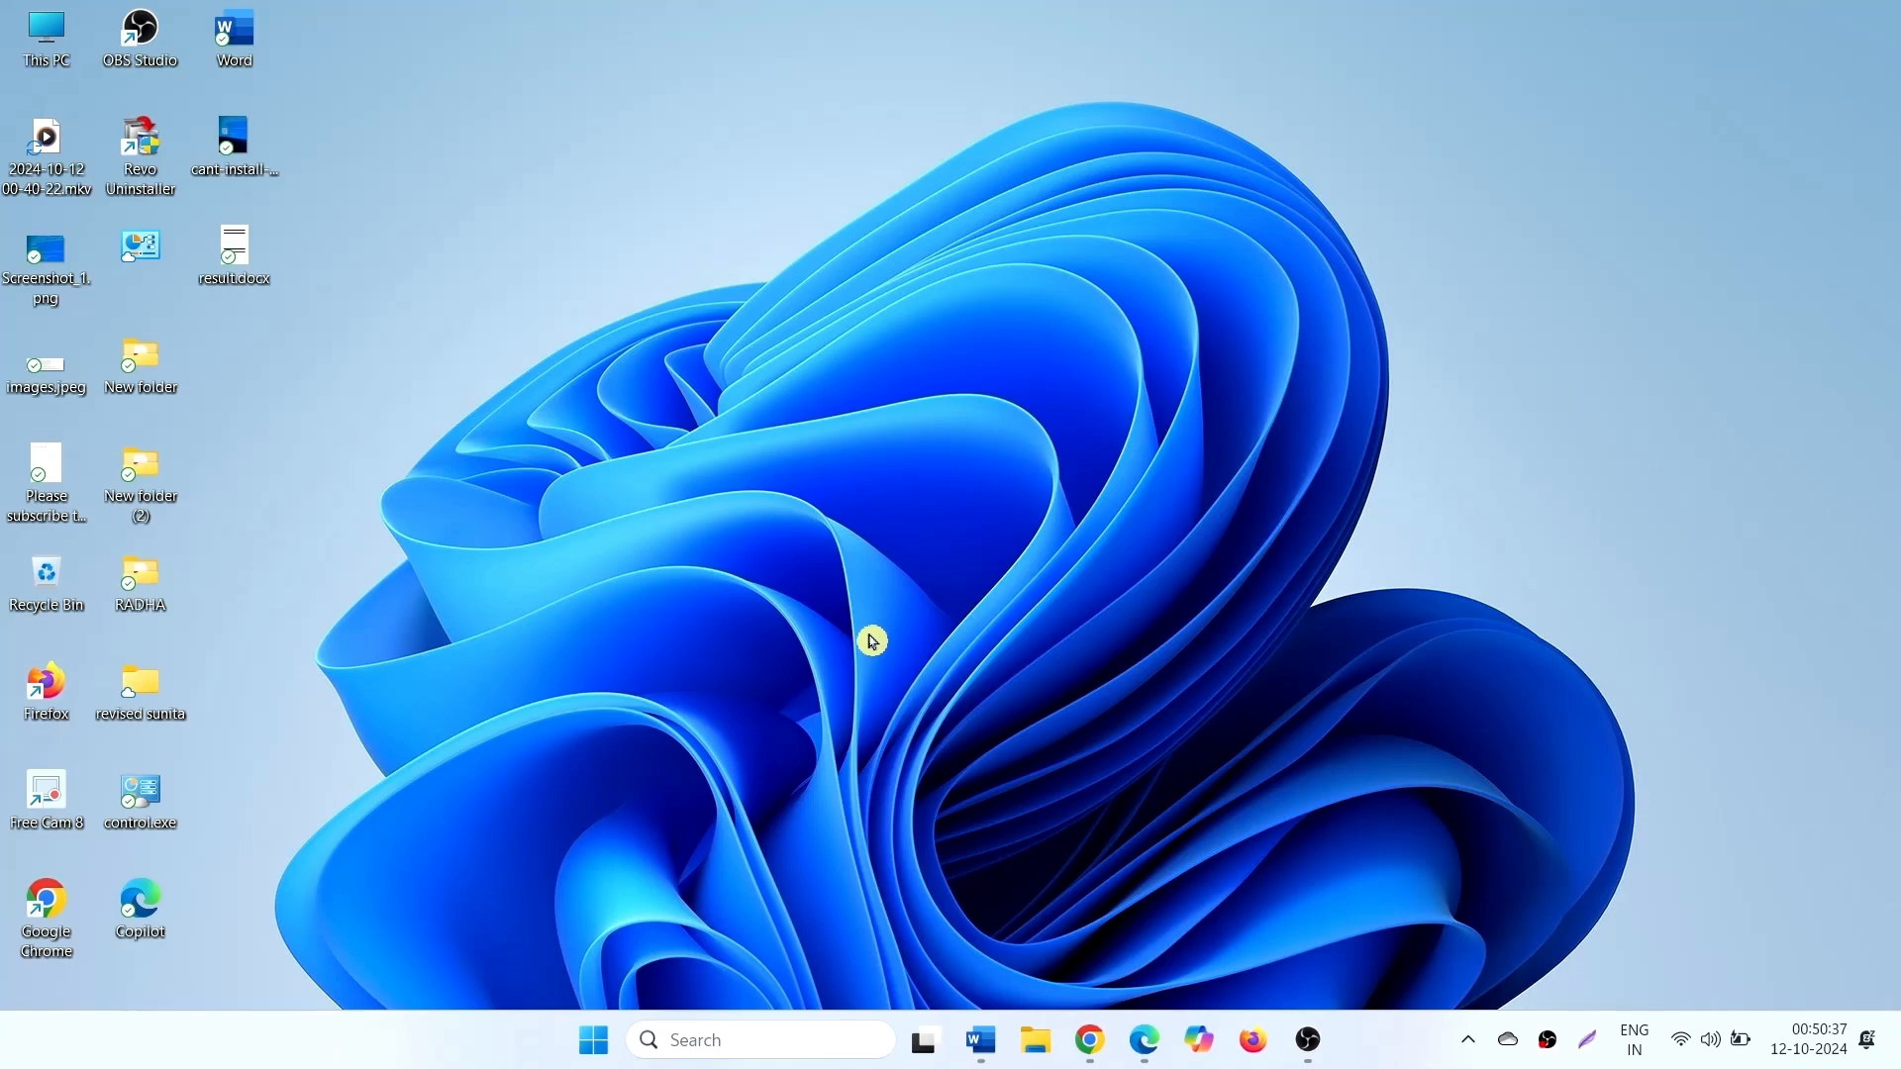
{"action": "mouse_move", "coordinate": [762, 792]}
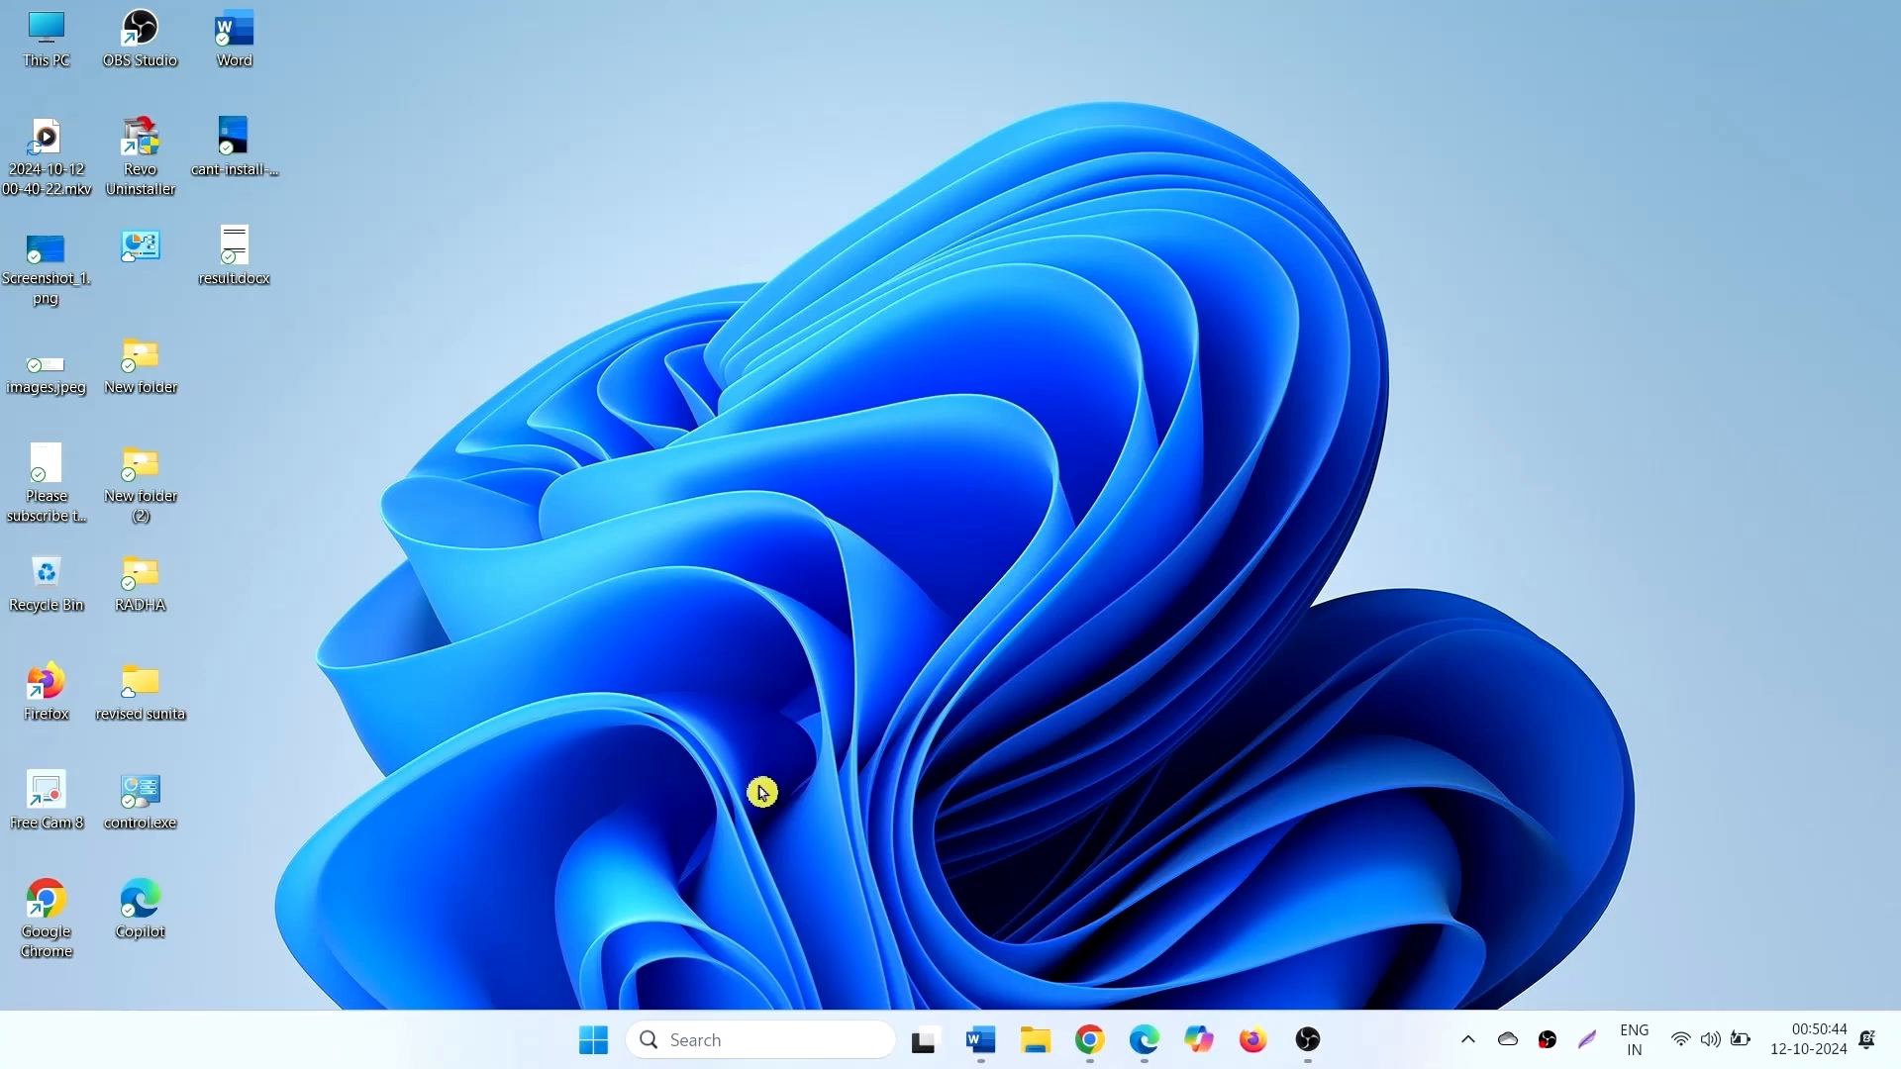